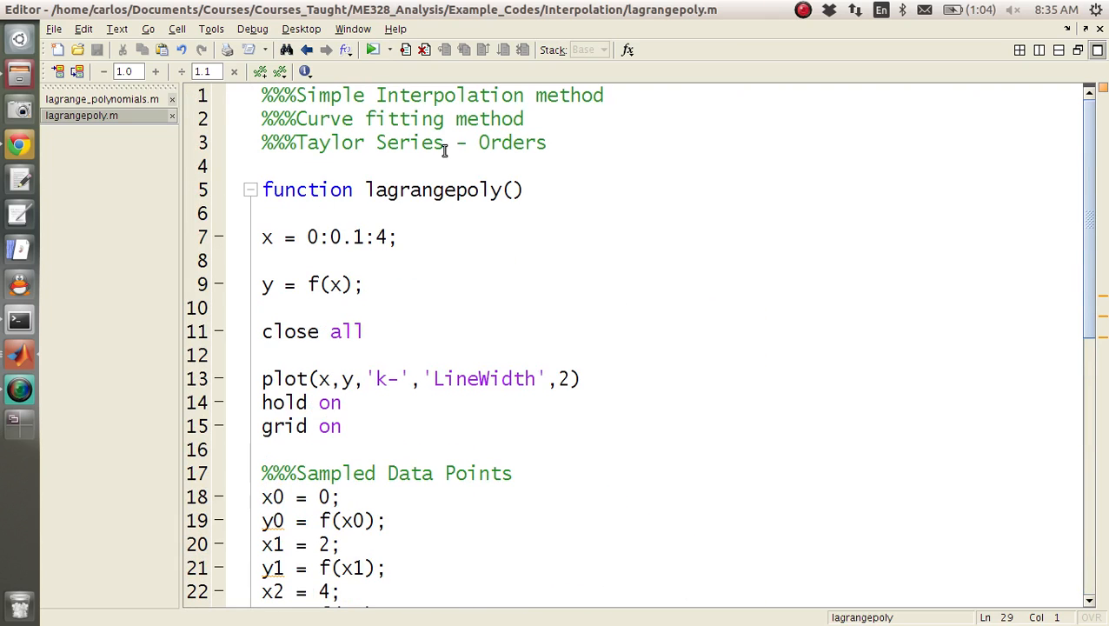
Review the L2 and L3 basis term lines and enlarge Figure 1 to inspect the curves
scroll(down, 3)
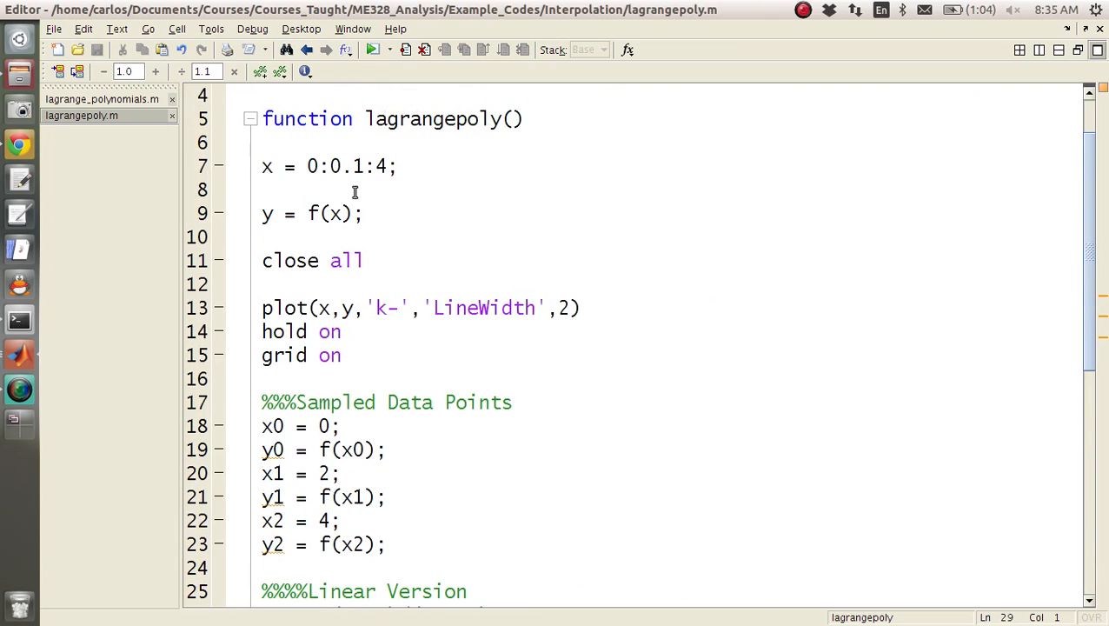
scroll(down, 3)
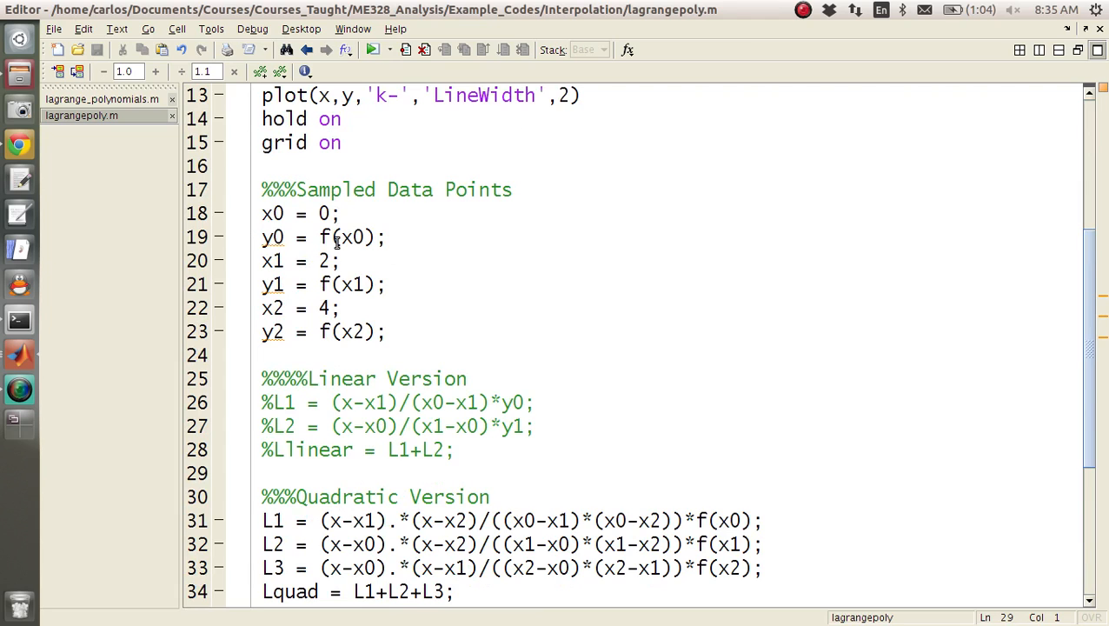
scroll(down, 3)
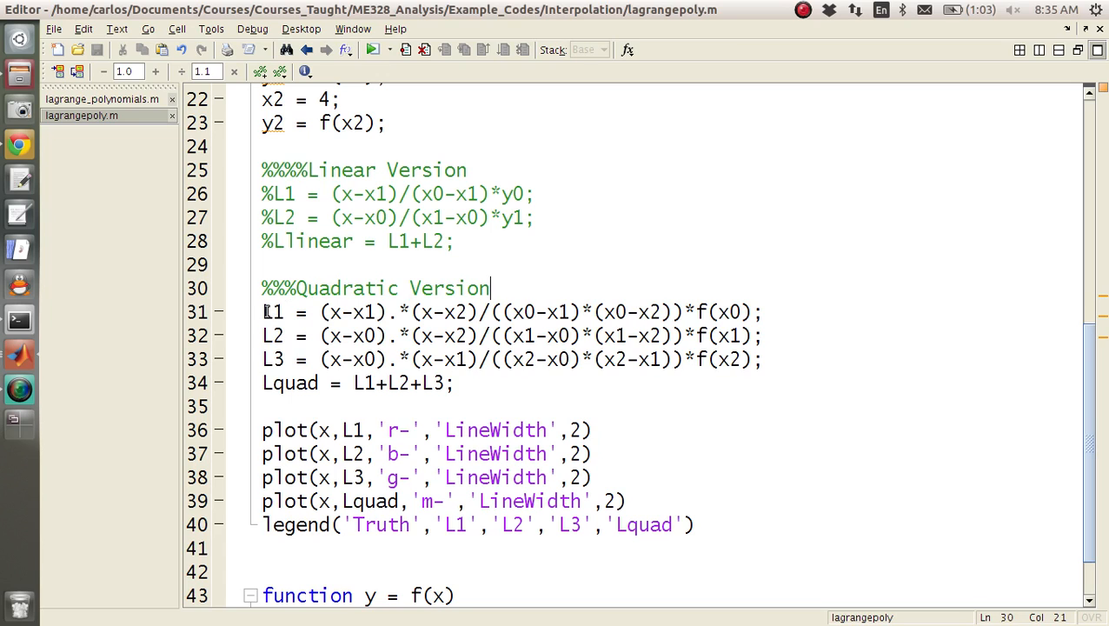
drag(346, 335, 756, 359)
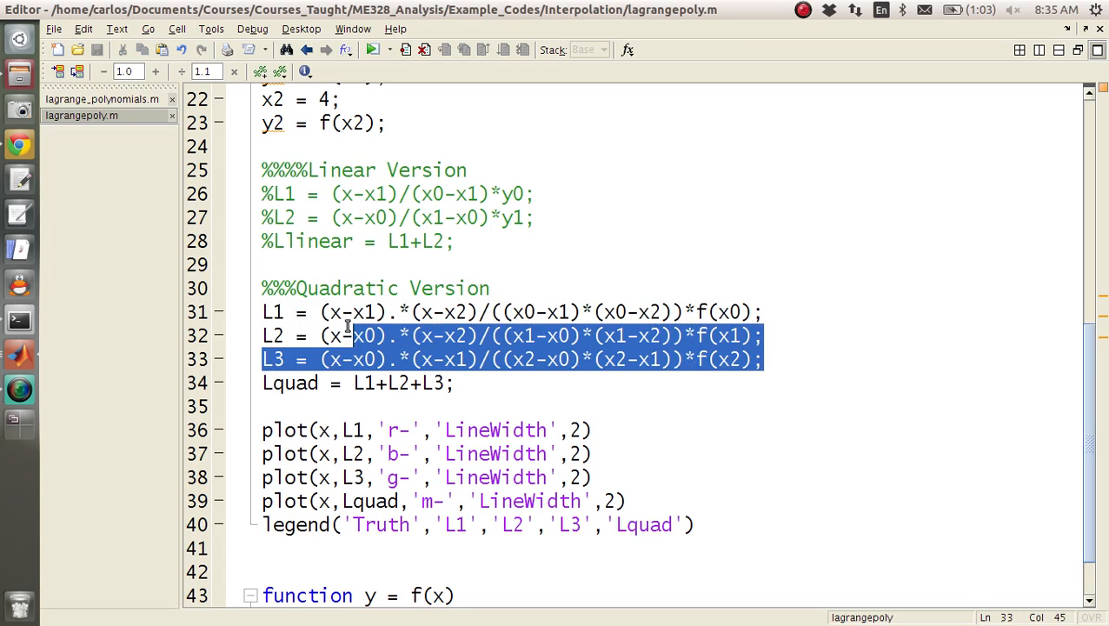
click(463, 382)
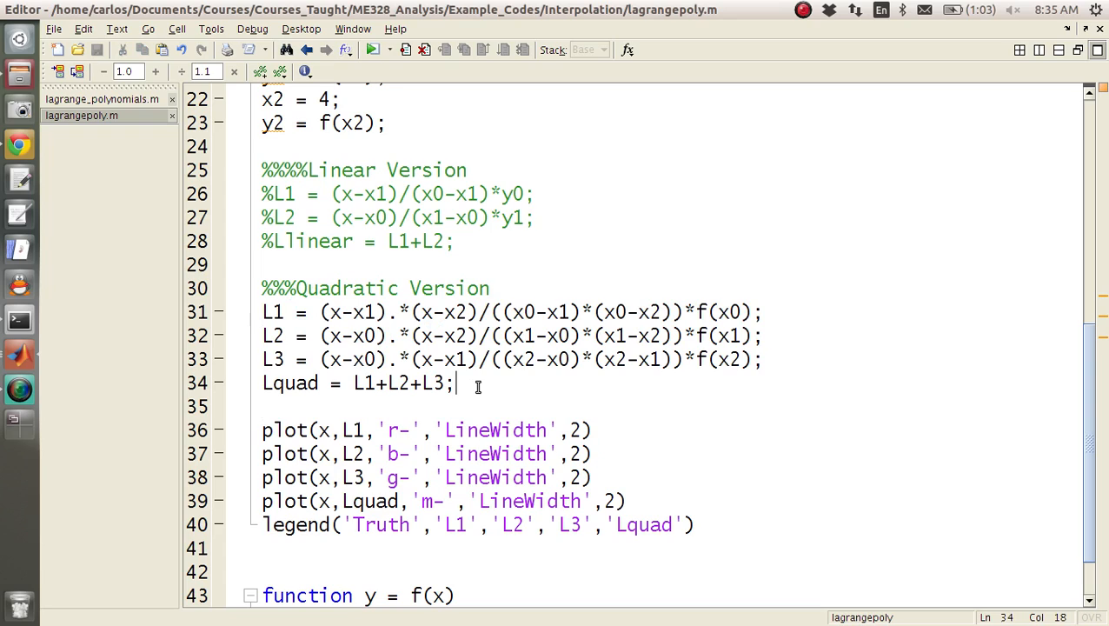
mouse_move(488, 374)
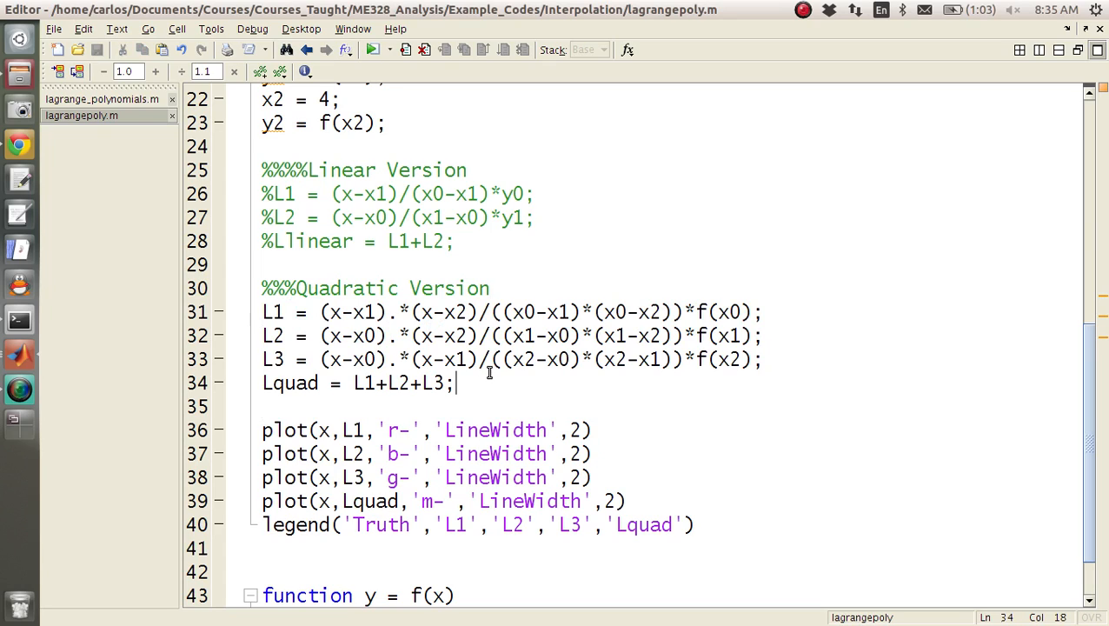
mouse_move(517, 398)
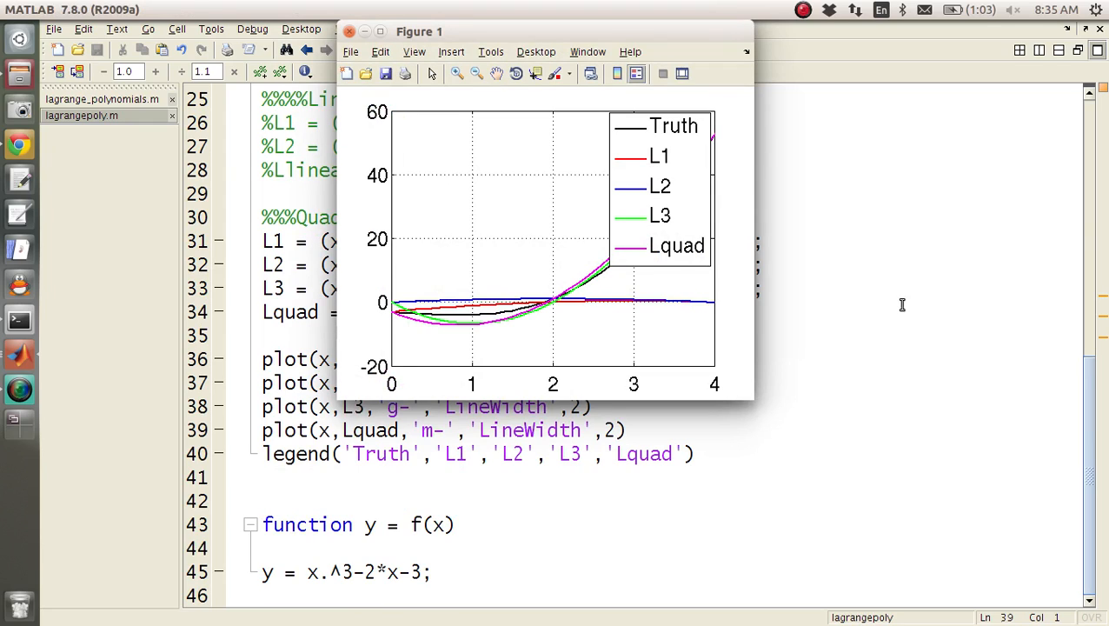
mouse_move(633, 232)
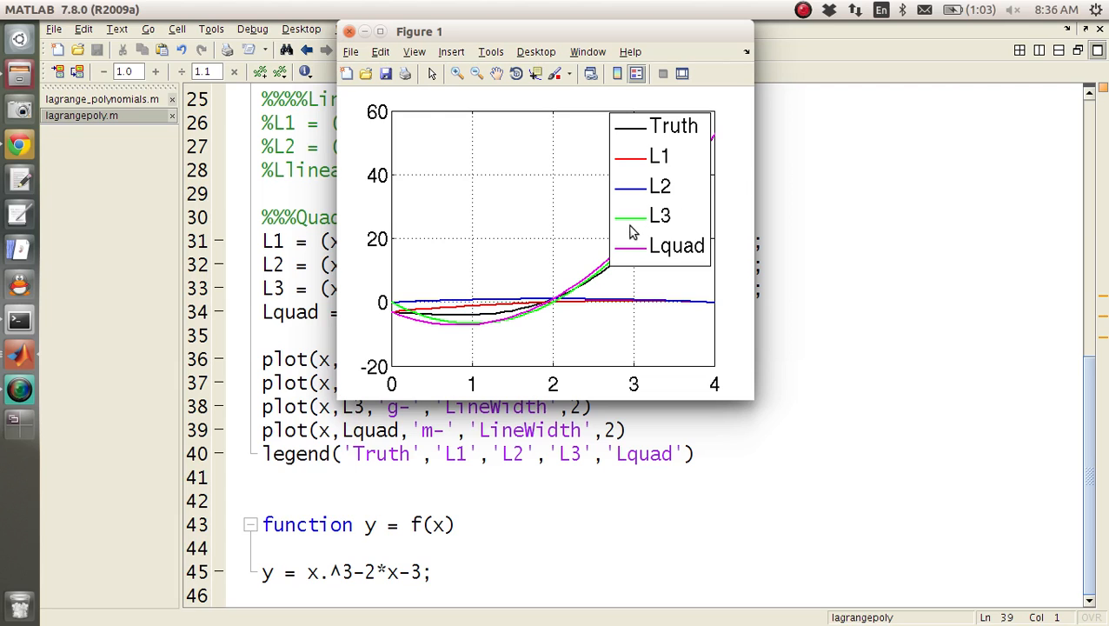
drag(661, 187, 444, 183)
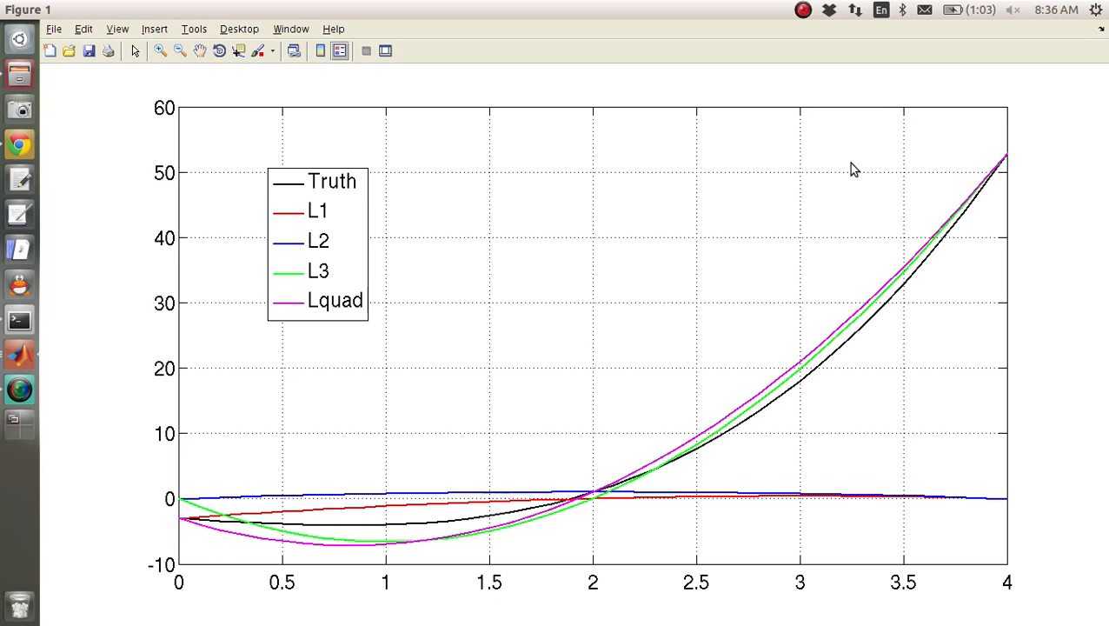
mouse_move(7, 24)
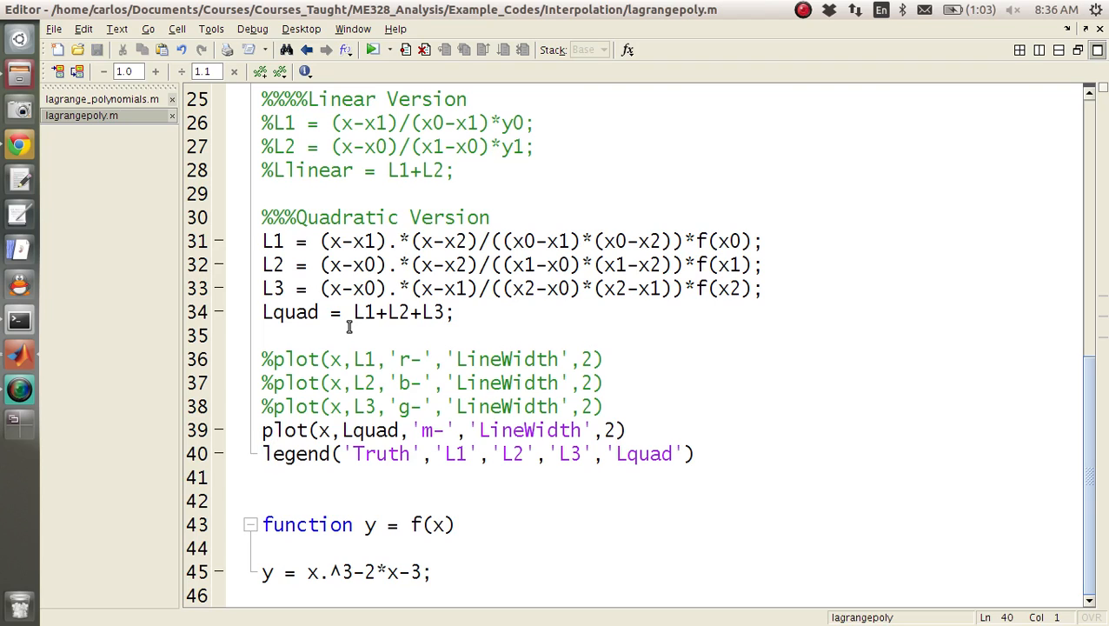
Comment out the L1, L2, L3 plot lines and the legend with %
text(%)
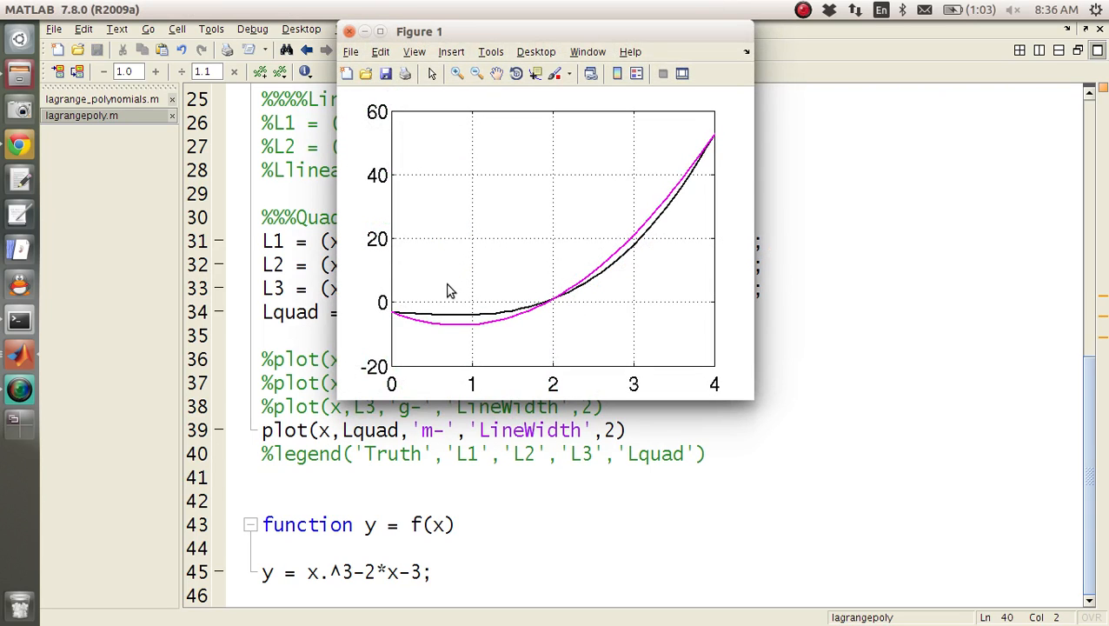
mouse_move(606, 273)
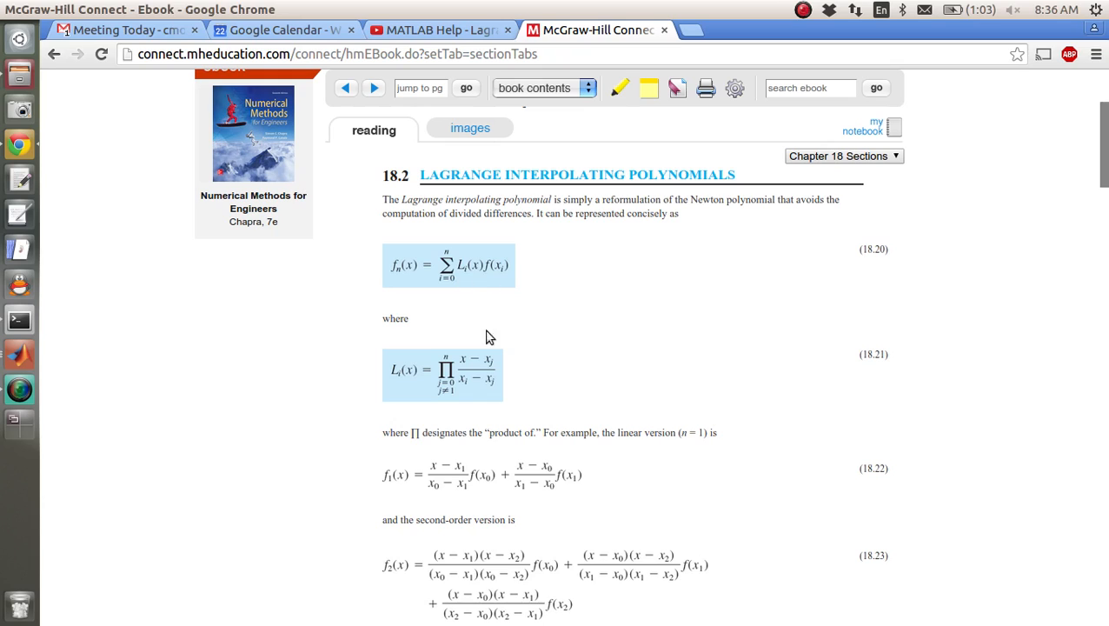
mouse_move(453, 321)
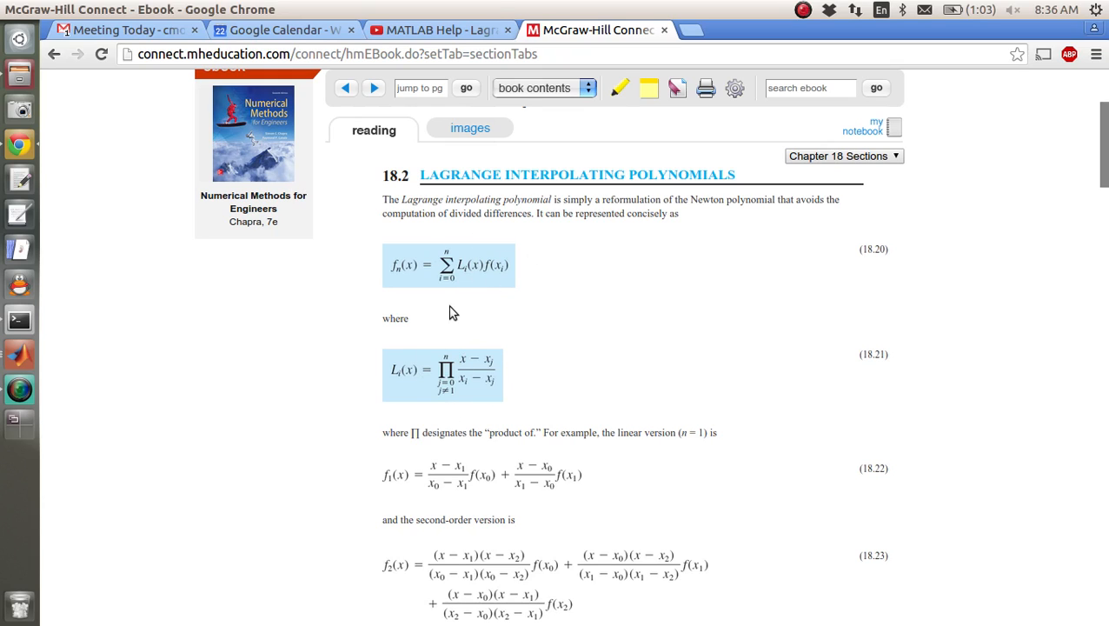
mouse_move(463, 224)
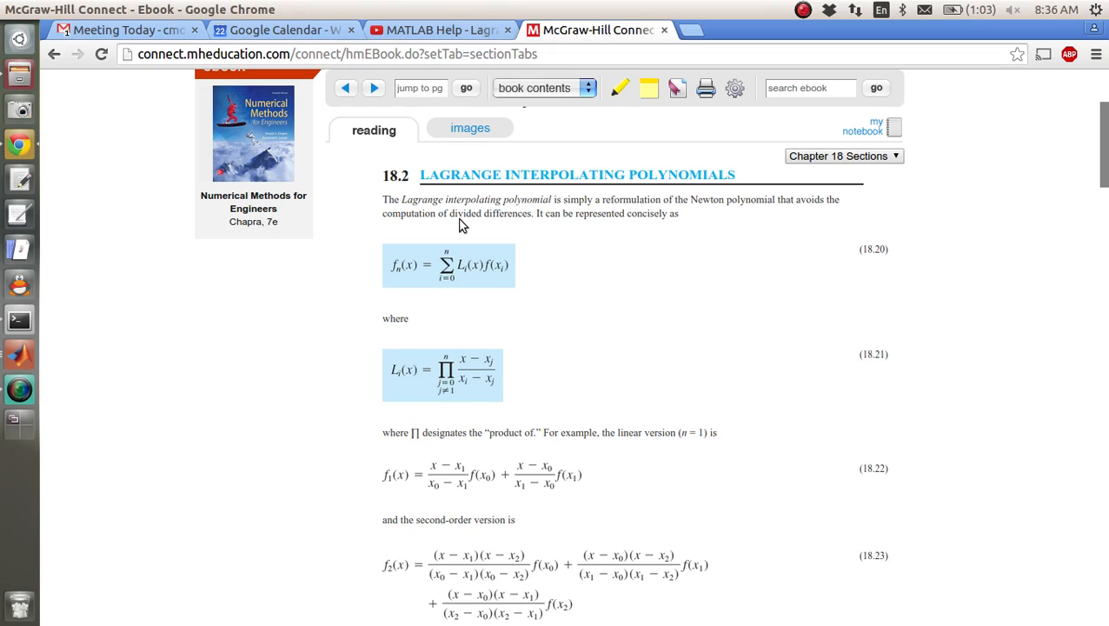
mouse_move(492, 276)
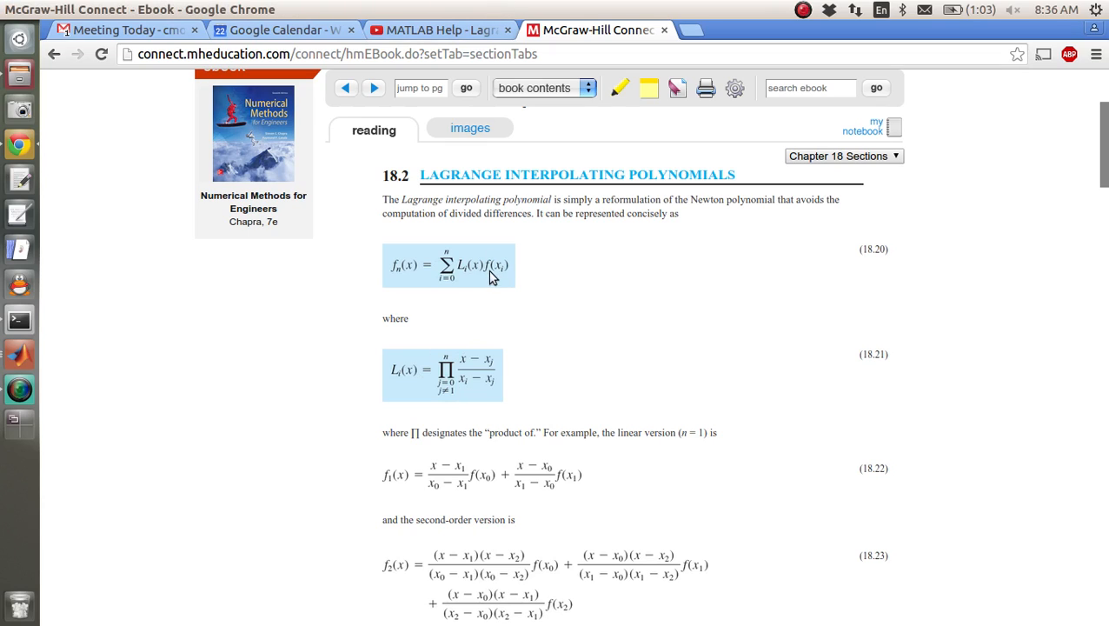
mouse_move(494, 356)
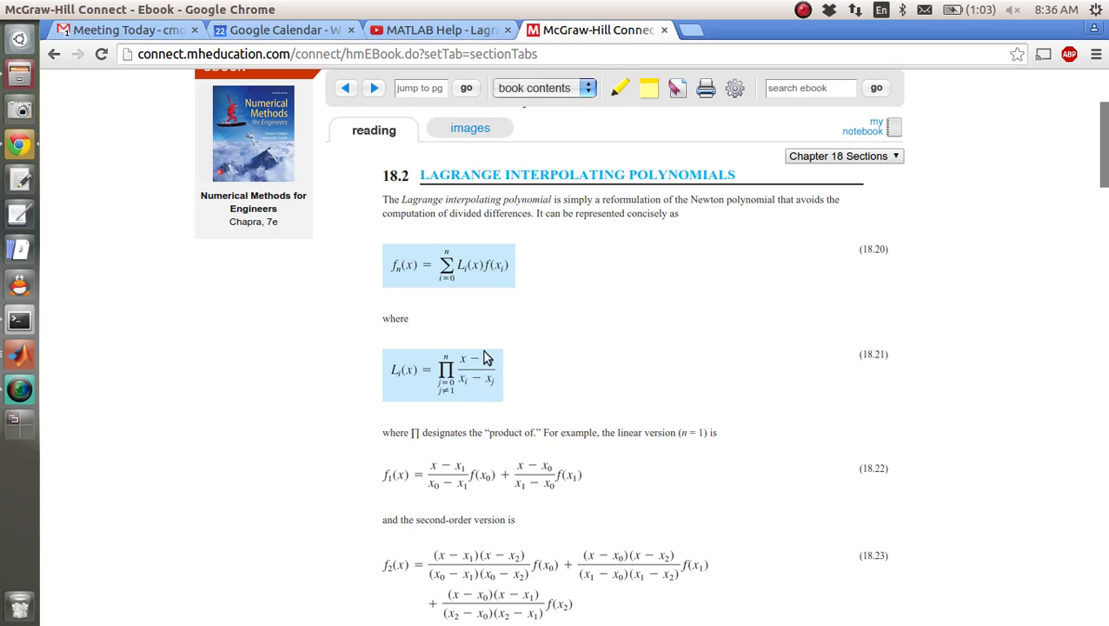
mouse_move(429, 328)
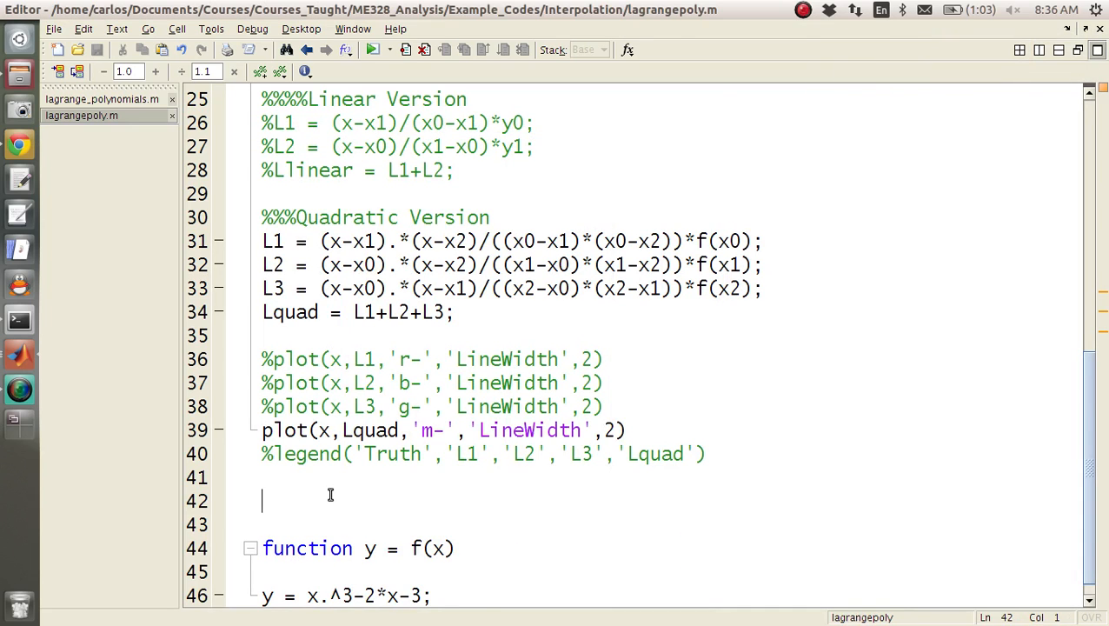
Compute fxn with the call Lpoly(x,xsamples,fsamples,2)
text(fxn = Lp)
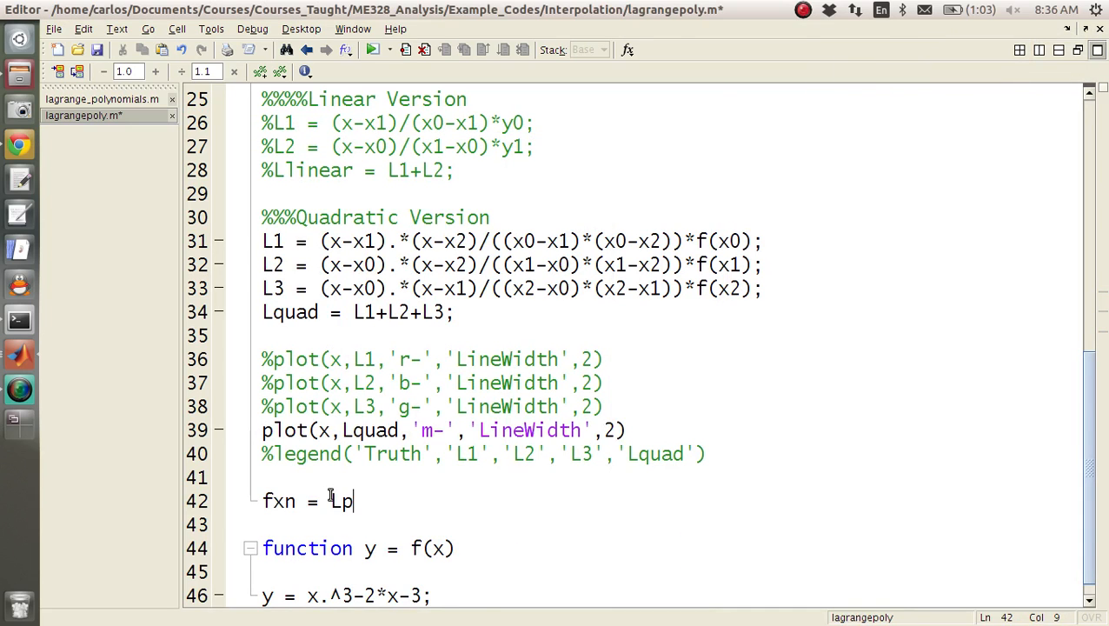
text(oly()
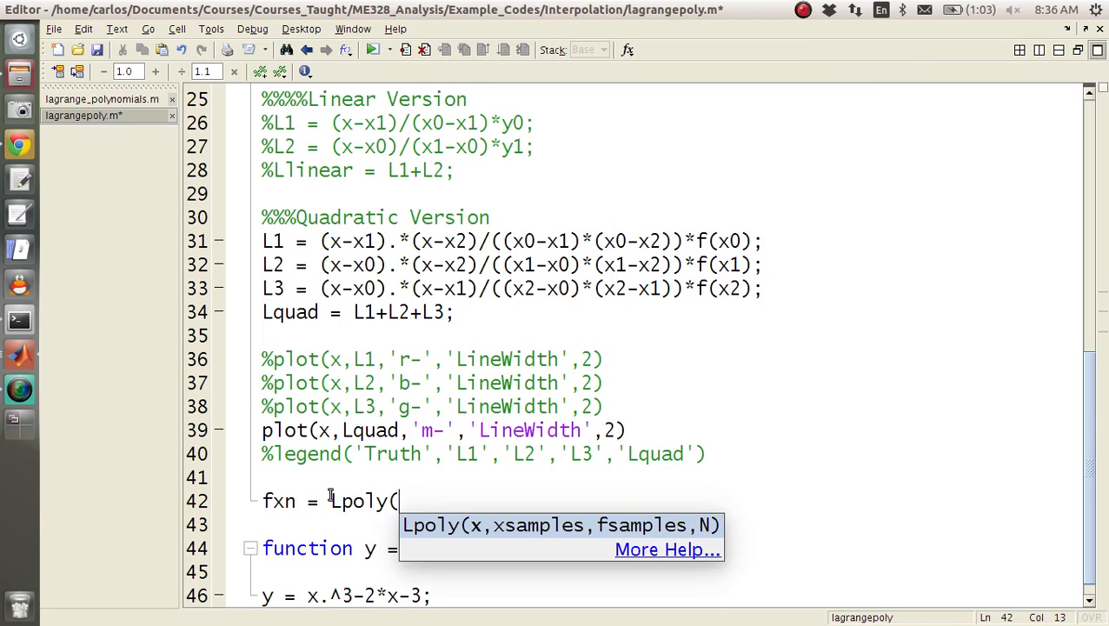
text(x,)
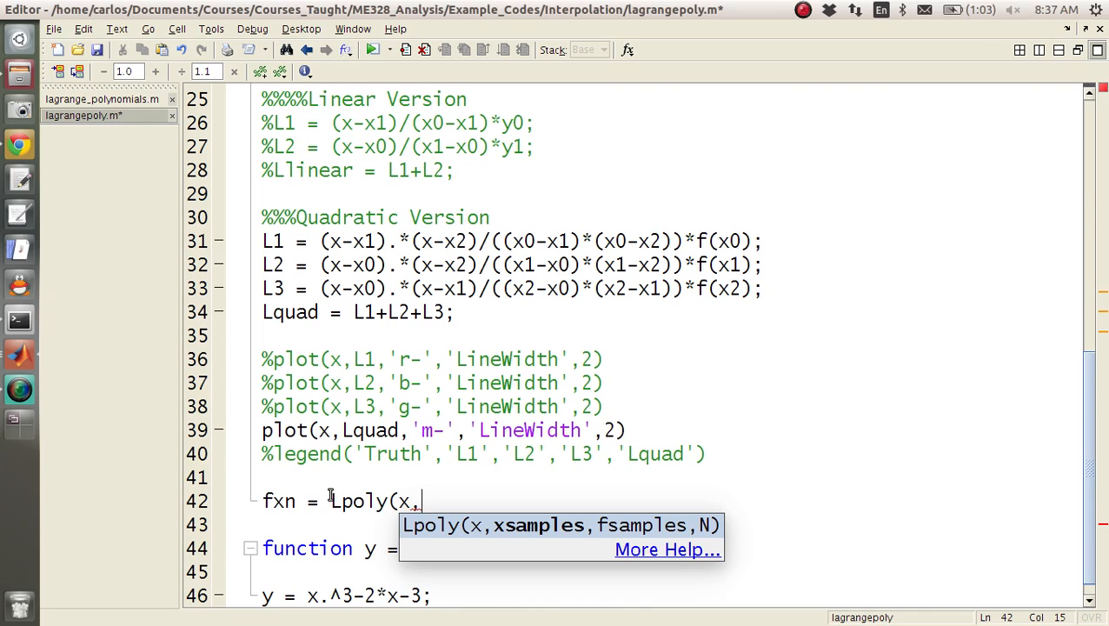
text(xsamples,)
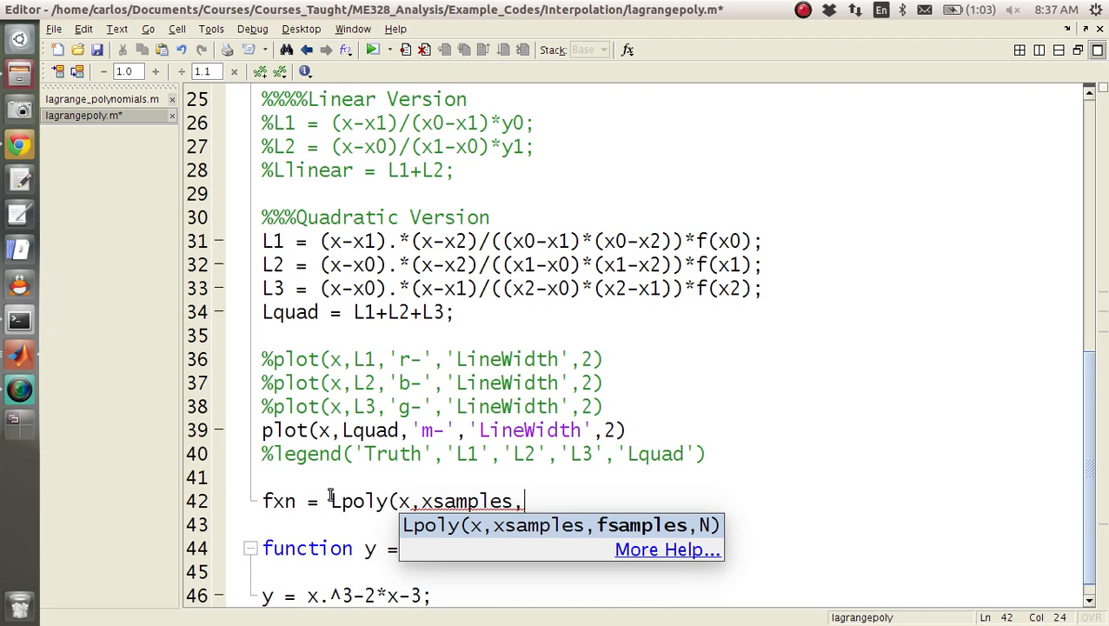
text(fsample)
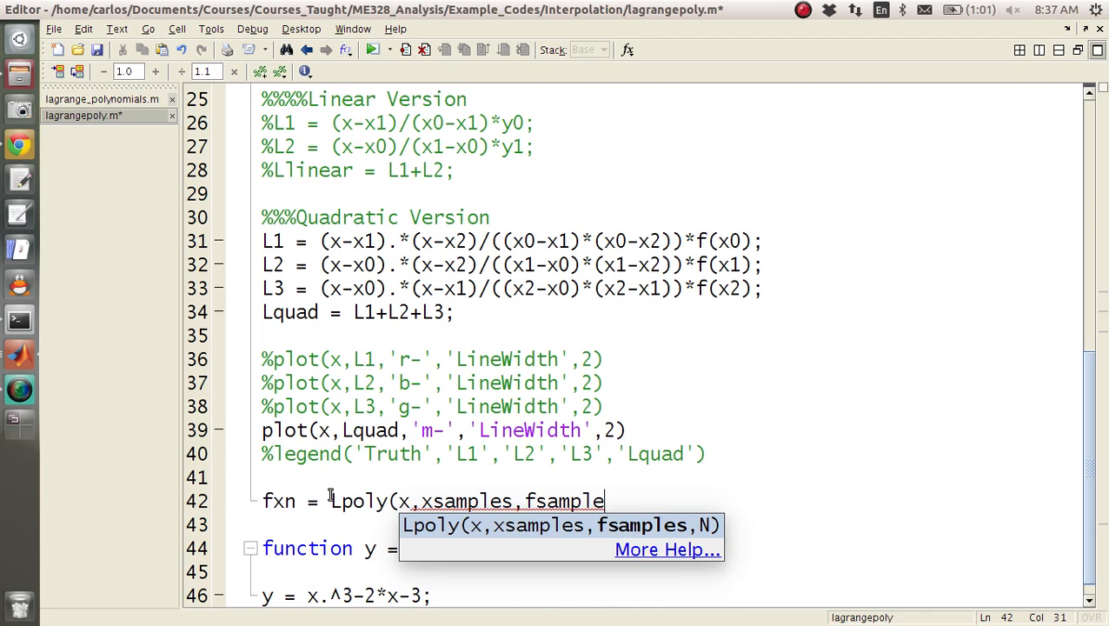
text(s,)
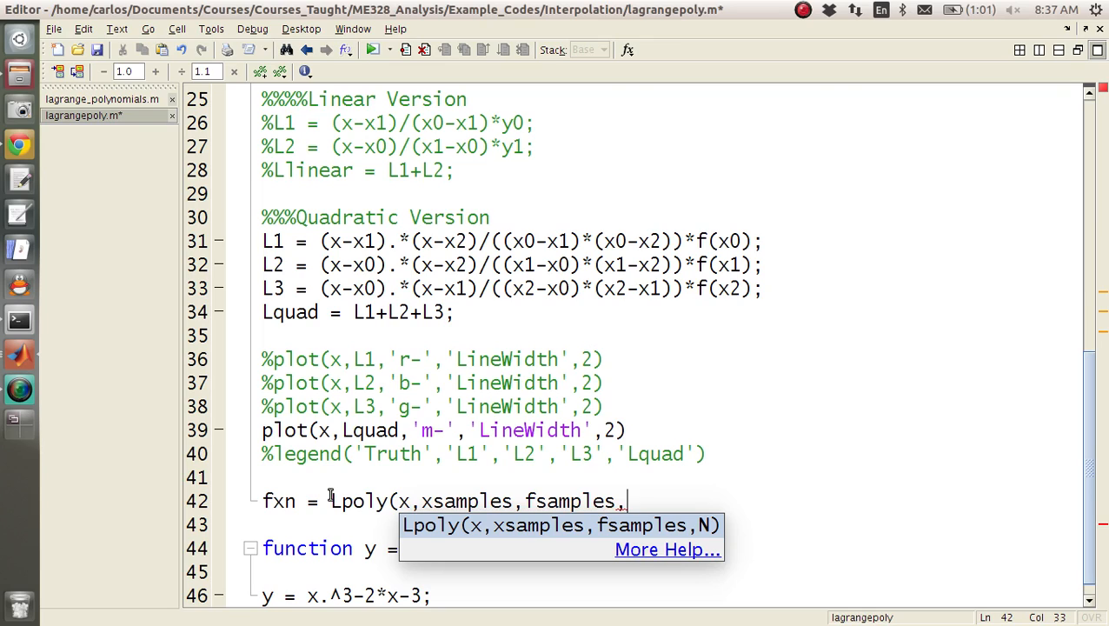
text(2);)
text(xsamples)
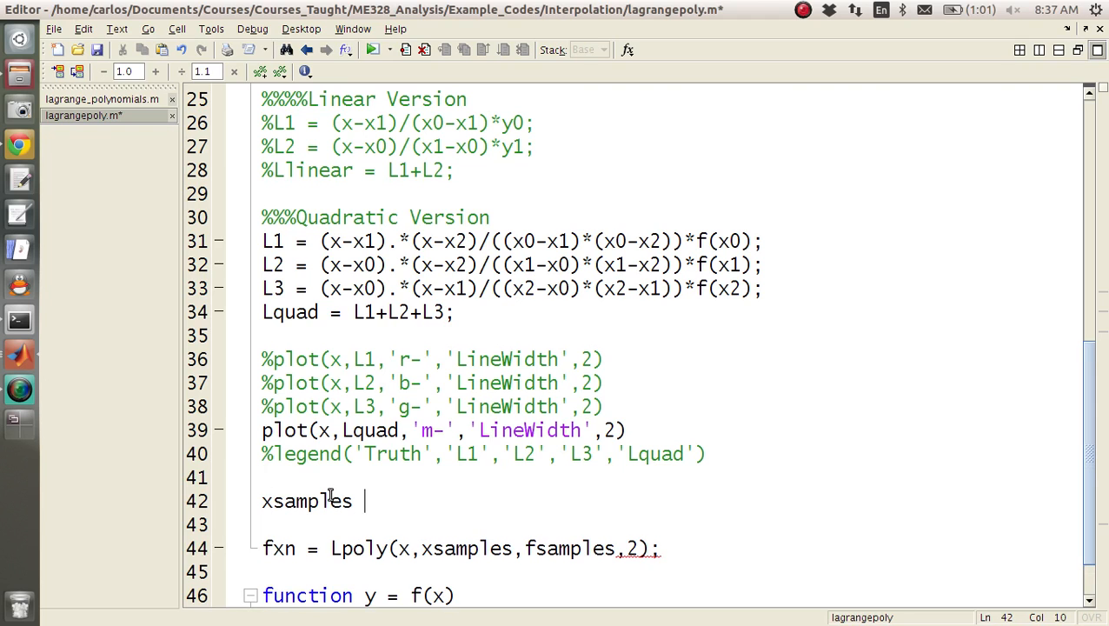
Define xsamples = [x0 x1 x2] and fsamples = f(xsamples), then save lagrangepoly.m
text(= [)
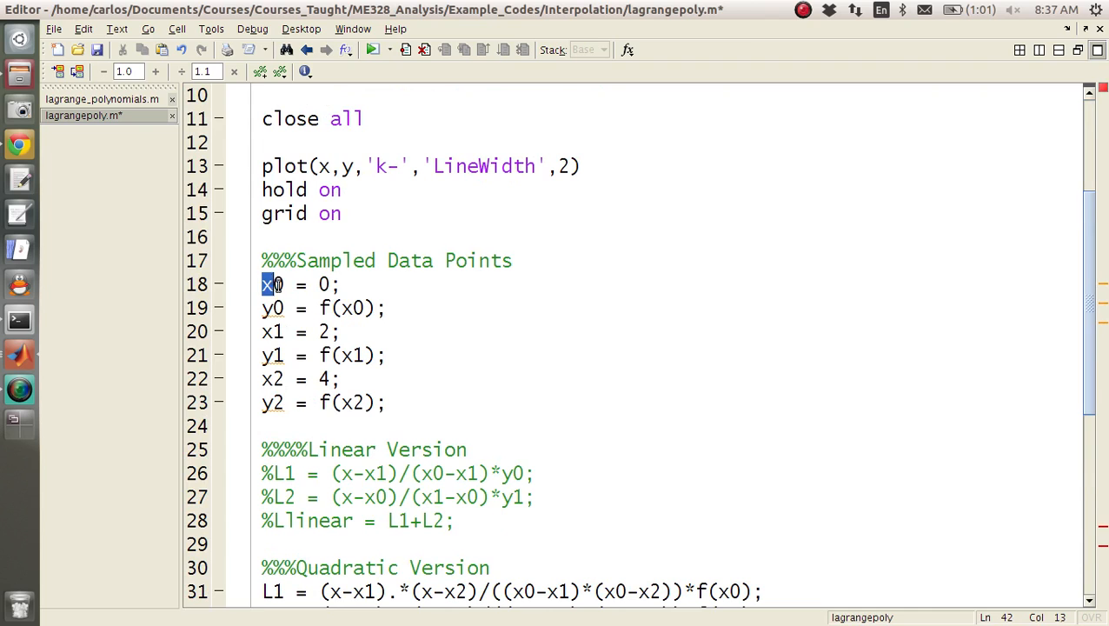
scroll(down, 3)
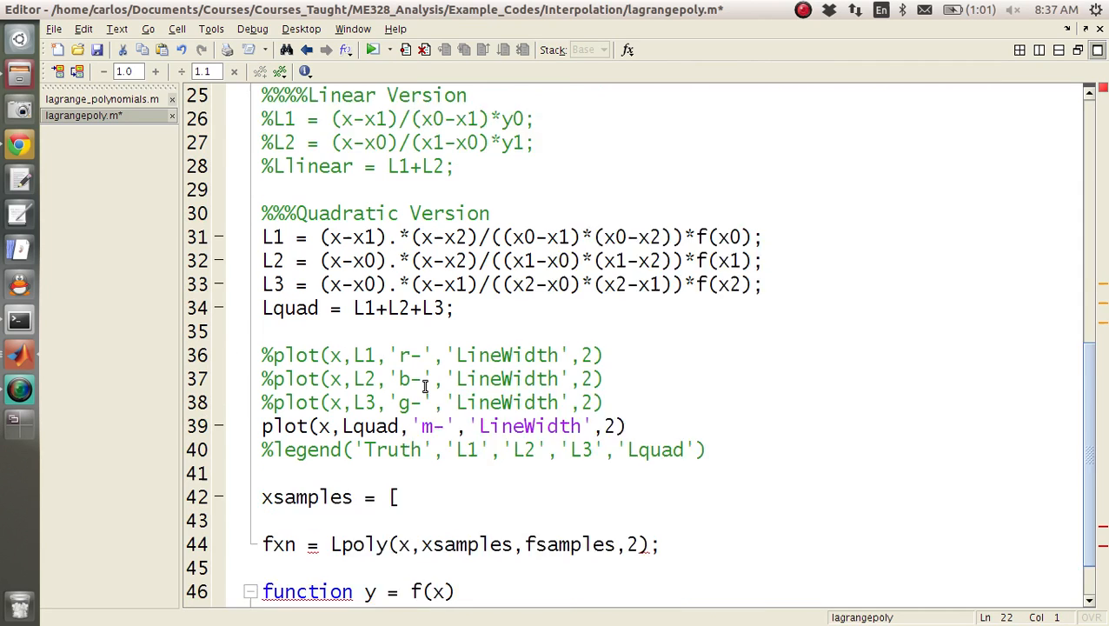
text(x0 x1 x2];)
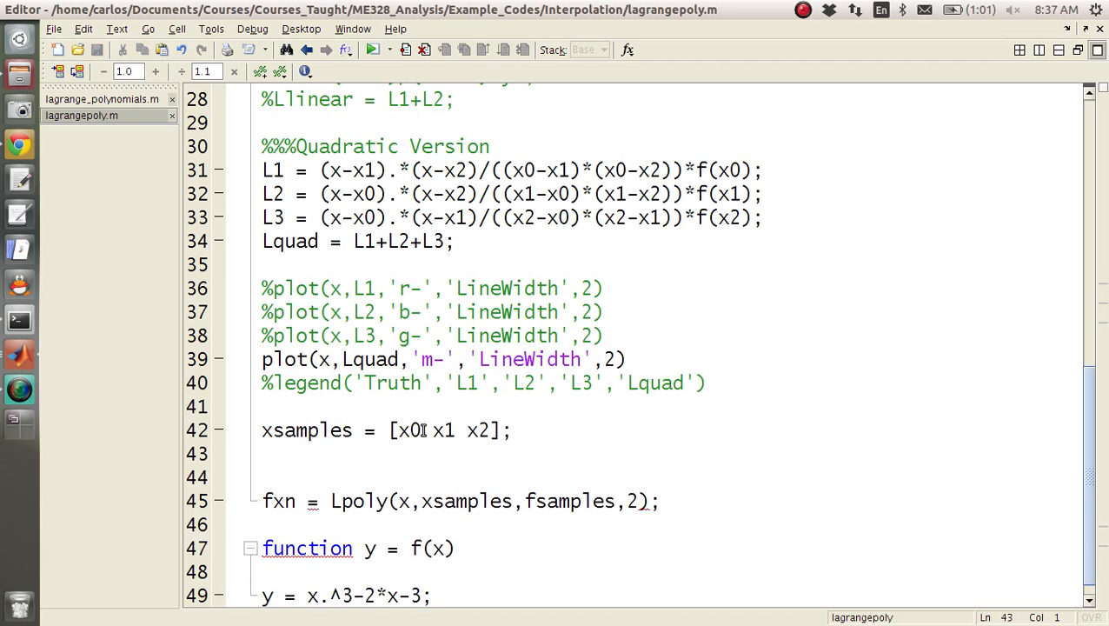
text(fsamples =)
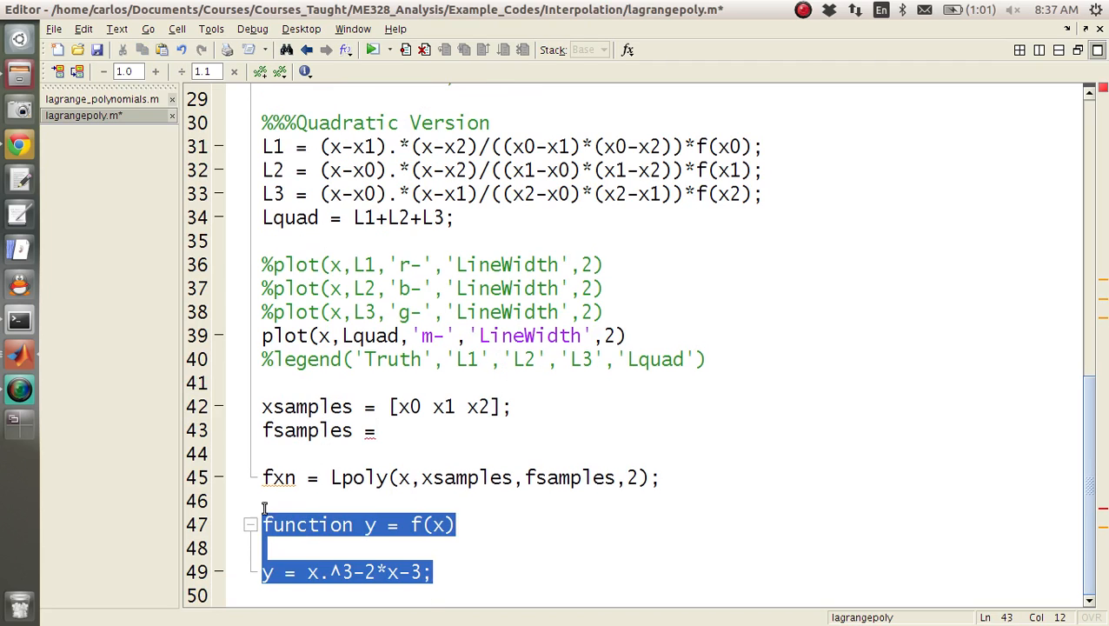
text(f)
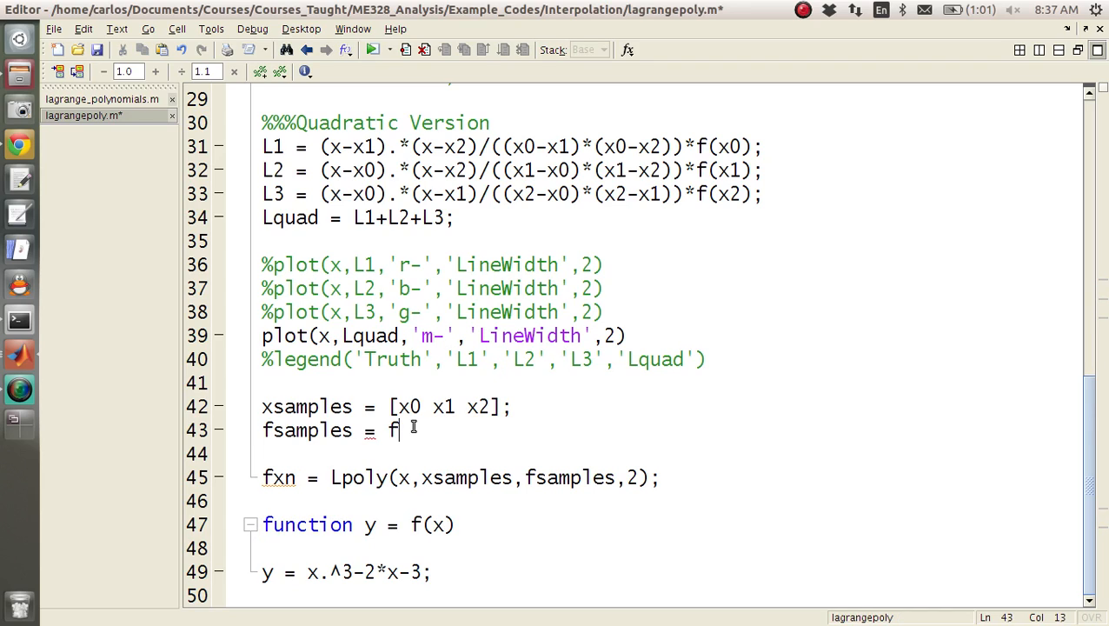
text((xsamples);)
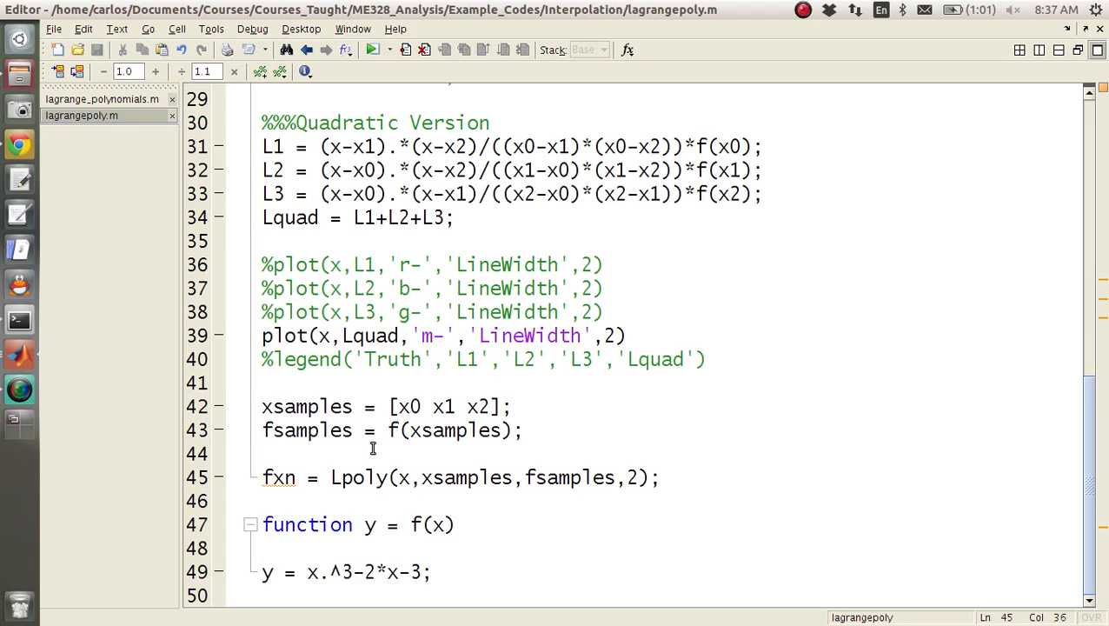
mouse_move(351, 606)
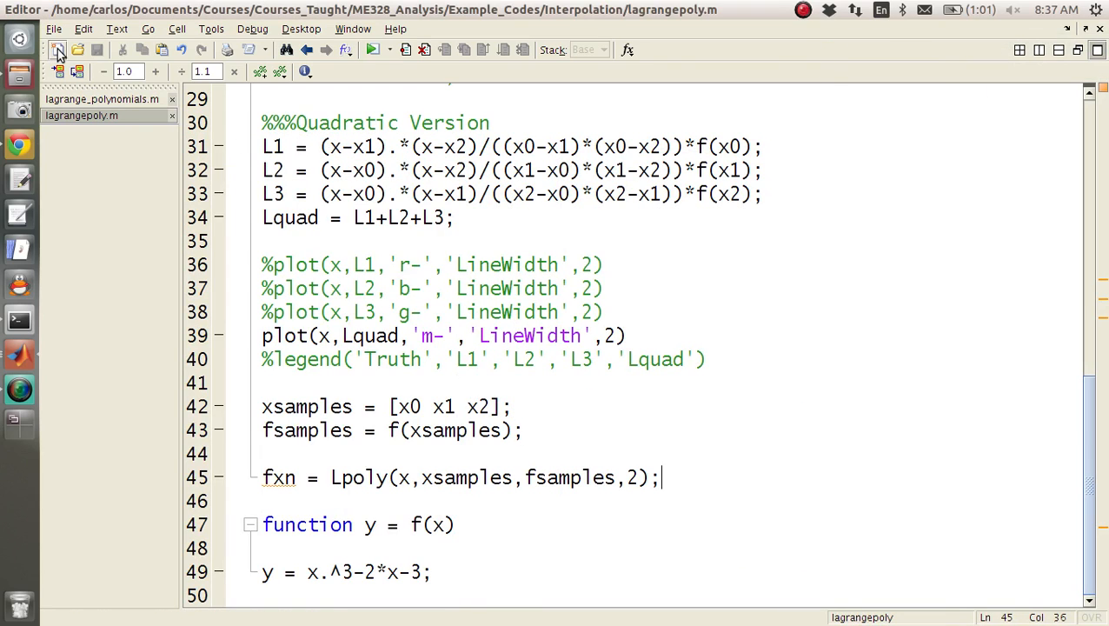
Start a new blank script and open the Interpolation folder under Example_Codes
click(58, 50)
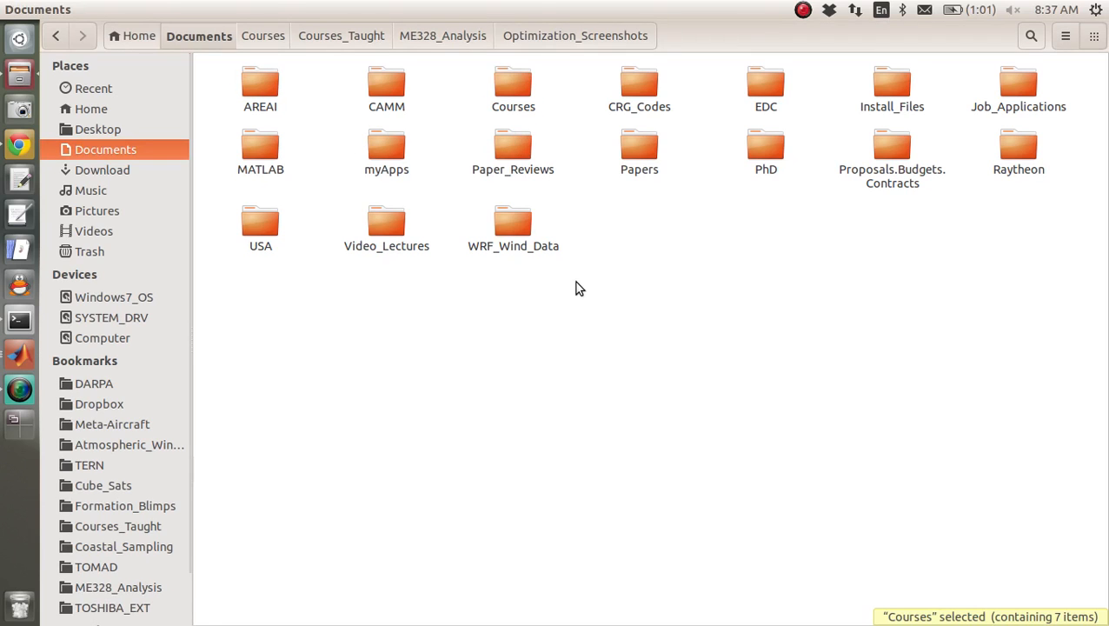
mouse_move(55, 588)
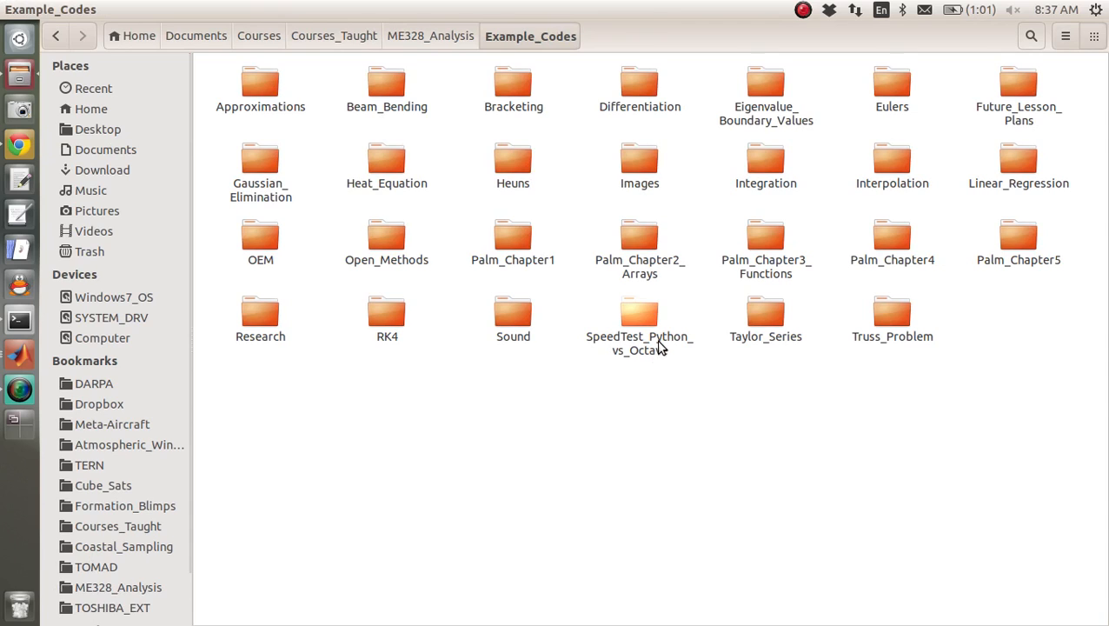
mouse_move(936, 178)
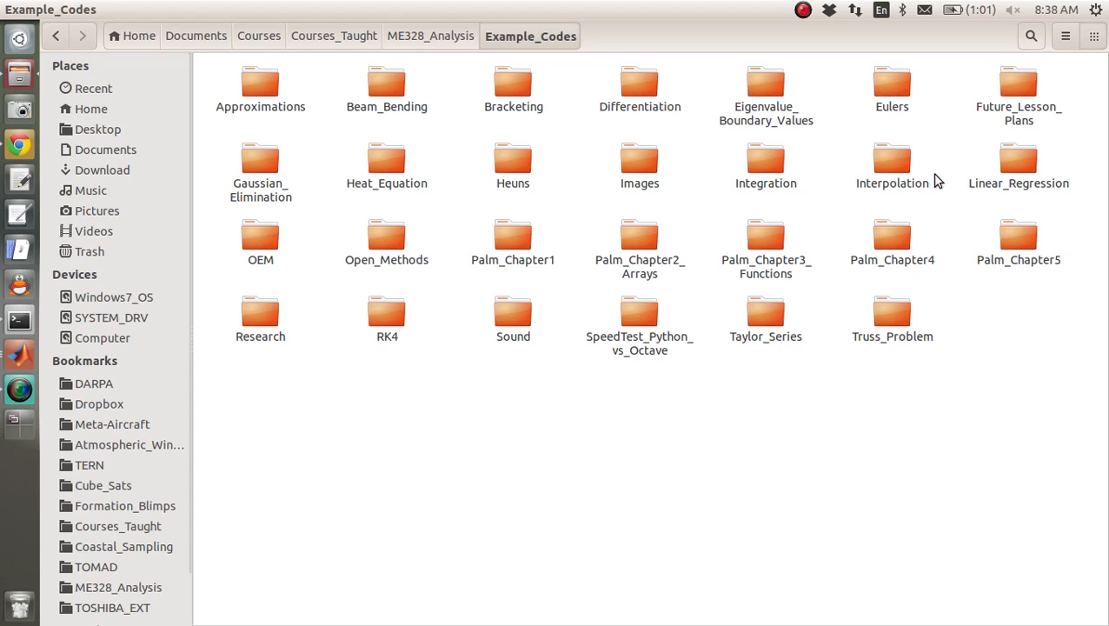
double_click(892, 159)
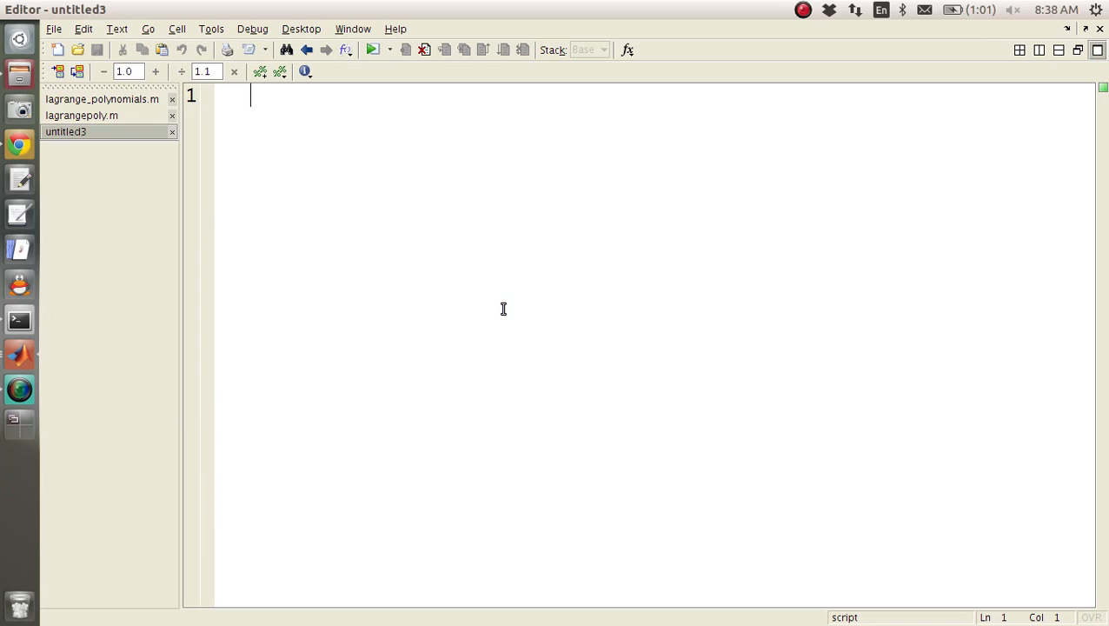
Declare function fxn = Lpoly(x,xsamples,fsamples,N) and save it as Lpoly.m in Interpolation
text(function)
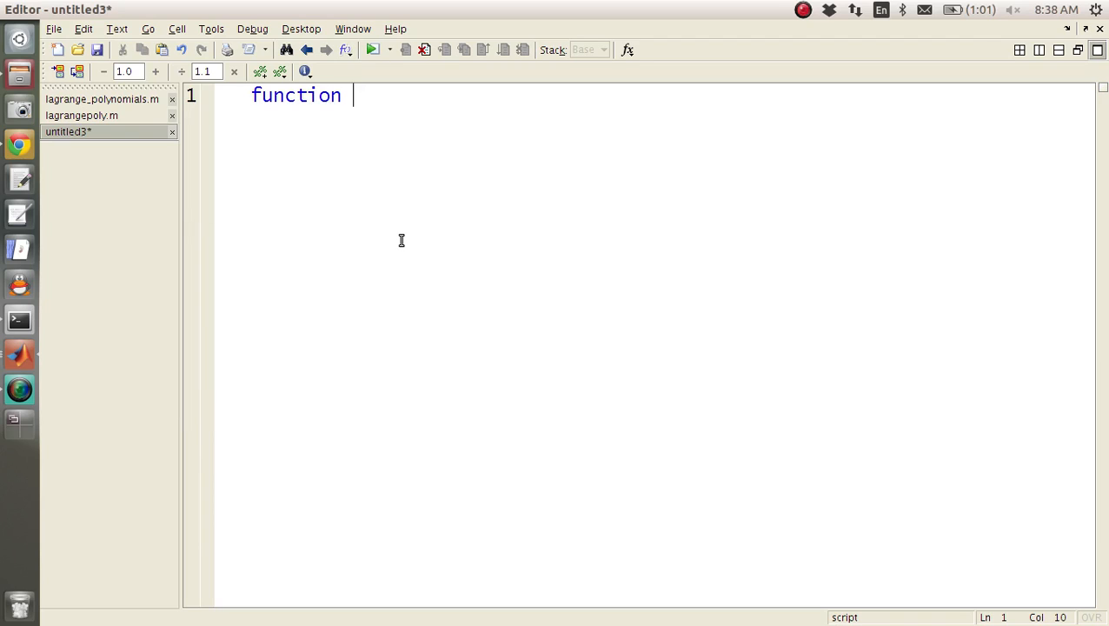
text(fxn = Lpoly)
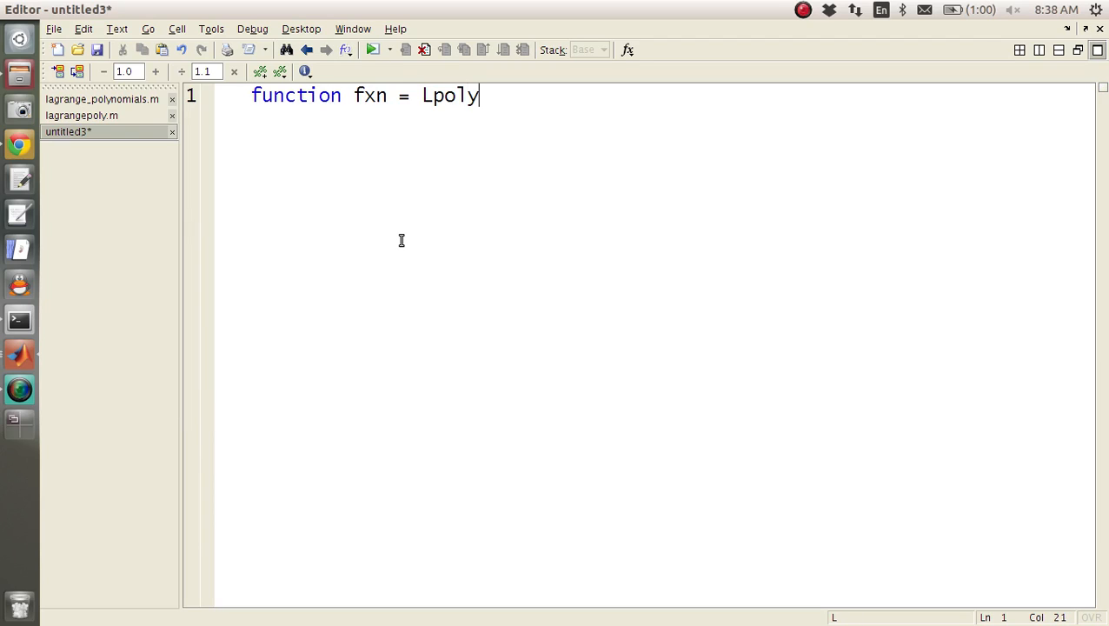
text((x,xa)
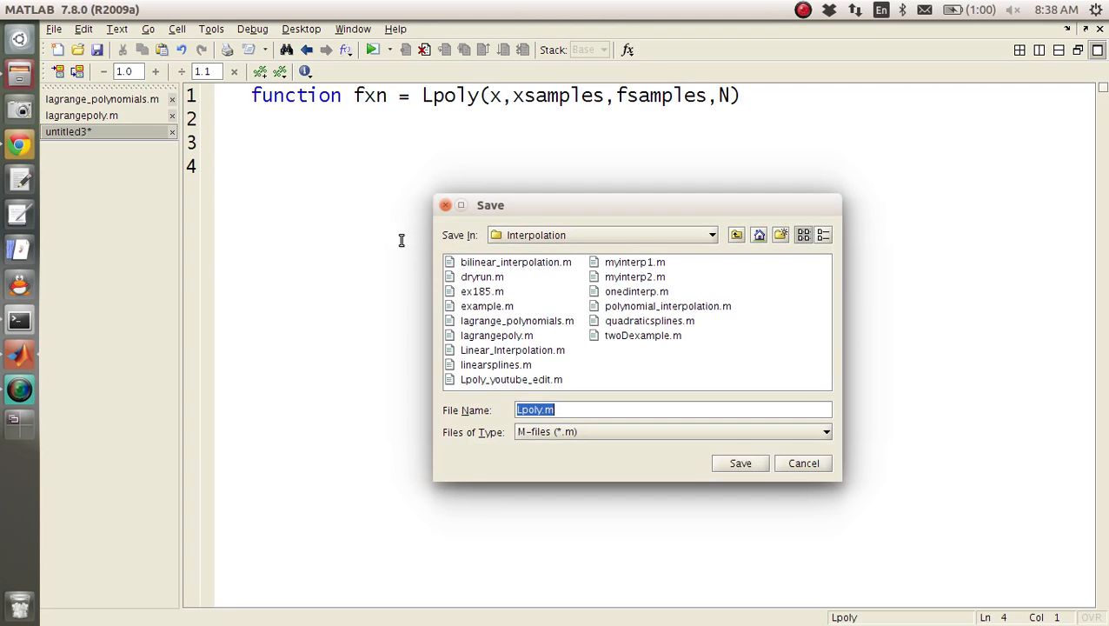
click(739, 463)
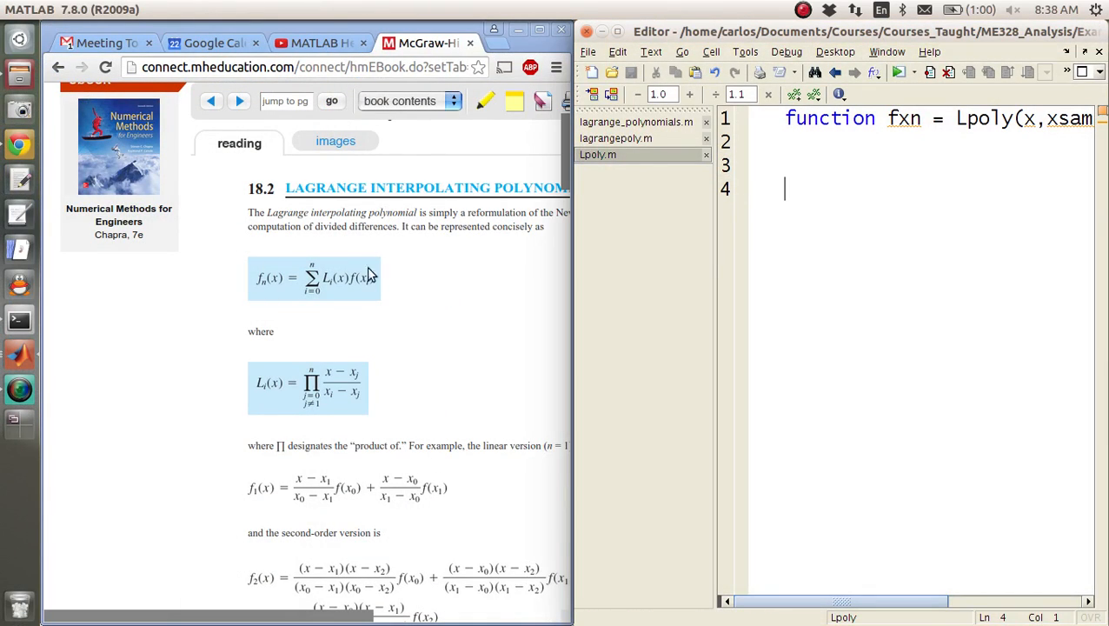
mouse_move(796, 232)
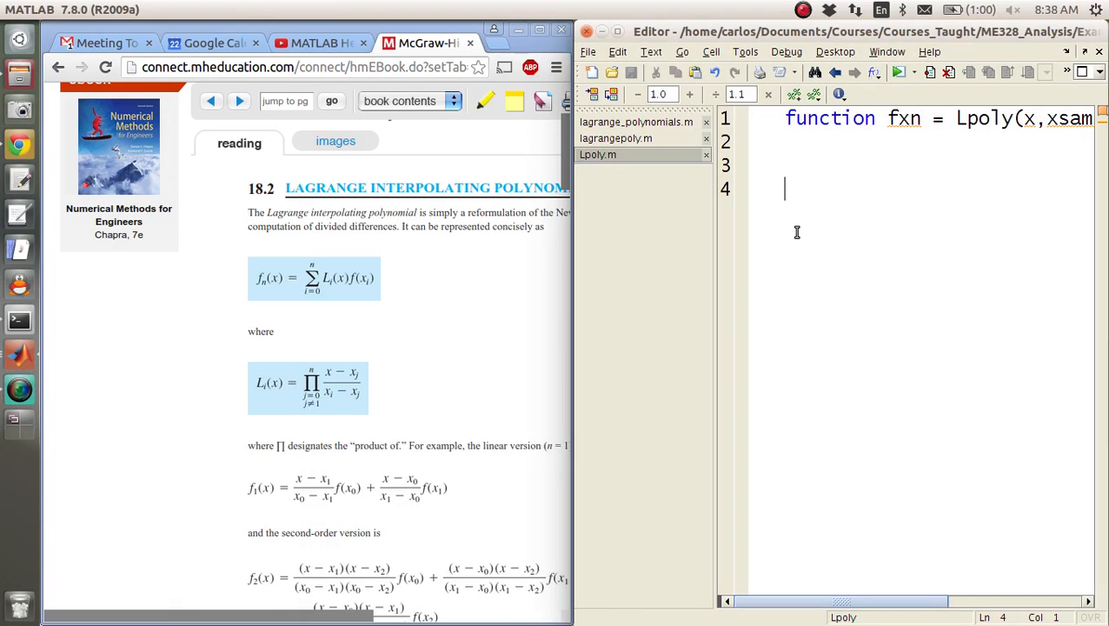
Initialize fxn = 0*x; under an initialization comment and begin a for idx loop
text(%%%Iniitialize your sum)
text(f)
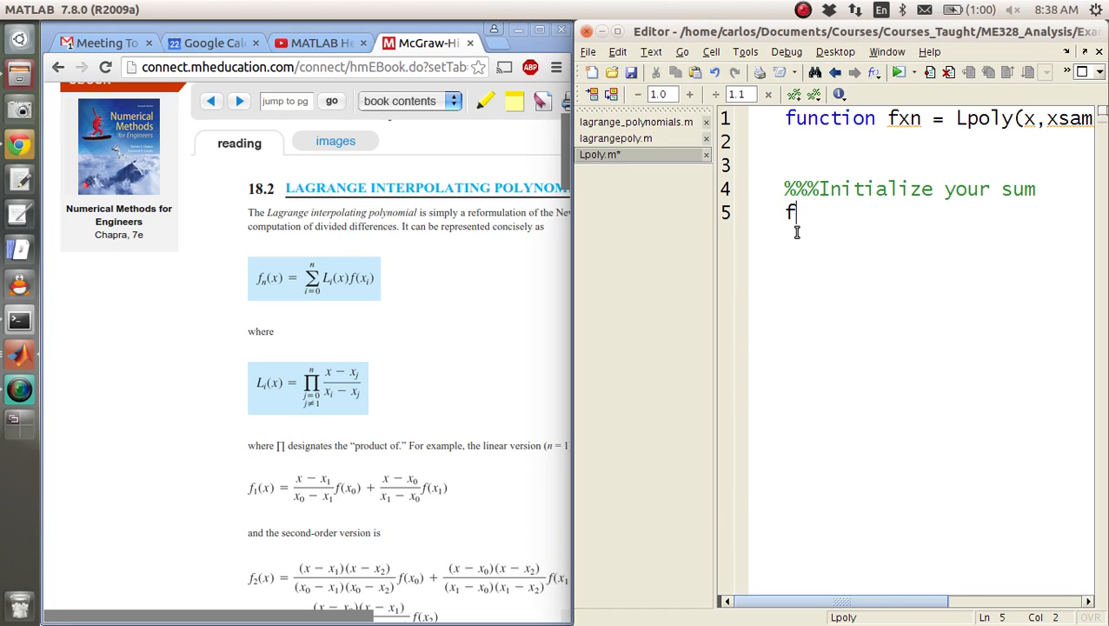
text(xn = 0*x;)
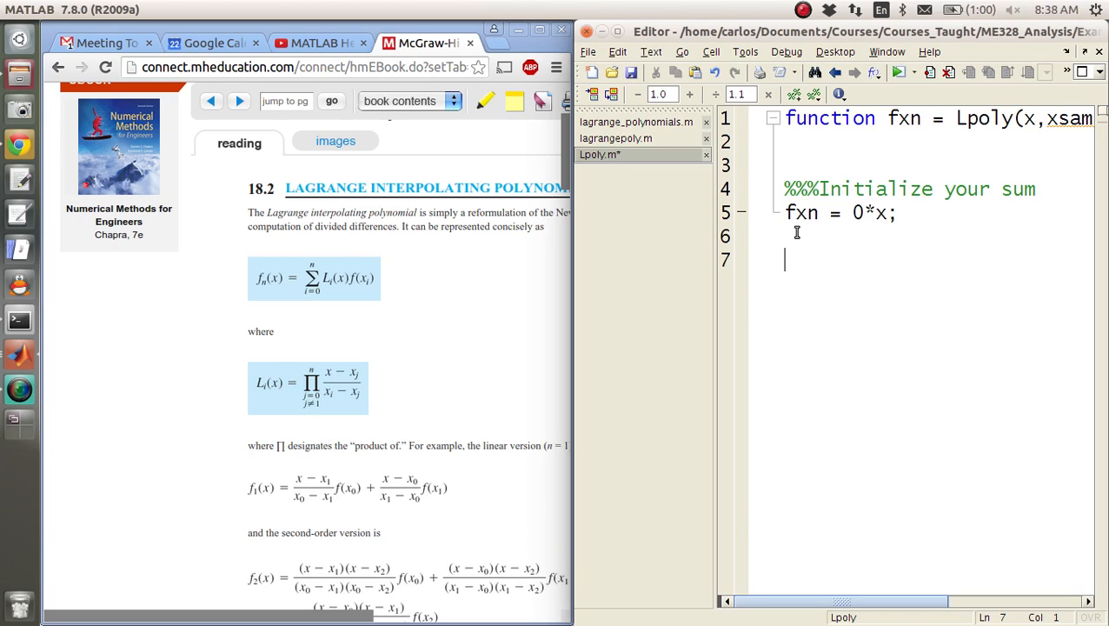
text(for)
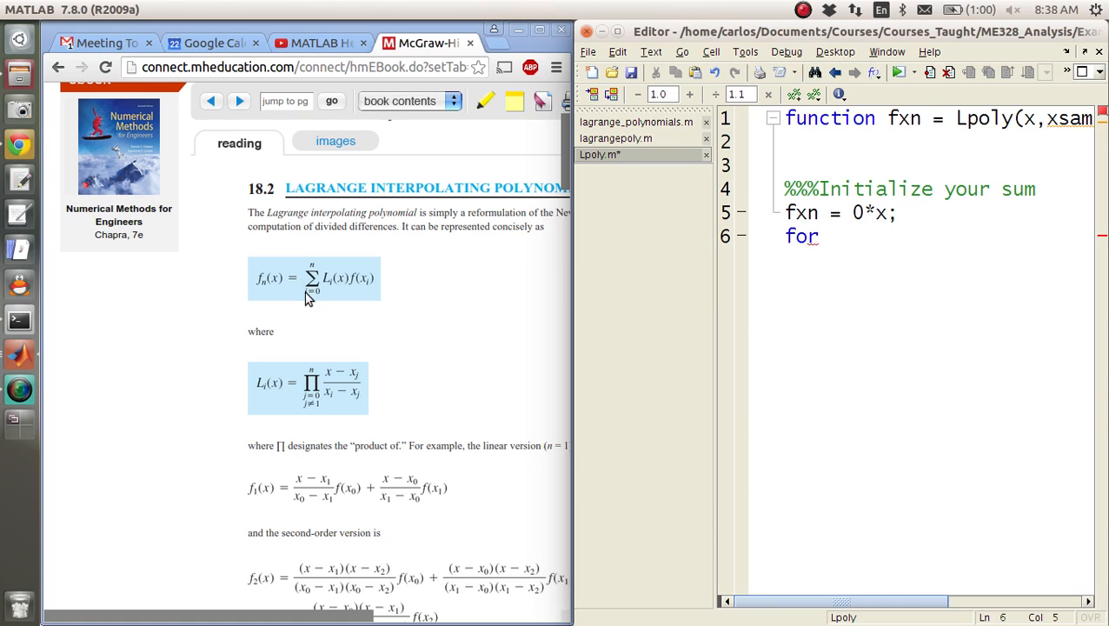
mouse_move(832, 237)
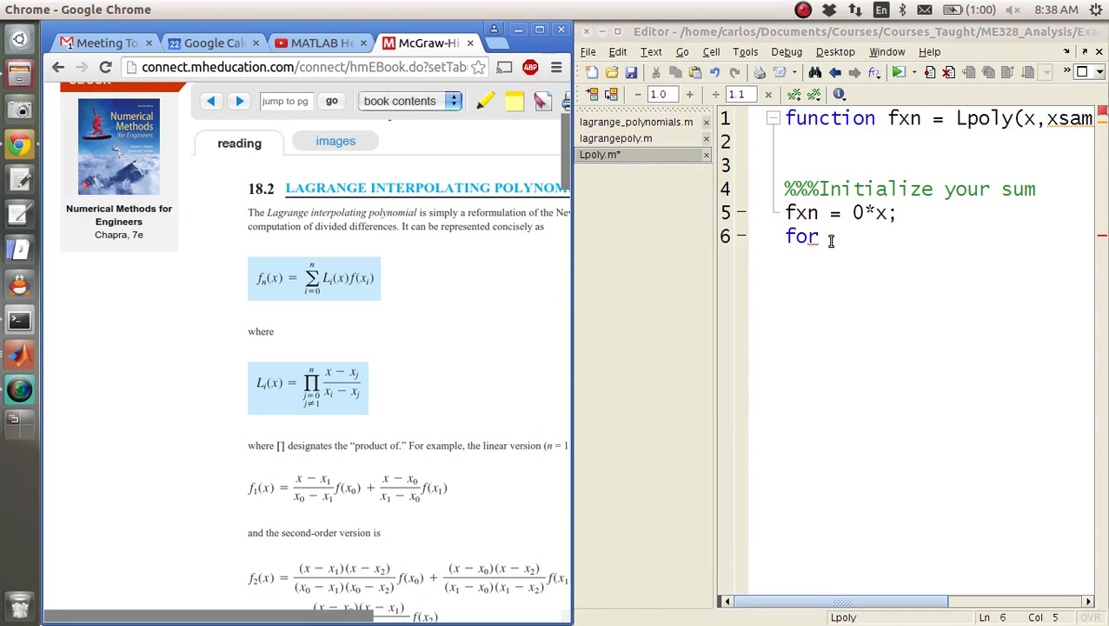
text(idx = 0:N)
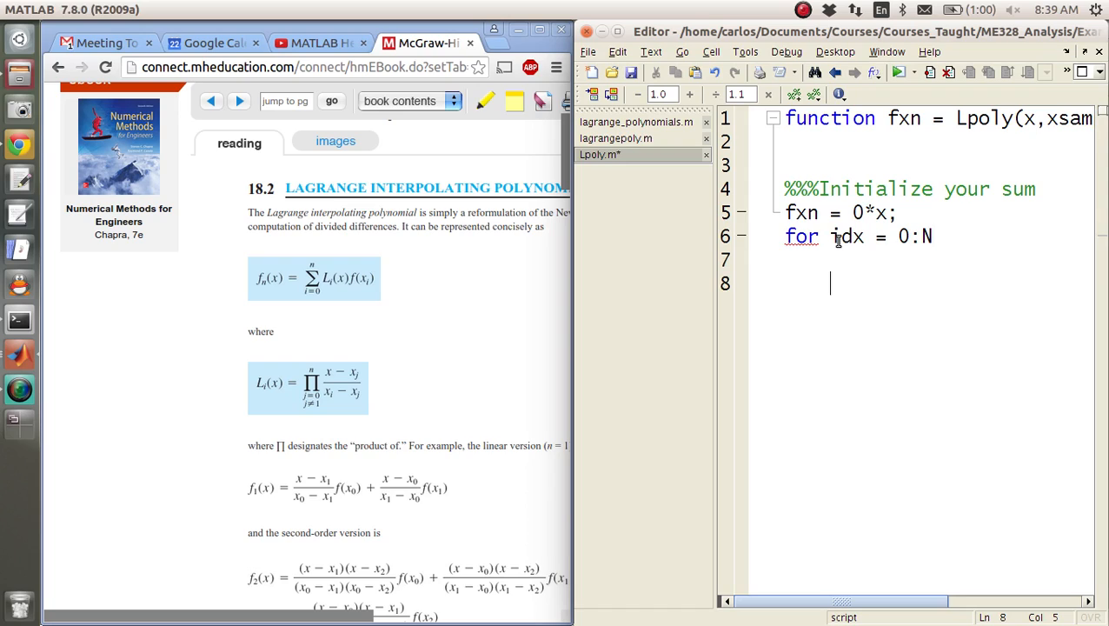
Add fxn = fxn + Li*fsamples(idx+1) inside the loop and close it with end
text(f)
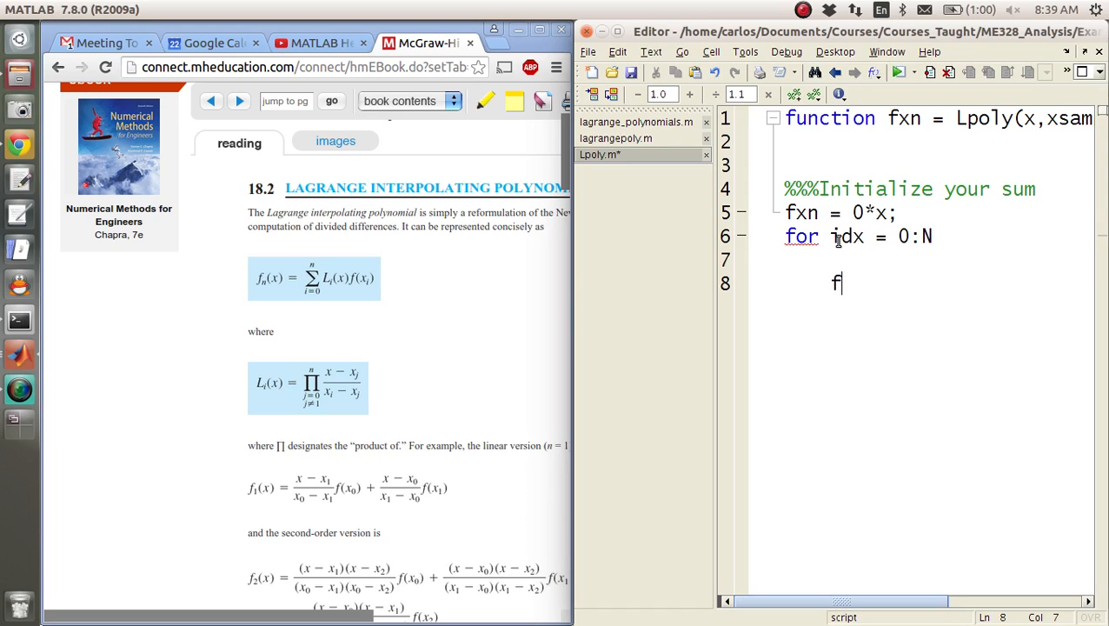
text(xn = fxn +)
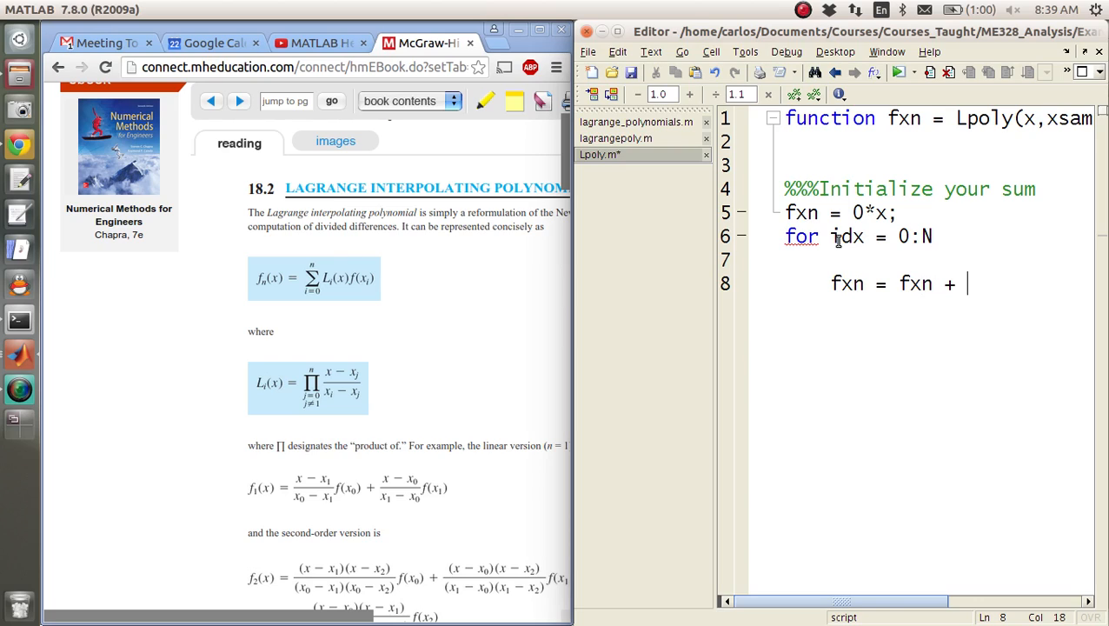
text(Li*)
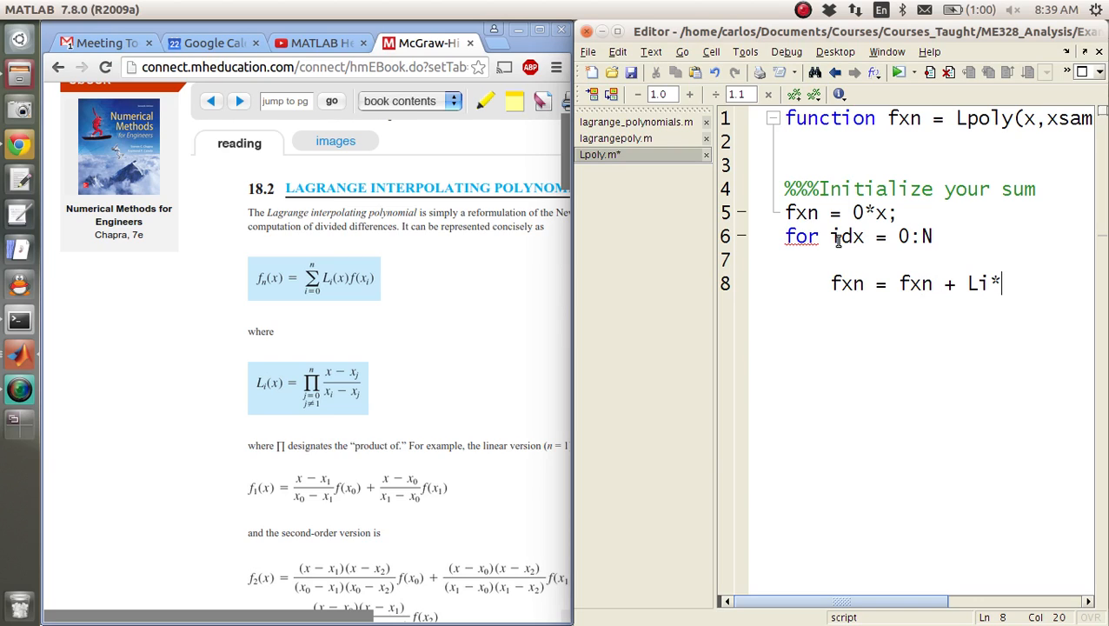
text(f)
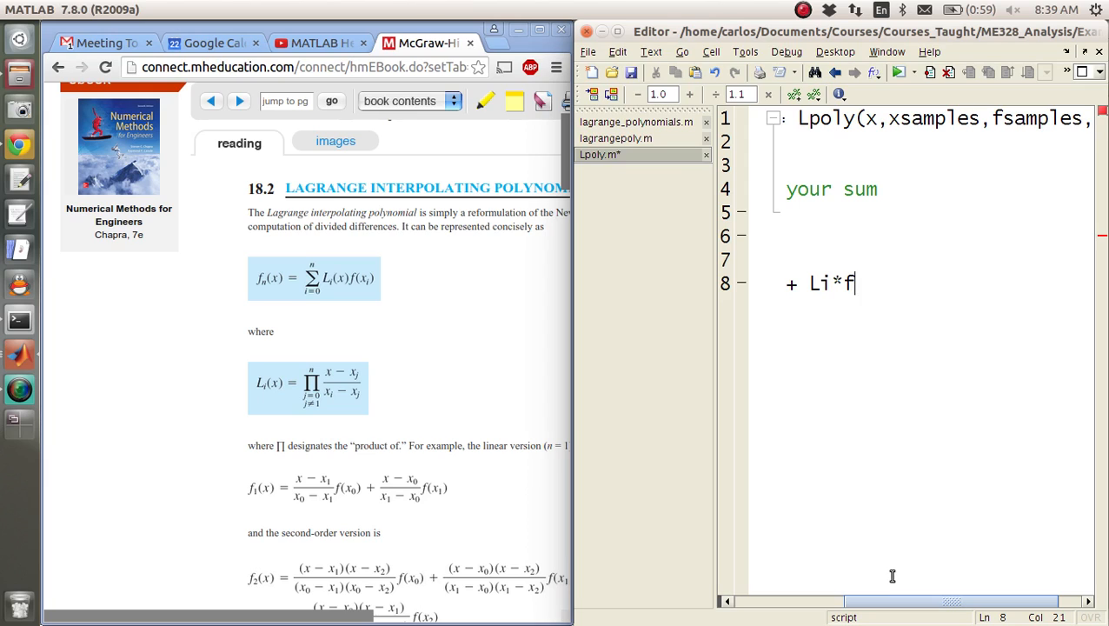
text(samples()
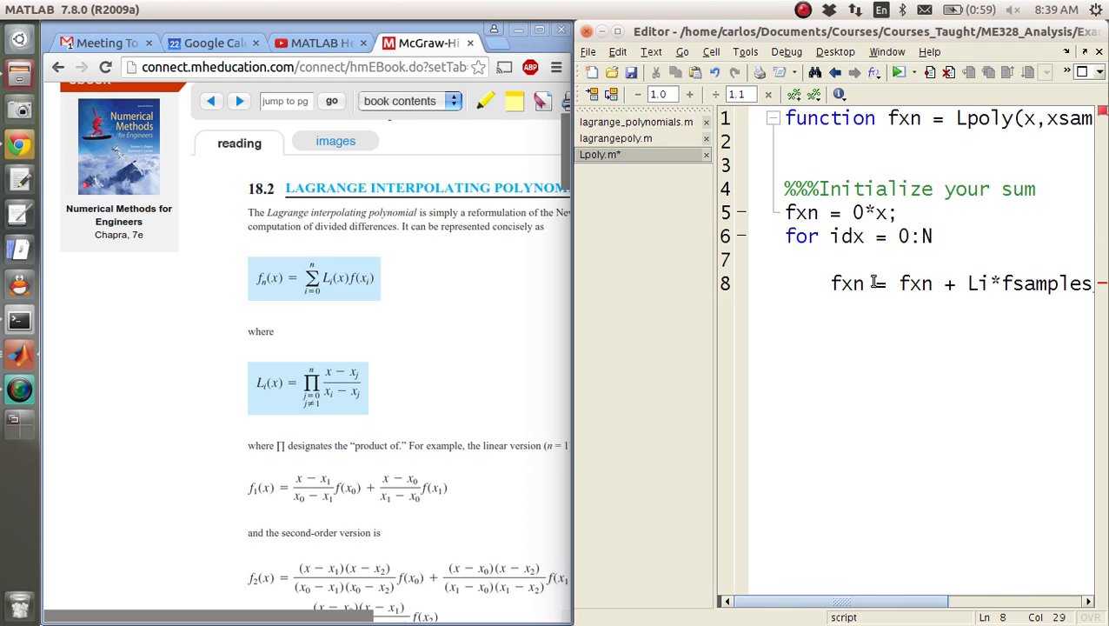
double_click(846, 236)
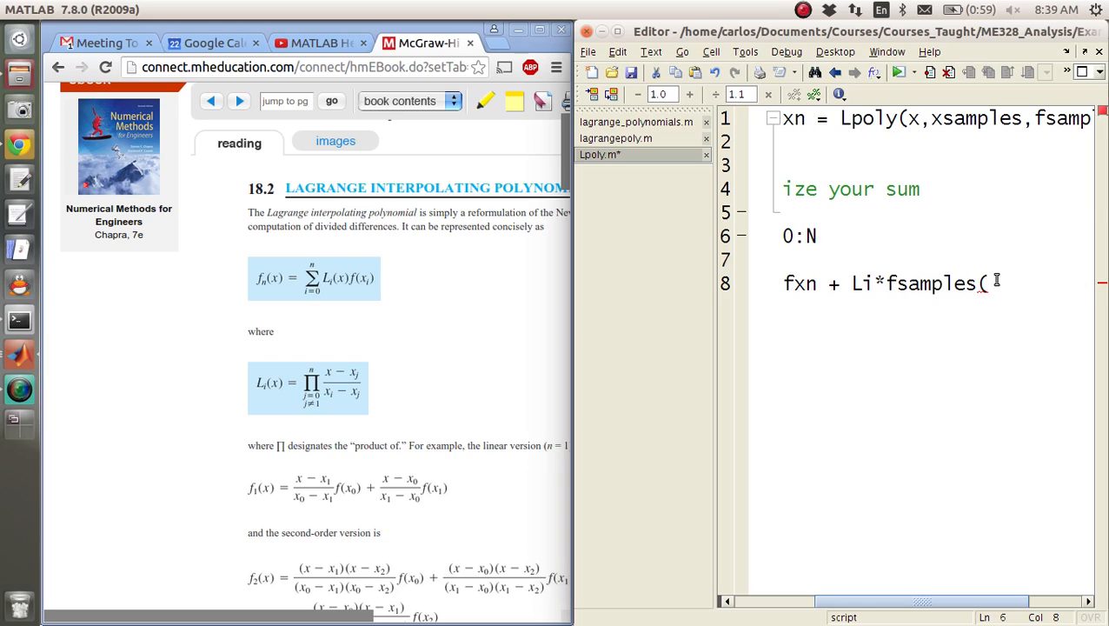
click(992, 284)
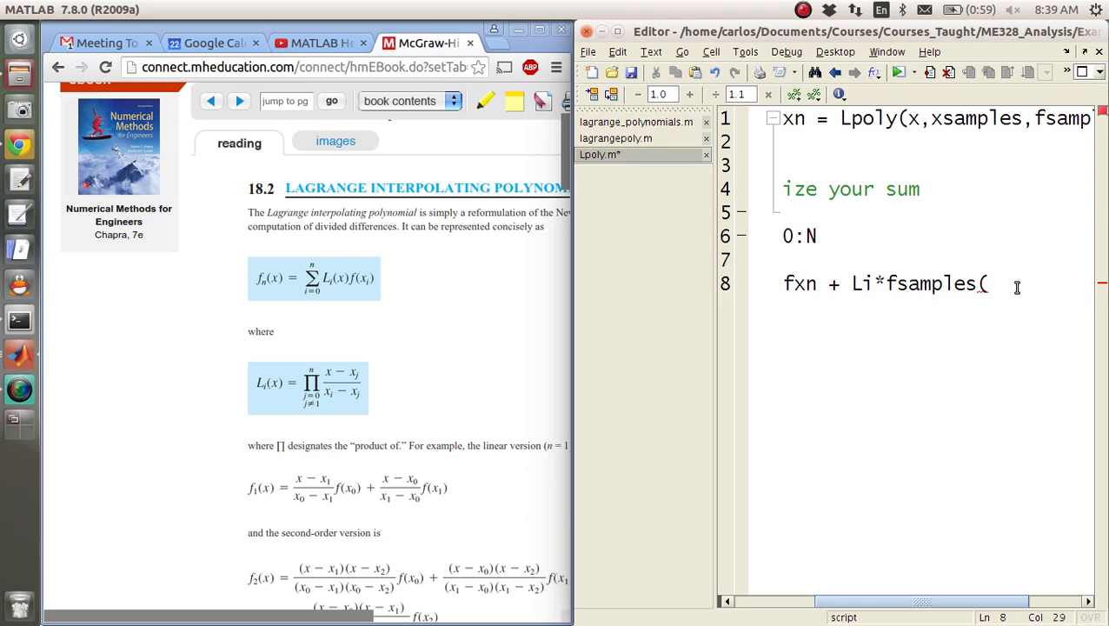
text(idx+1)
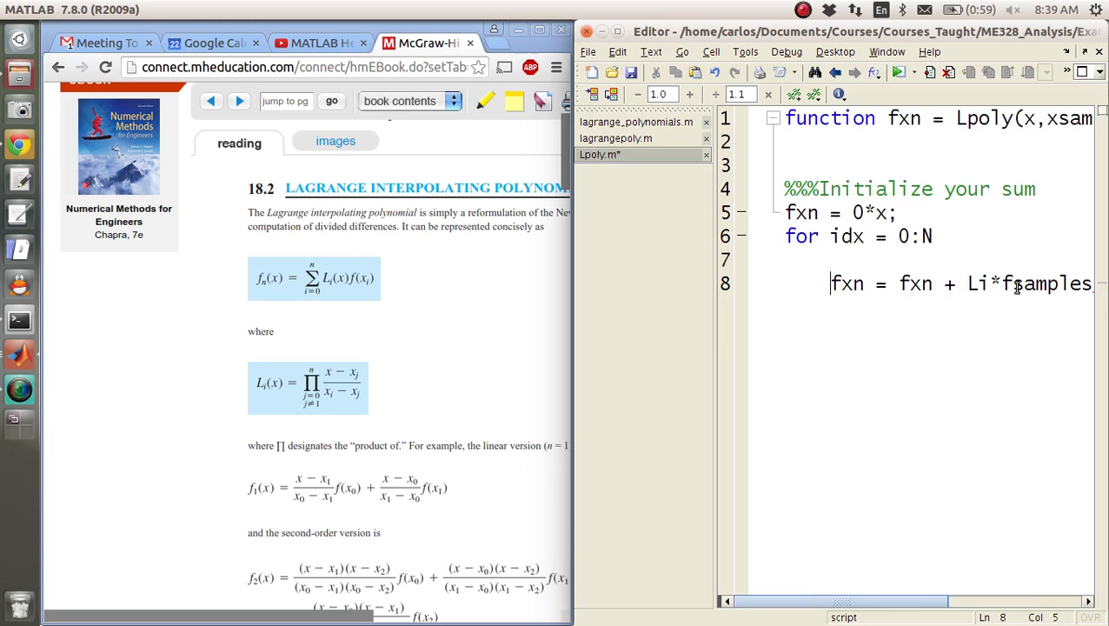
text(end)
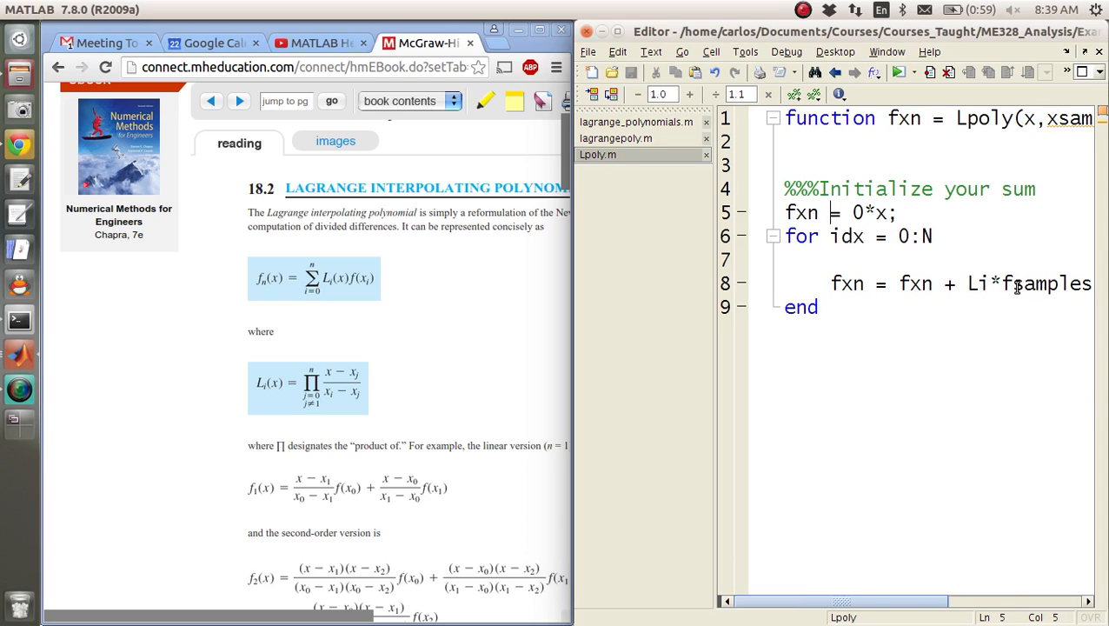
scroll(right, 3)
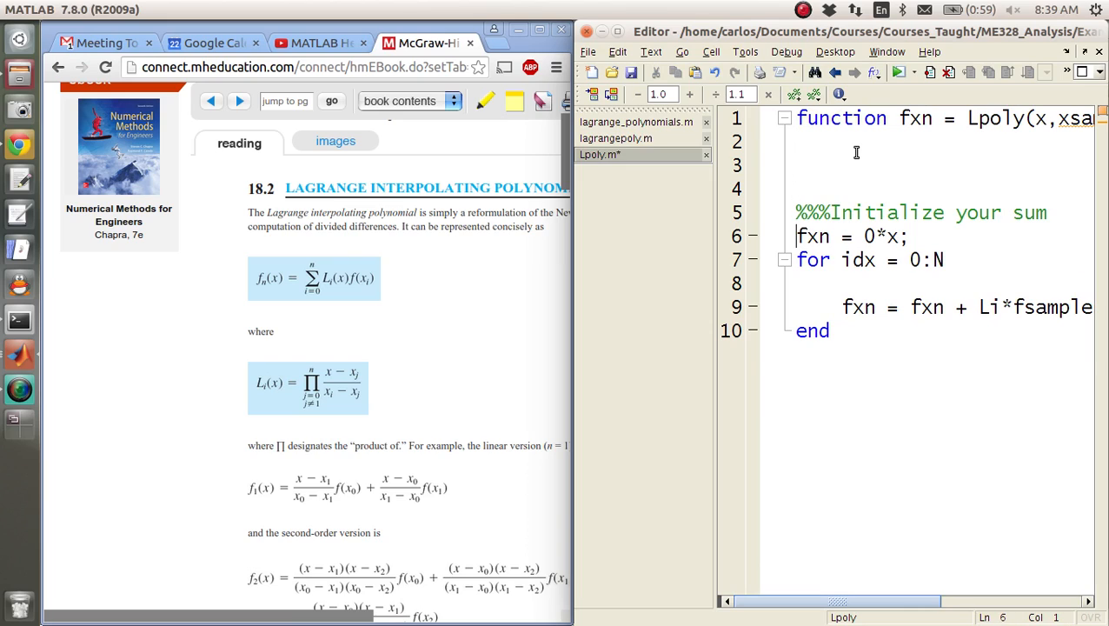
Add an error check that displays 'Sorry you need more samples' when N > length(fsamples)-1
text(%)
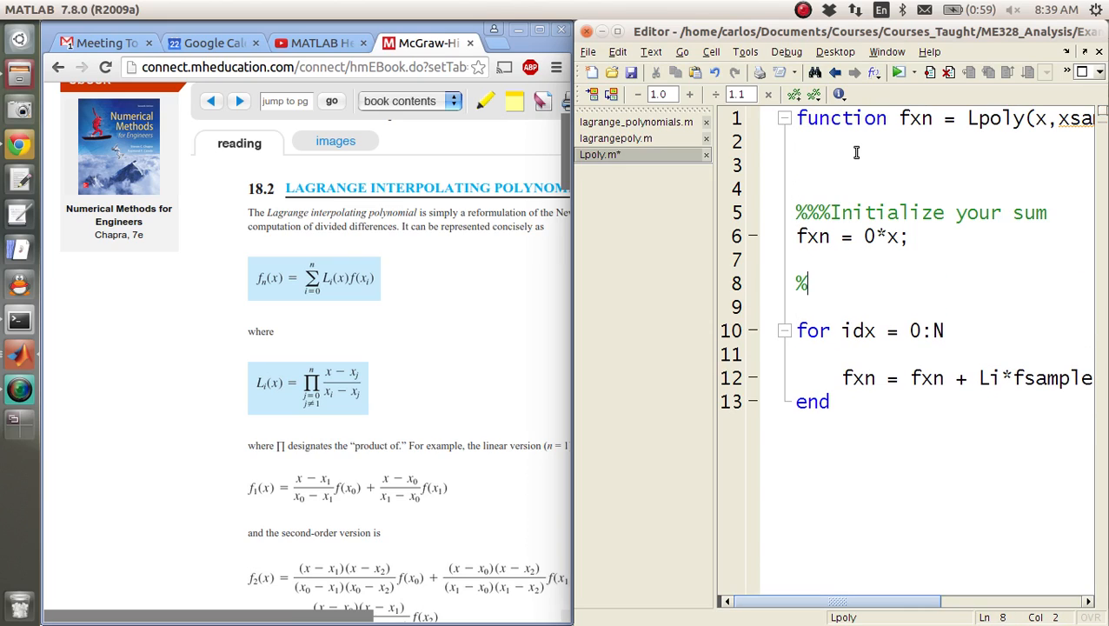
text(%%Error checking)
click(944, 307)
text(if N > lengt)
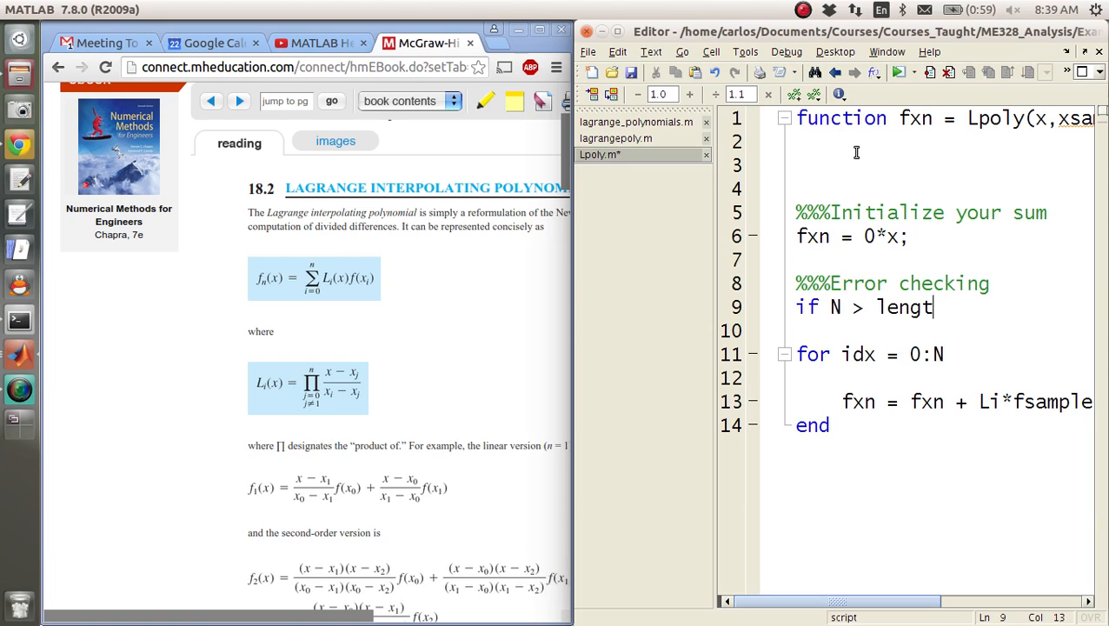
text(h(fsamples)-1)
text(d)
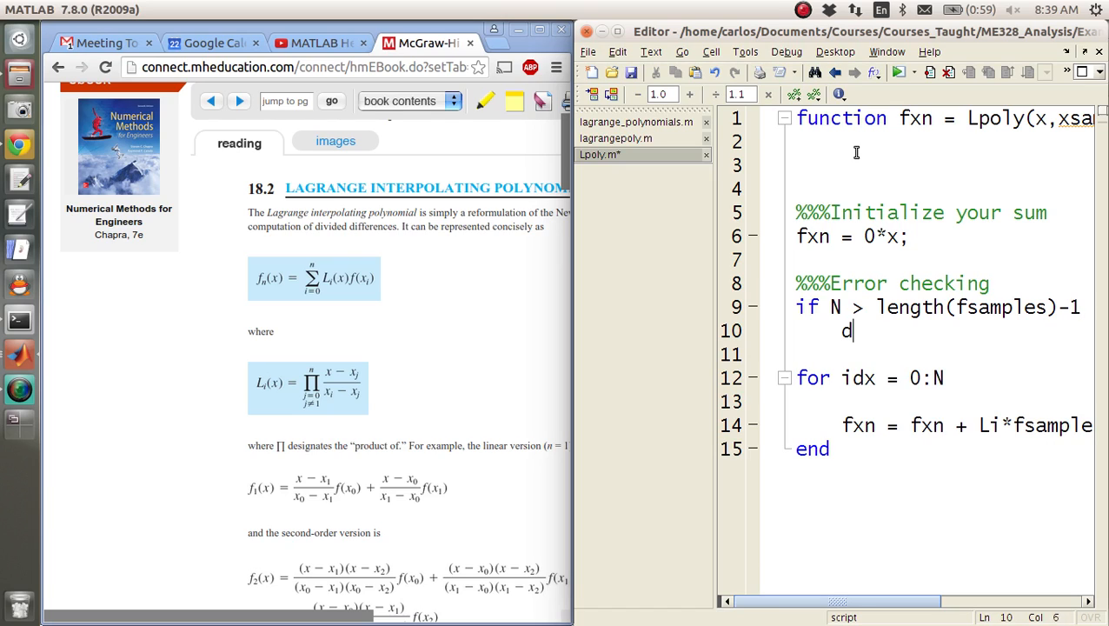
text(isp('Sorry you need m)
click(929, 355)
text(end)
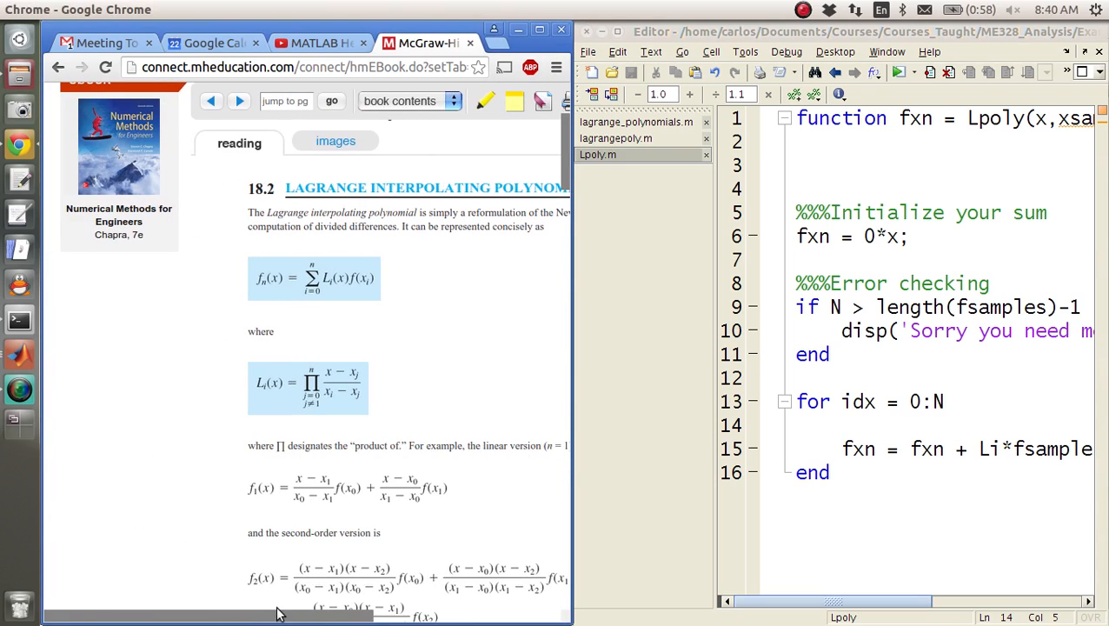
mouse_move(235, 612)
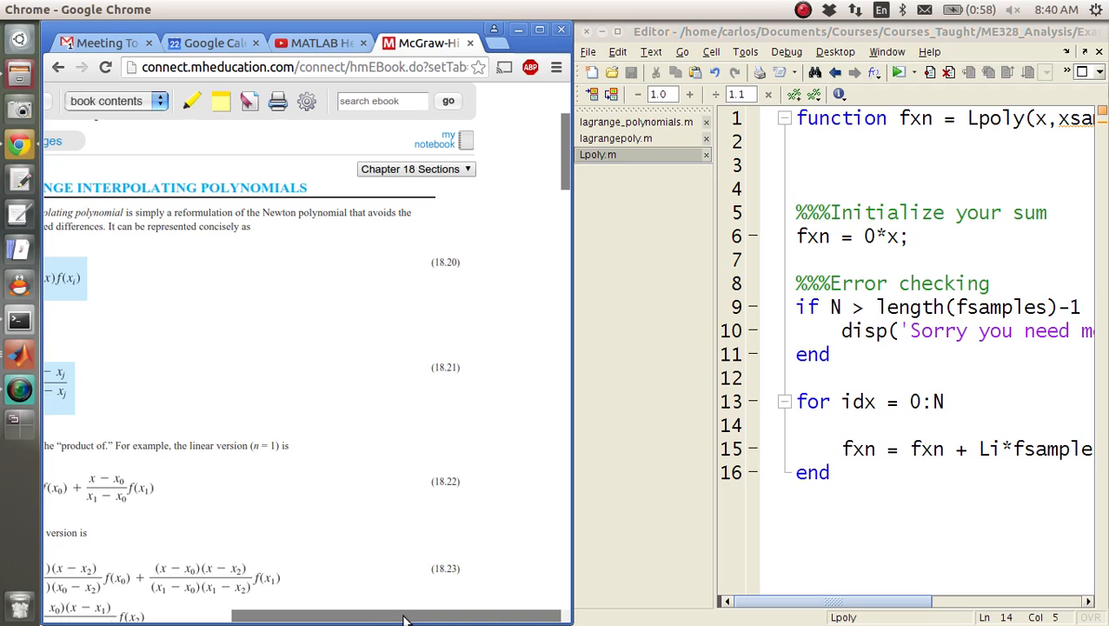
Add a %%%Initialize Li comment and Li = 0*x+1; at the top of the idx loop
scroll(right, 3)
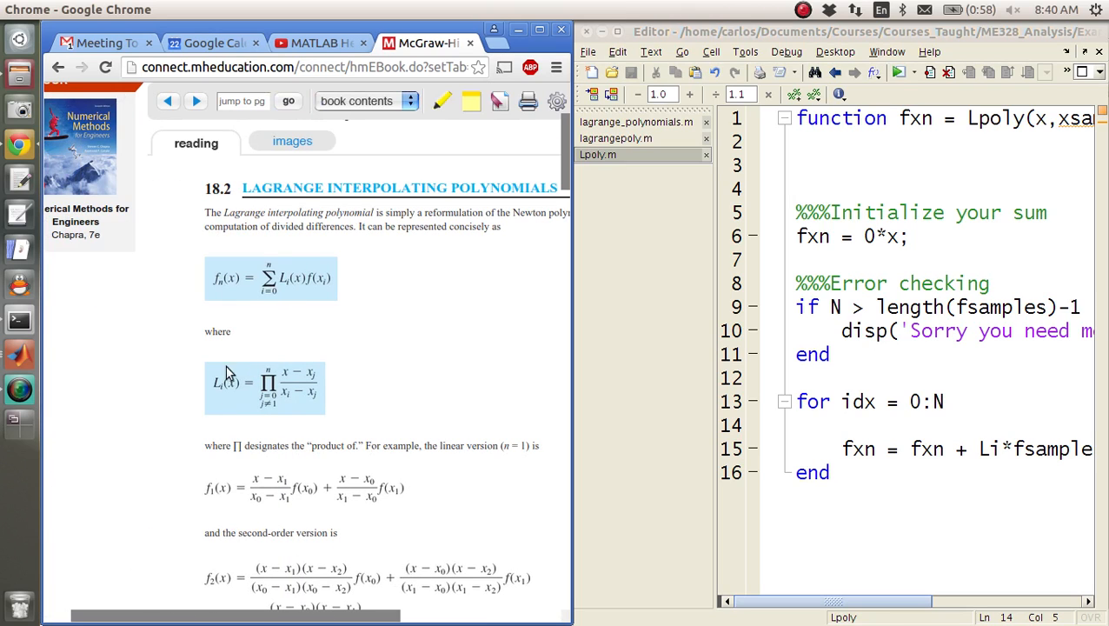
text(%%%Initialize Li)
text(Li = Li)
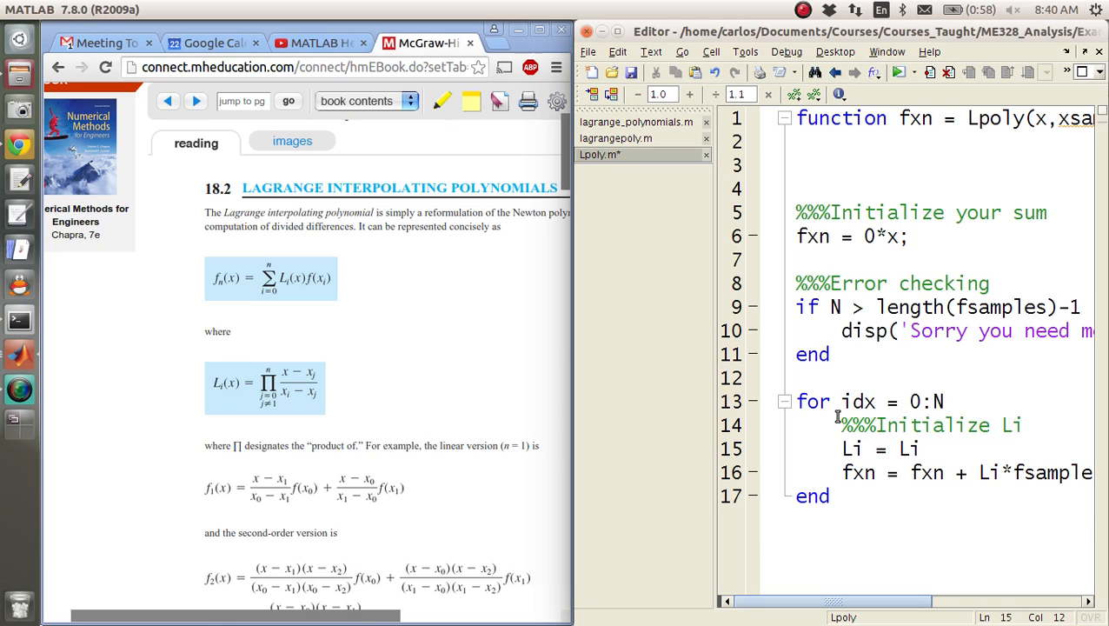
text(0*x)
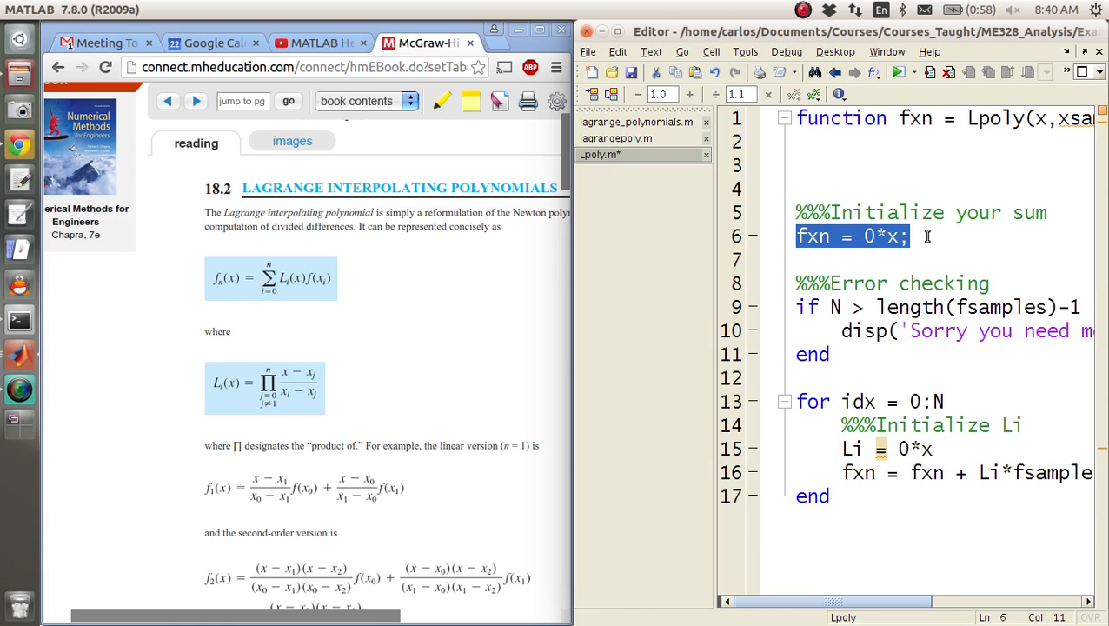
mouse_move(248, 407)
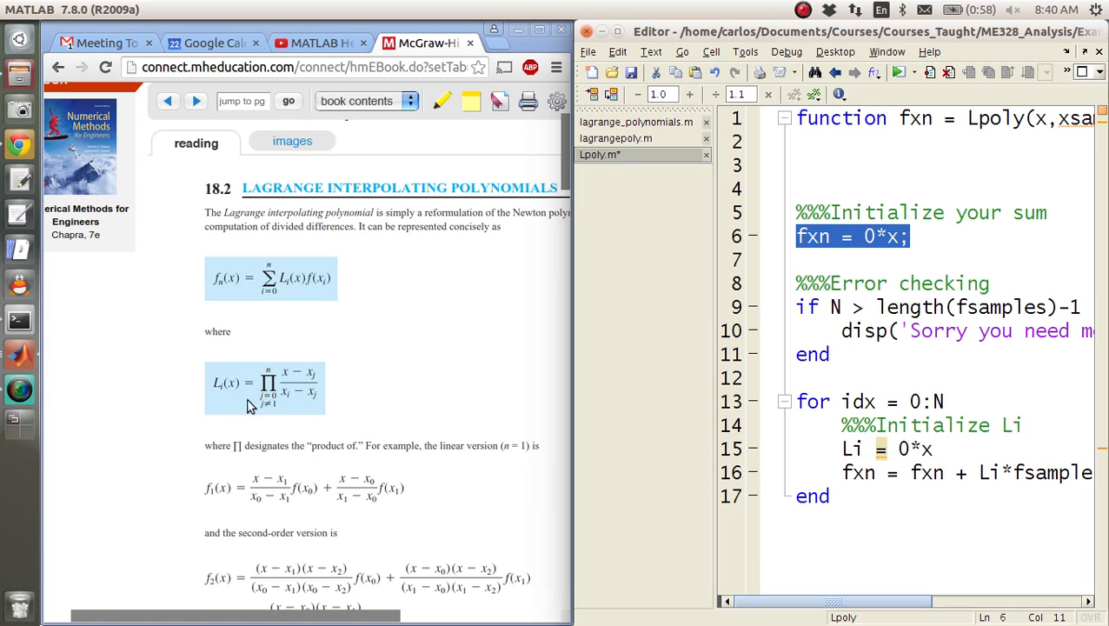
text(+)
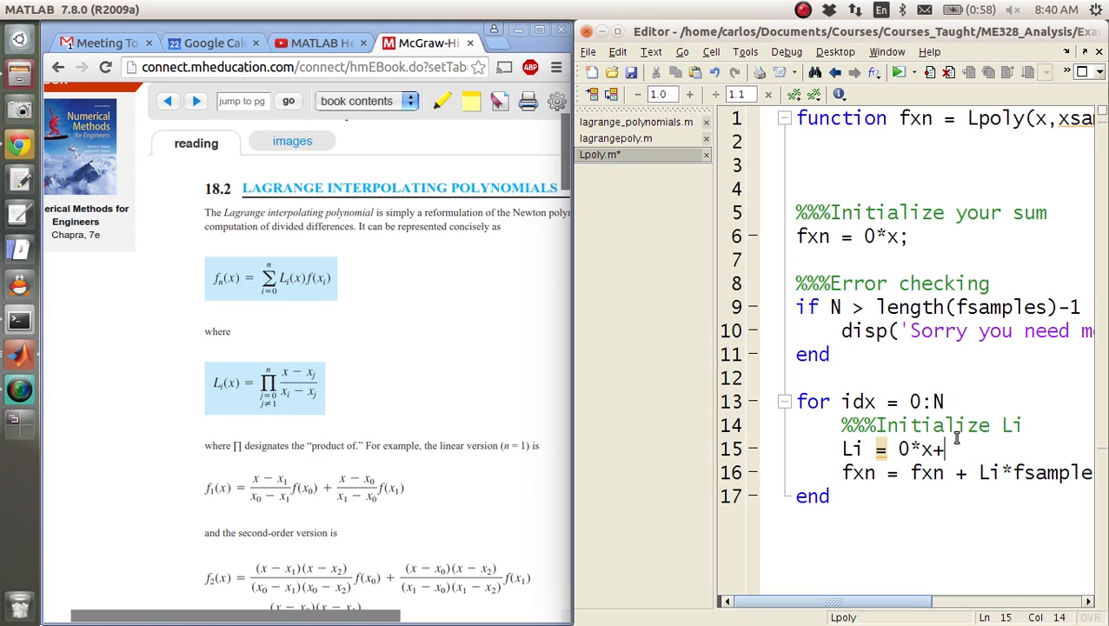
text(1;)
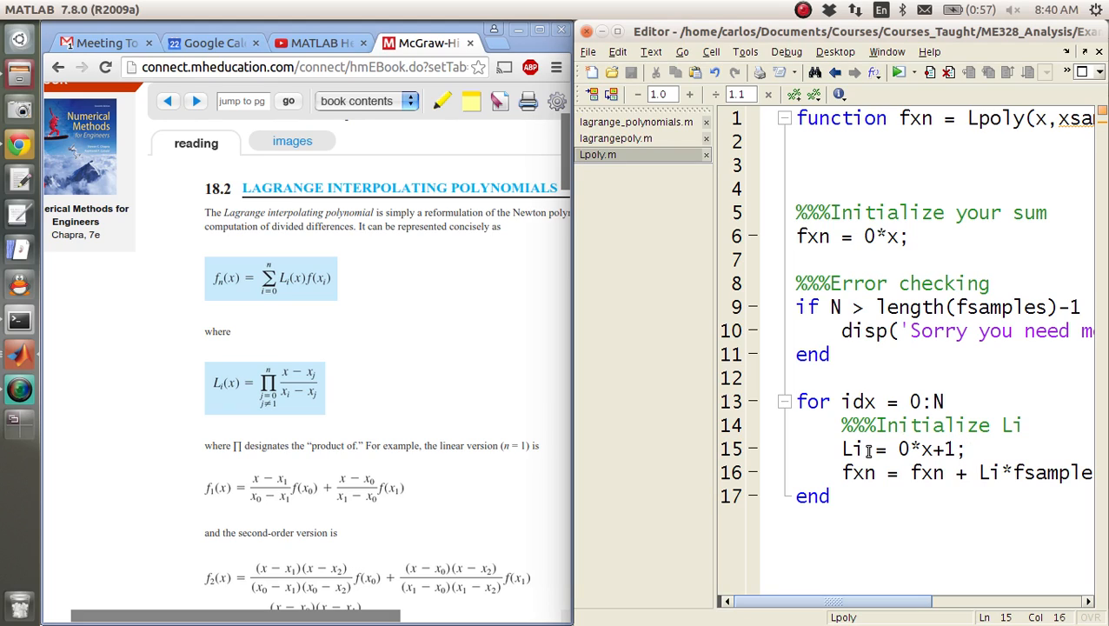
mouse_move(906, 456)
text(for)
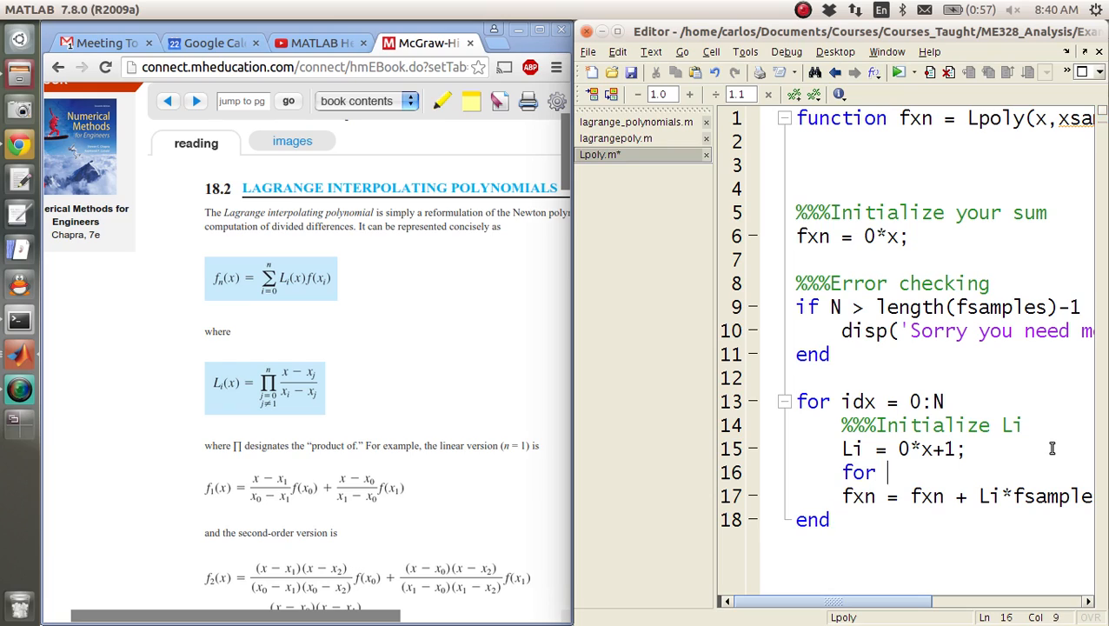
Add an inner for jdx = 0:N loop computing Lnext = (x-xj)/(xi-xj) and Li = Li*Lnext
text(jdx)
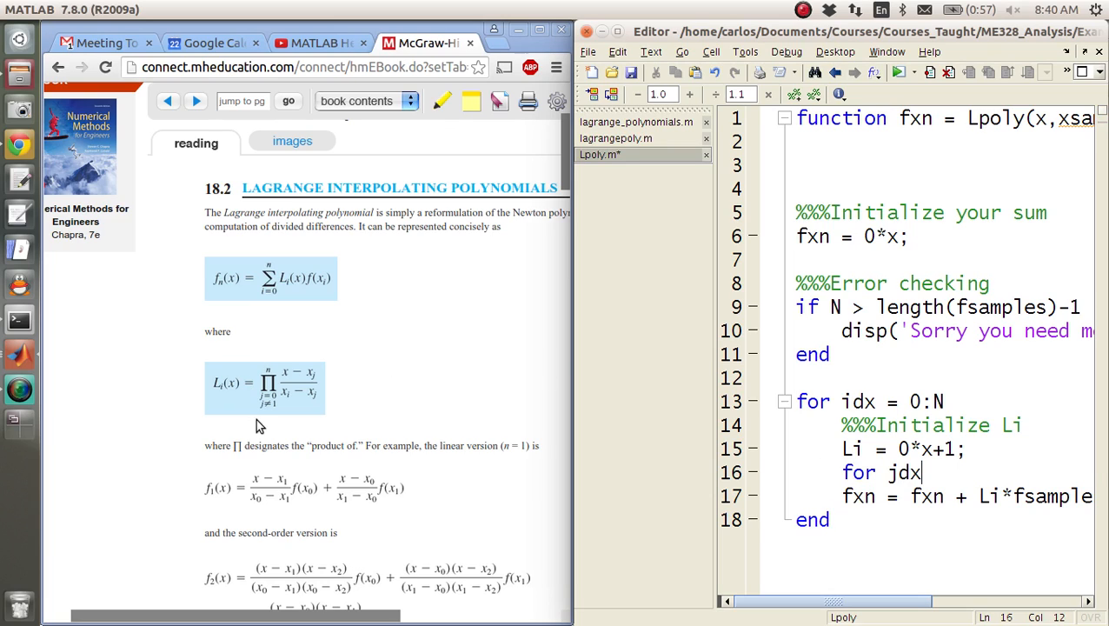
mouse_move(260, 400)
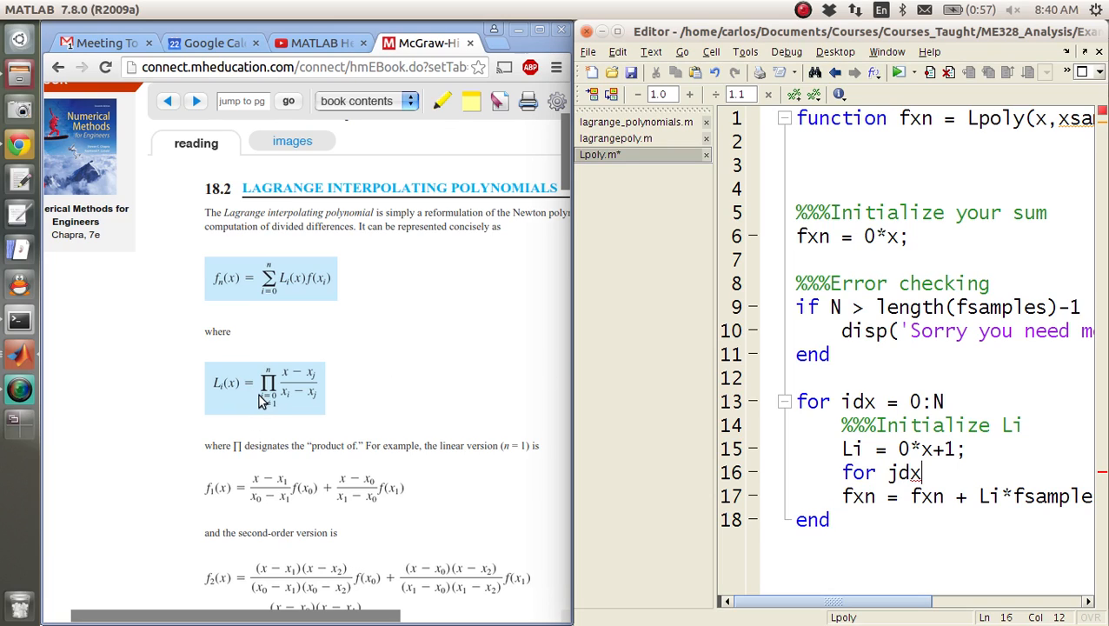
double_click(859, 402)
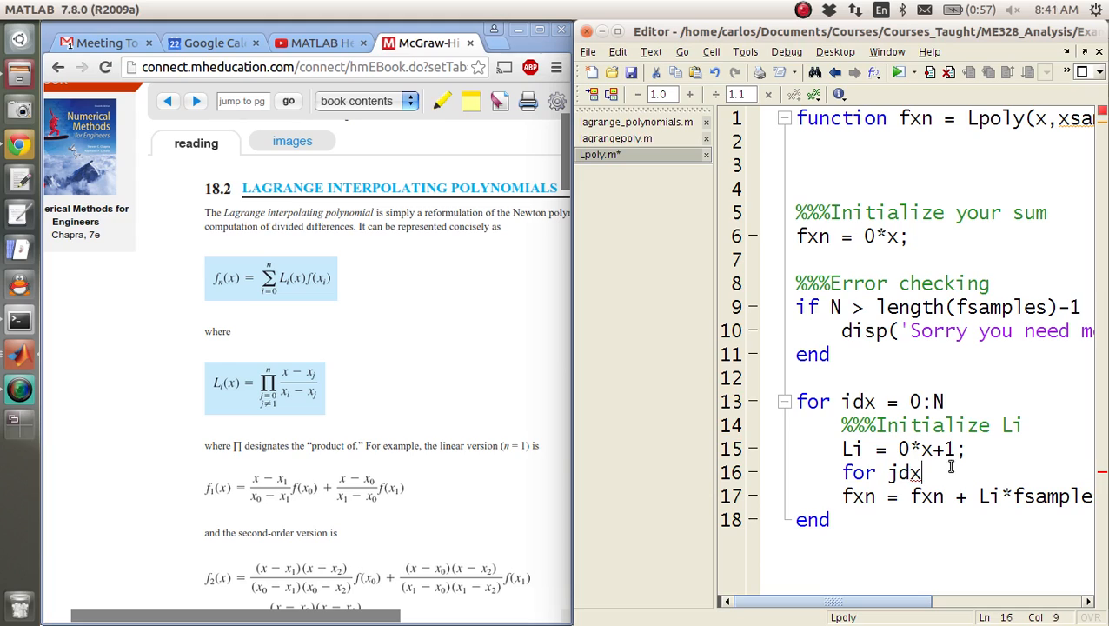
text(= 0:N)
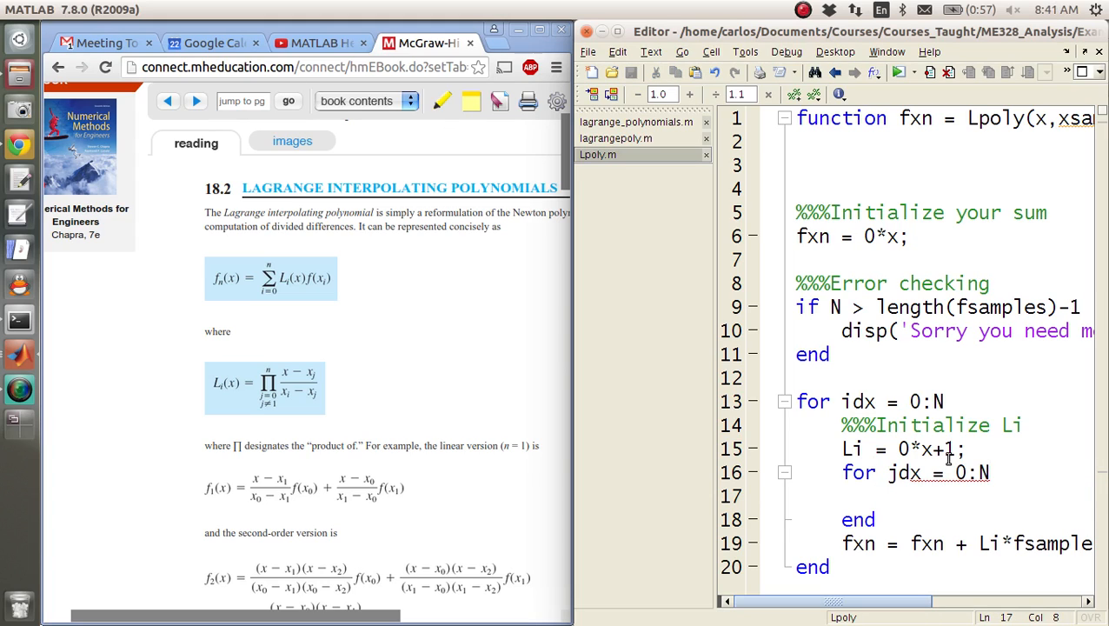
text(L)
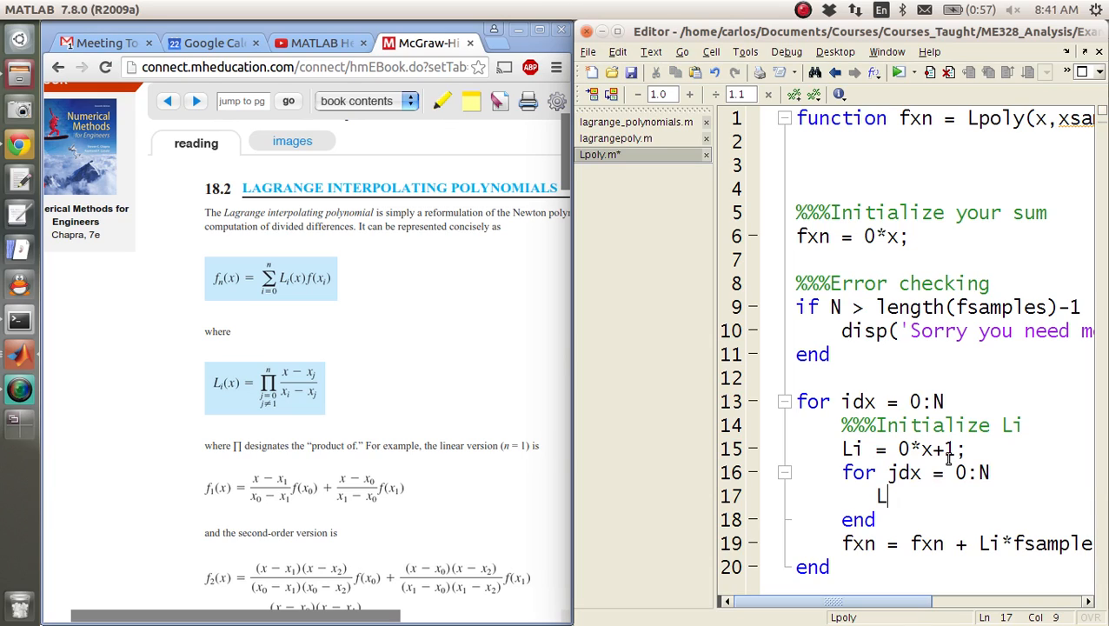
text(i = Li()
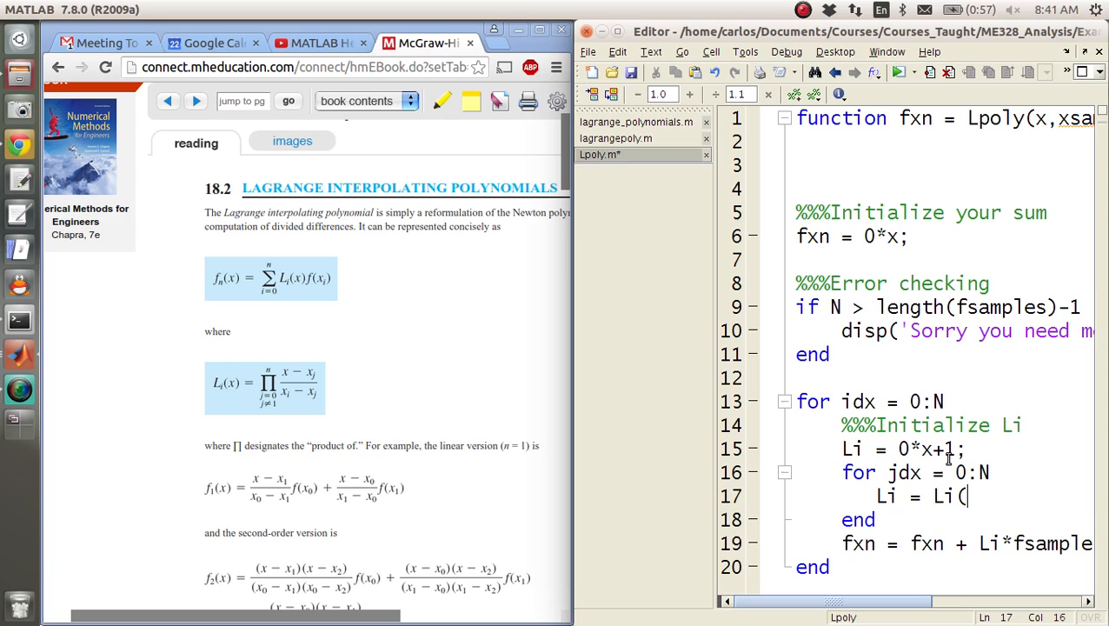
text(*Lnext;)
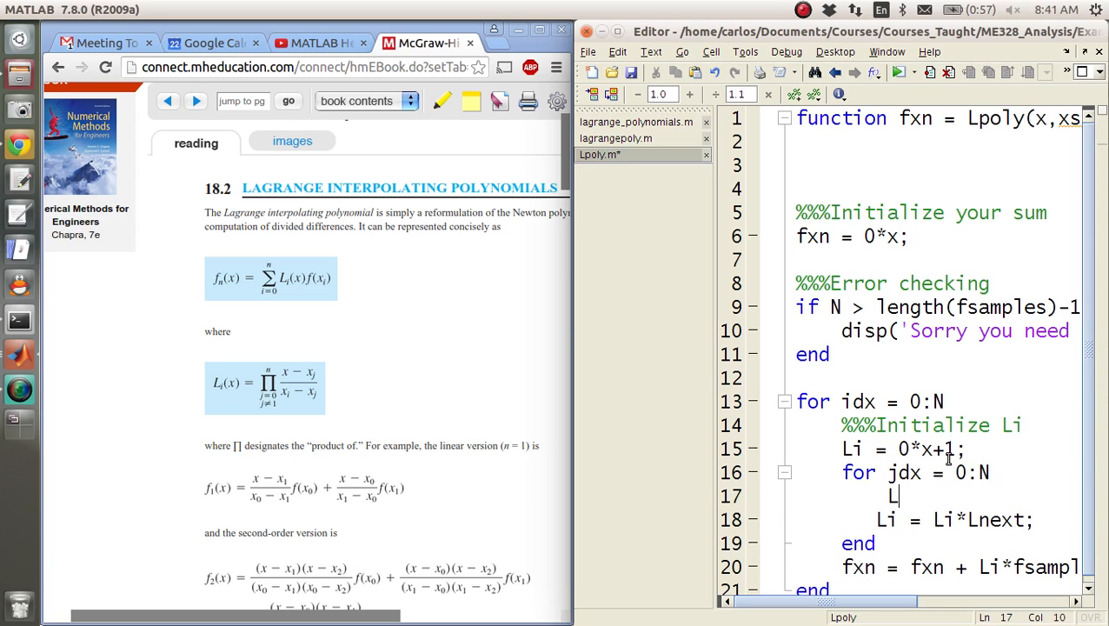
text(next =)
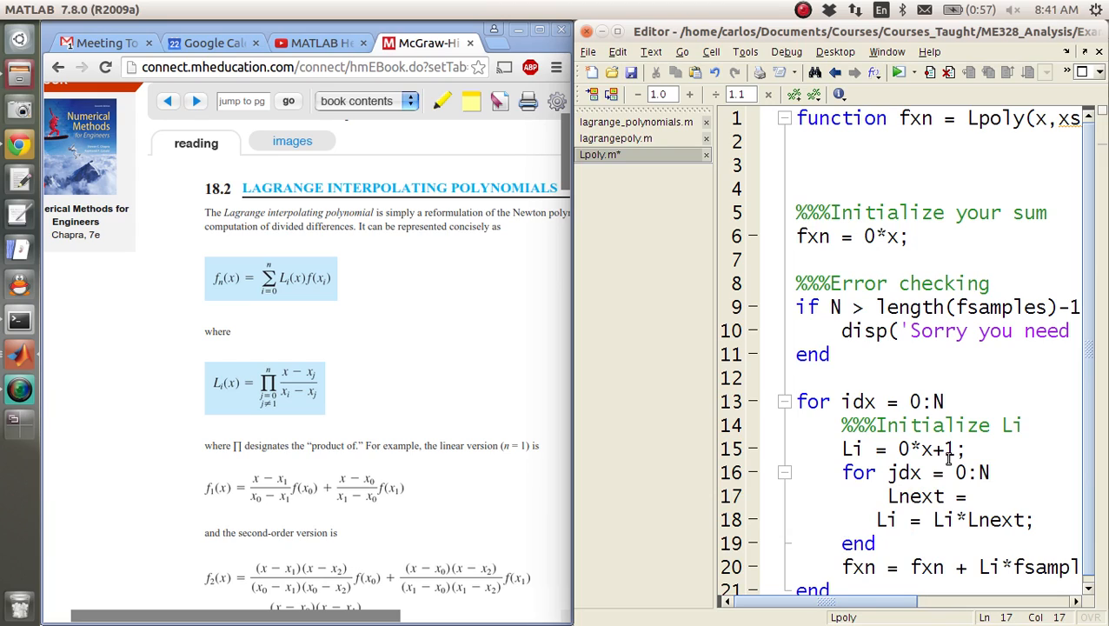
text((x-x)
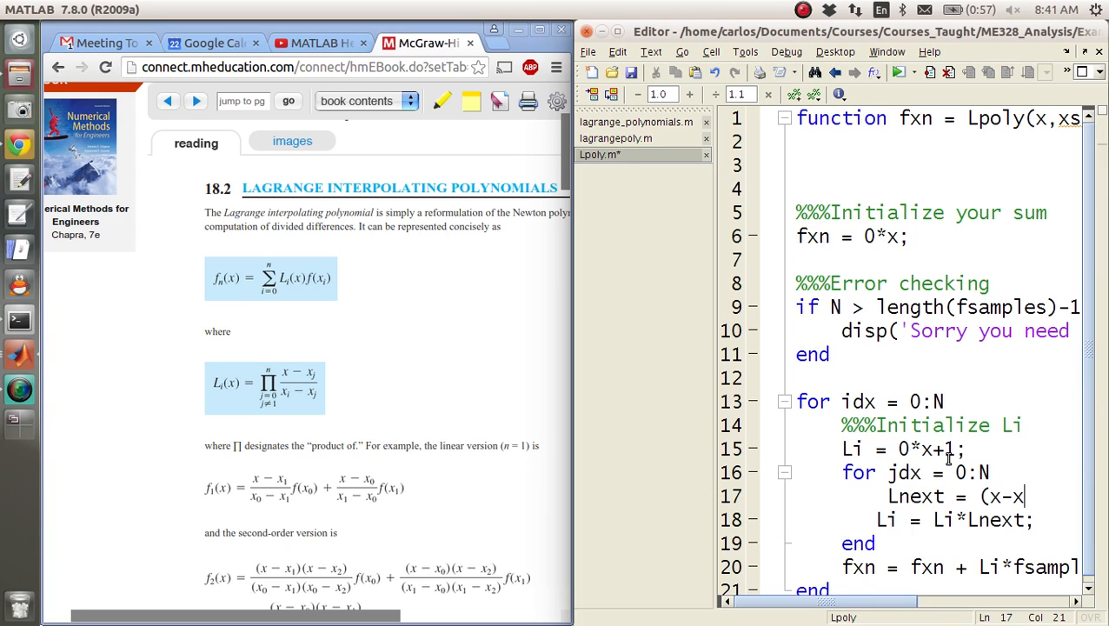
text(j)/(xi-xj);)
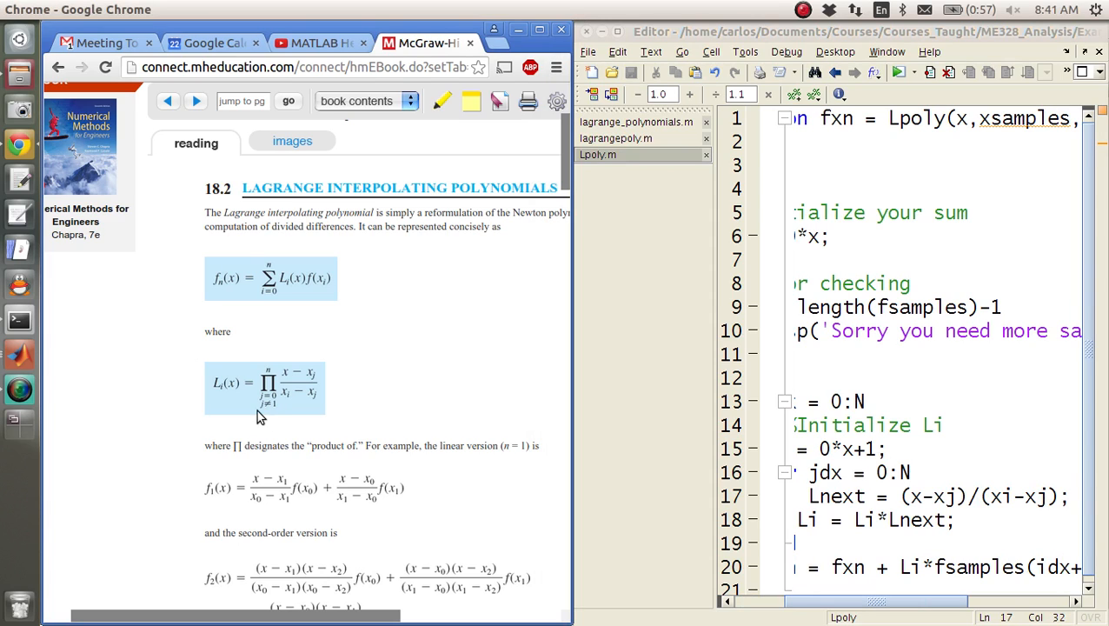
mouse_move(280, 416)
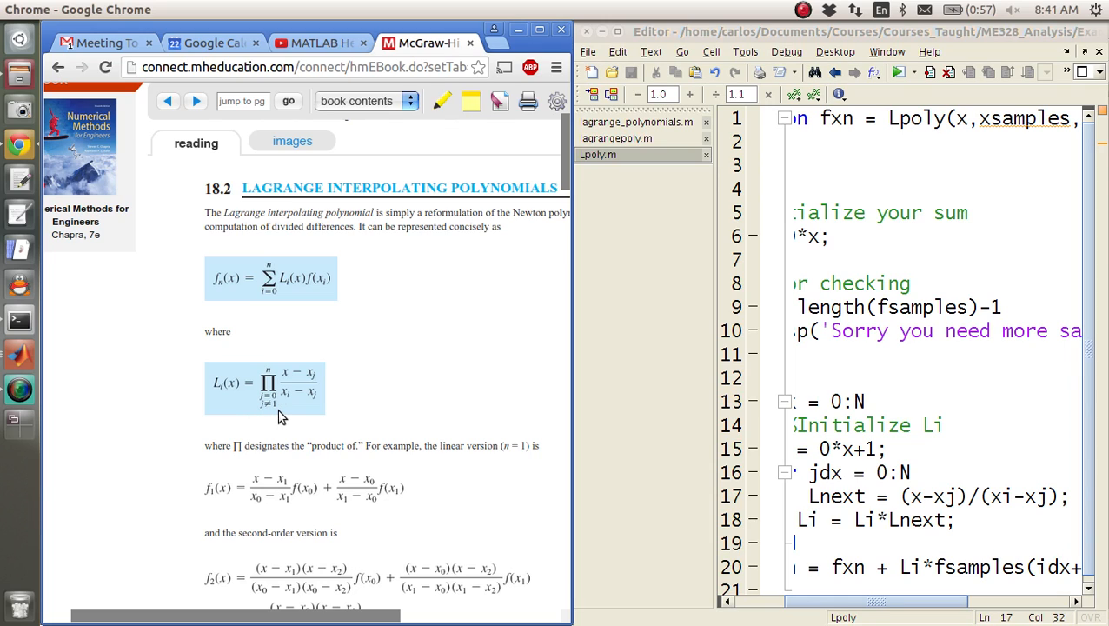
mouse_move(277, 409)
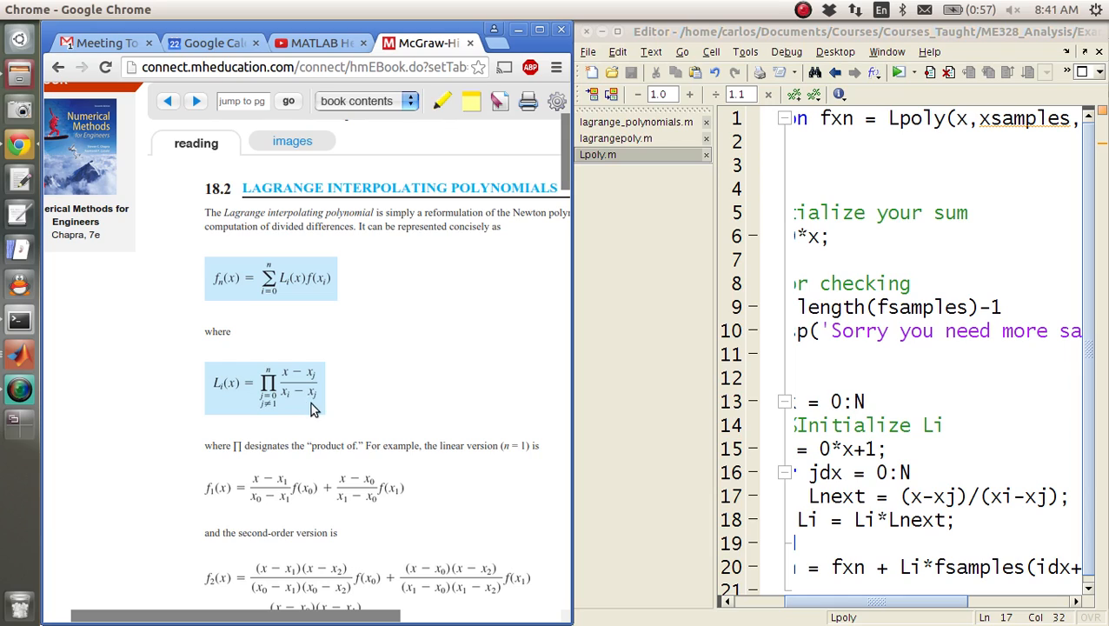
mouse_move(306, 402)
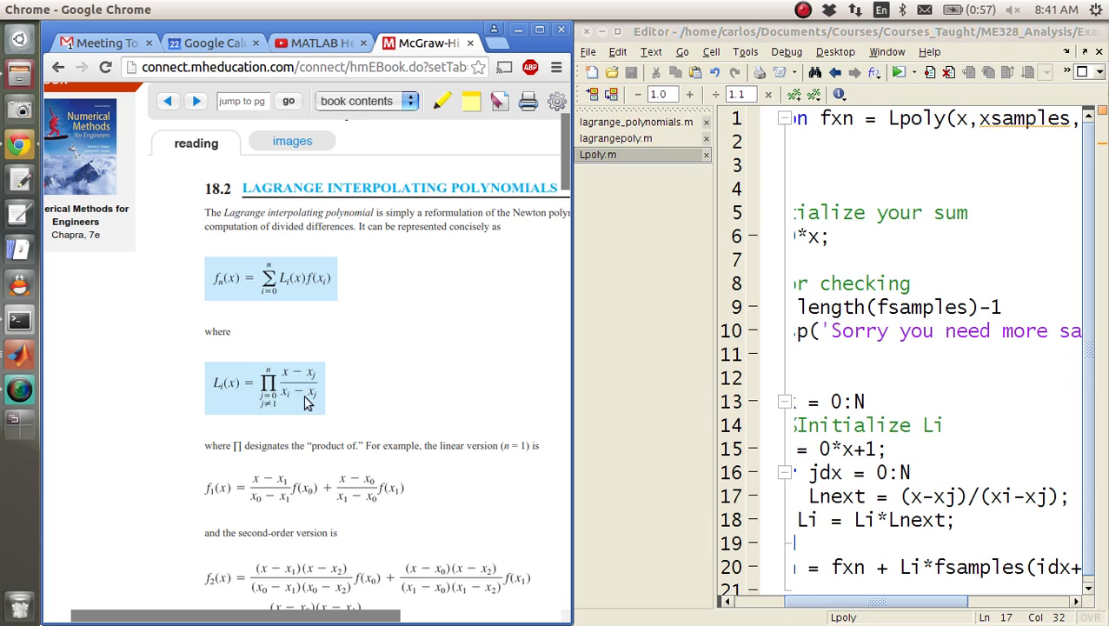
mouse_move(271, 415)
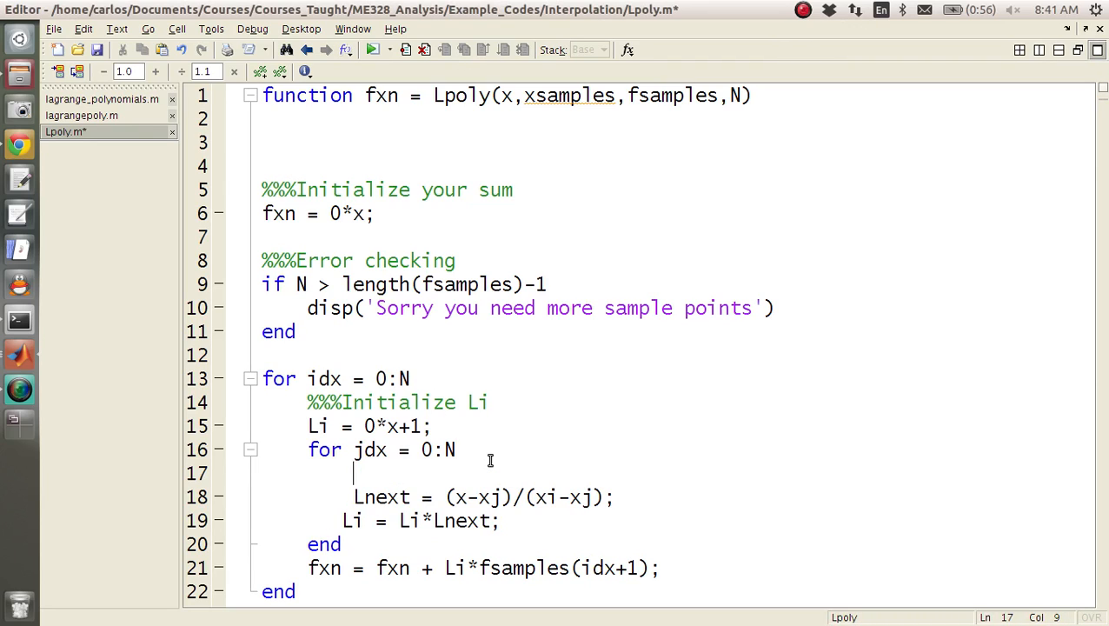
Wrap the inner-loop body in an if idx ~= jdx condition
text(if idx ~)
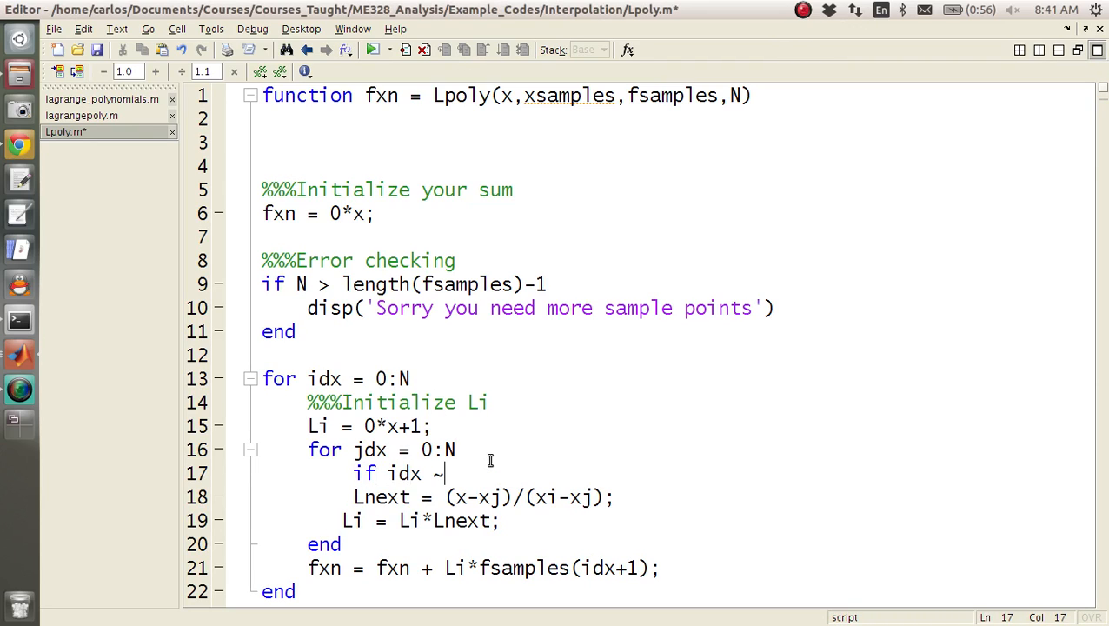
text(= jdx)
text(end)
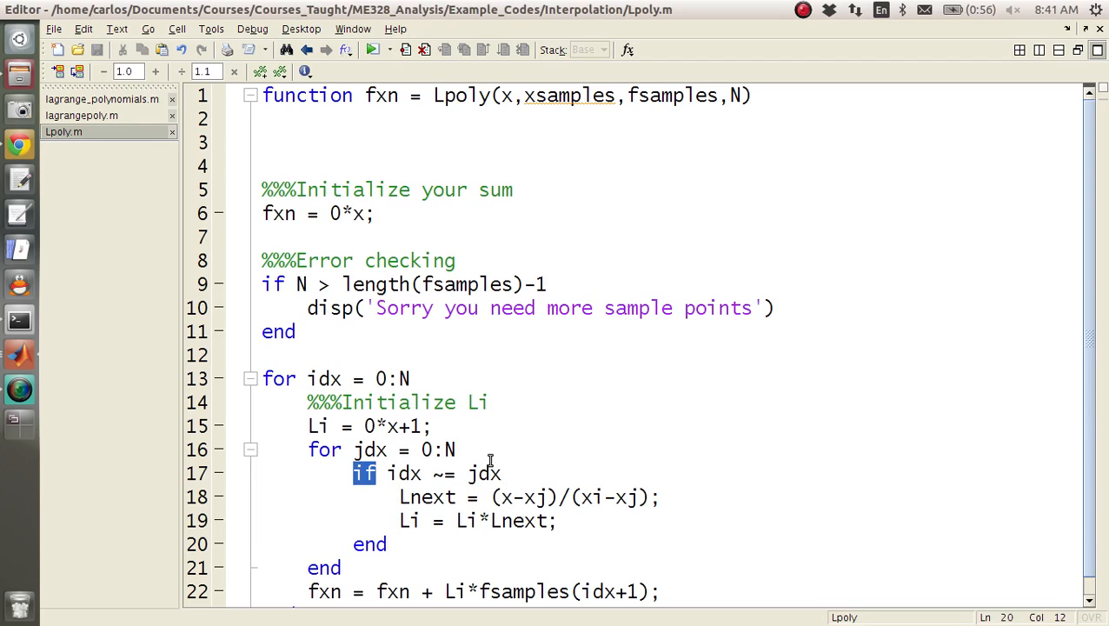
double_click(591, 498)
text(x)
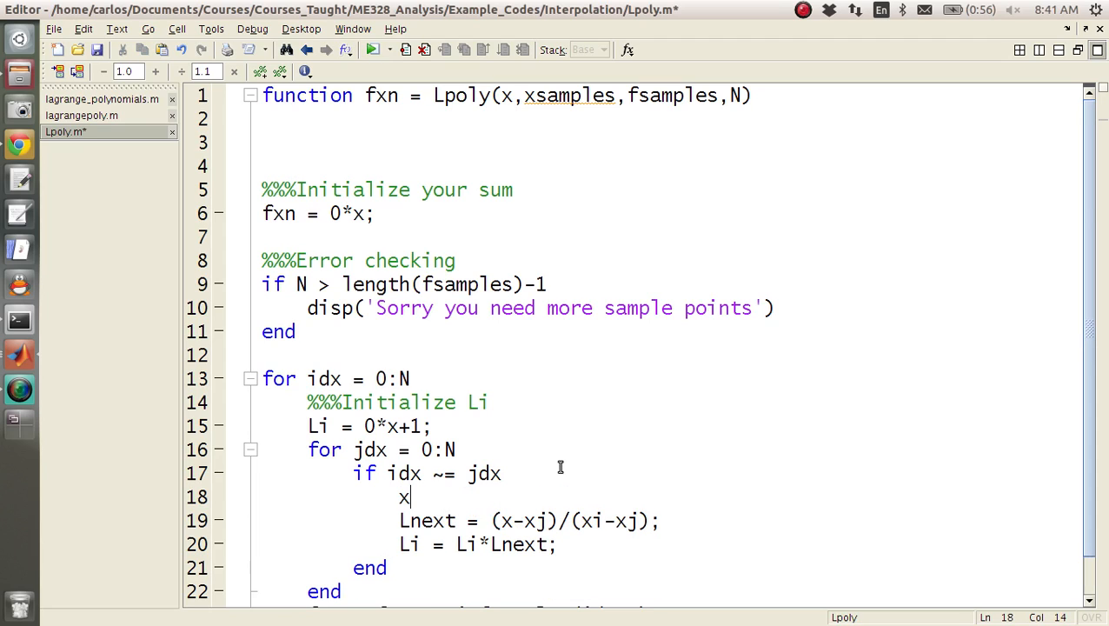
Set xi = xsamples(idx+1) and xj = xsamples(jdx+1) inside the if block
text(i =)
text(xj =)
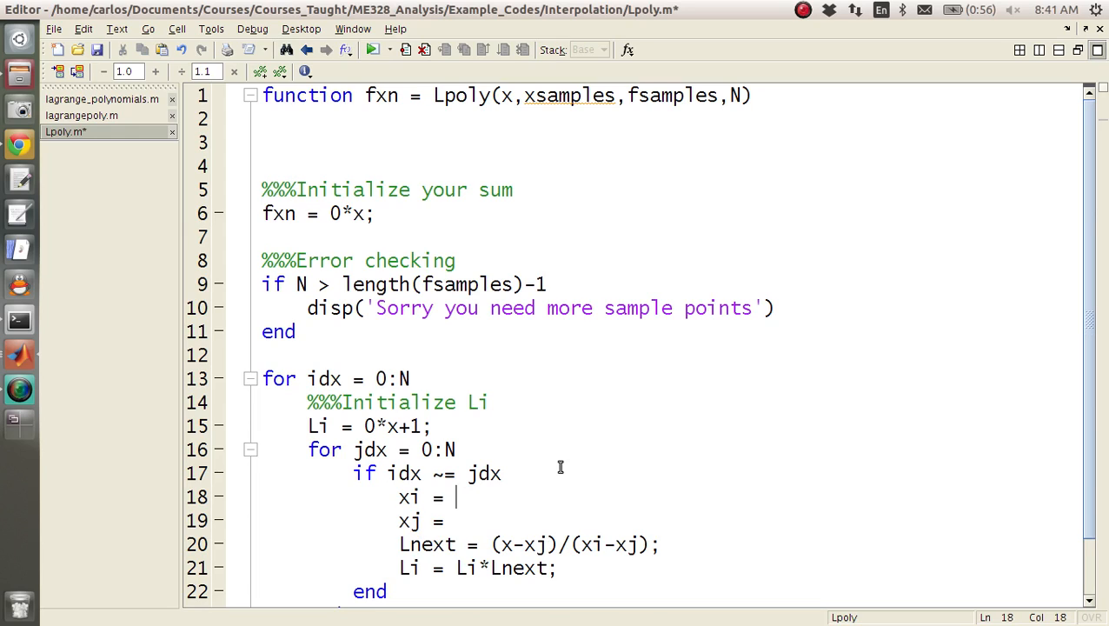
text(xsamples()
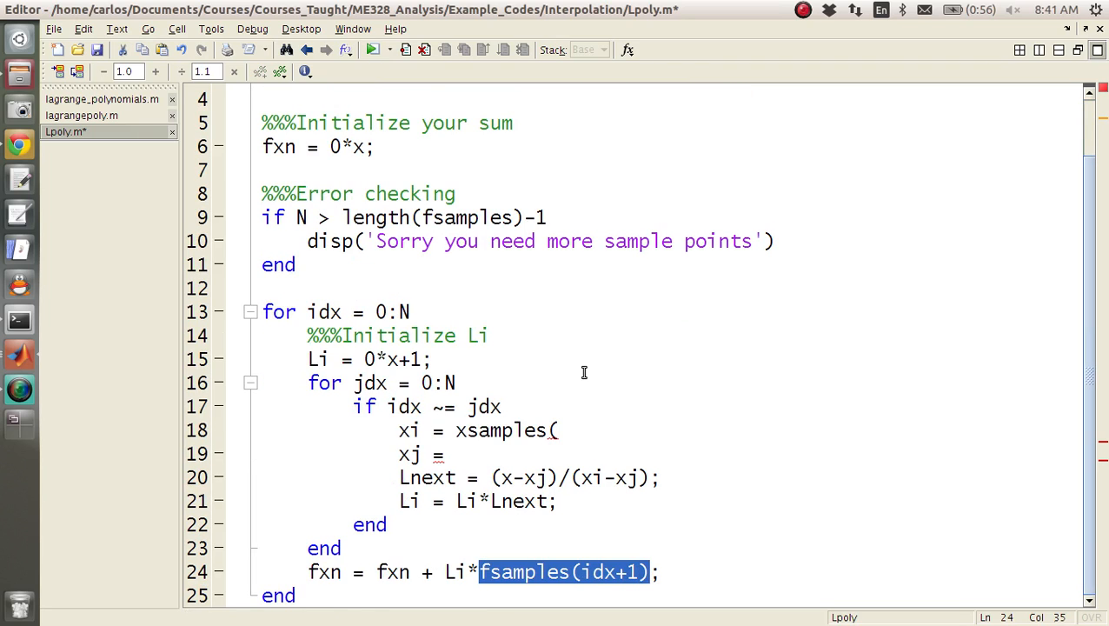
text(id)
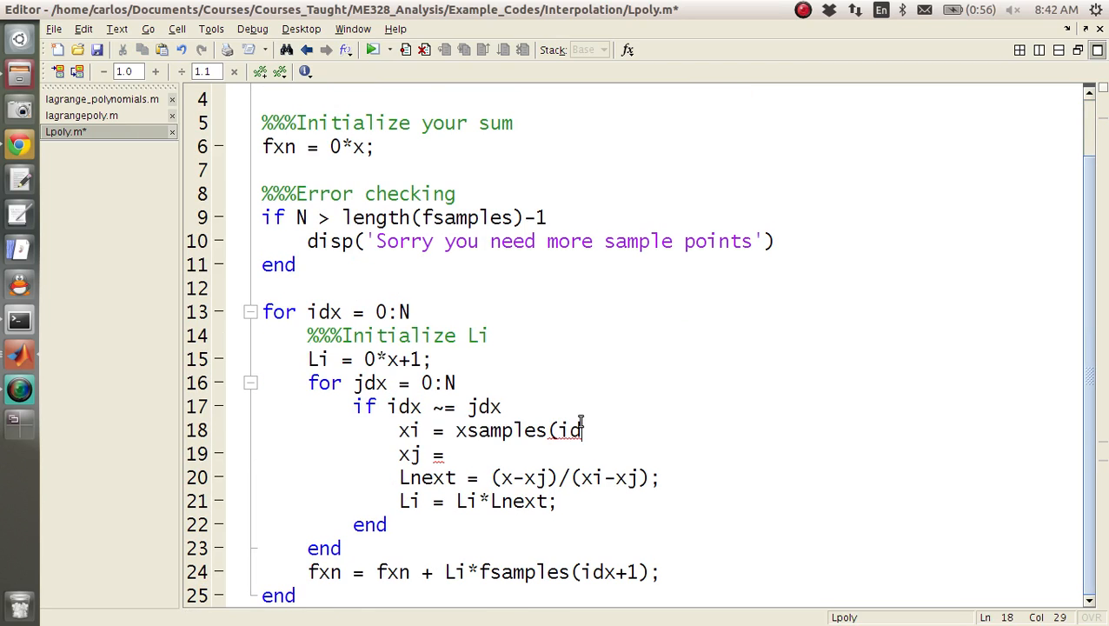
text(x+1);)
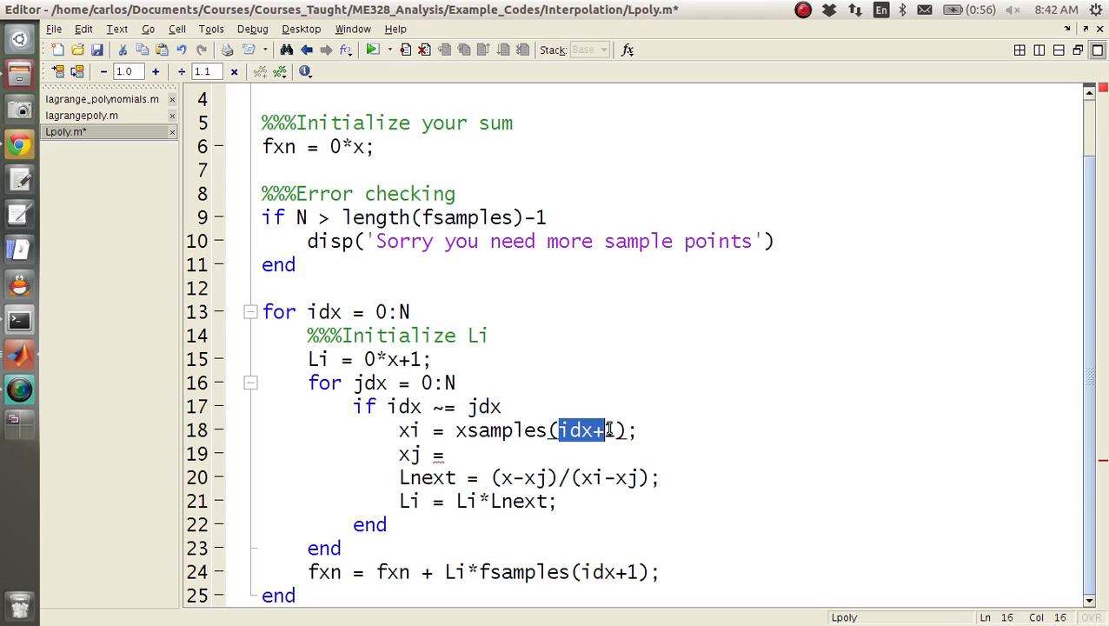
click(483, 454)
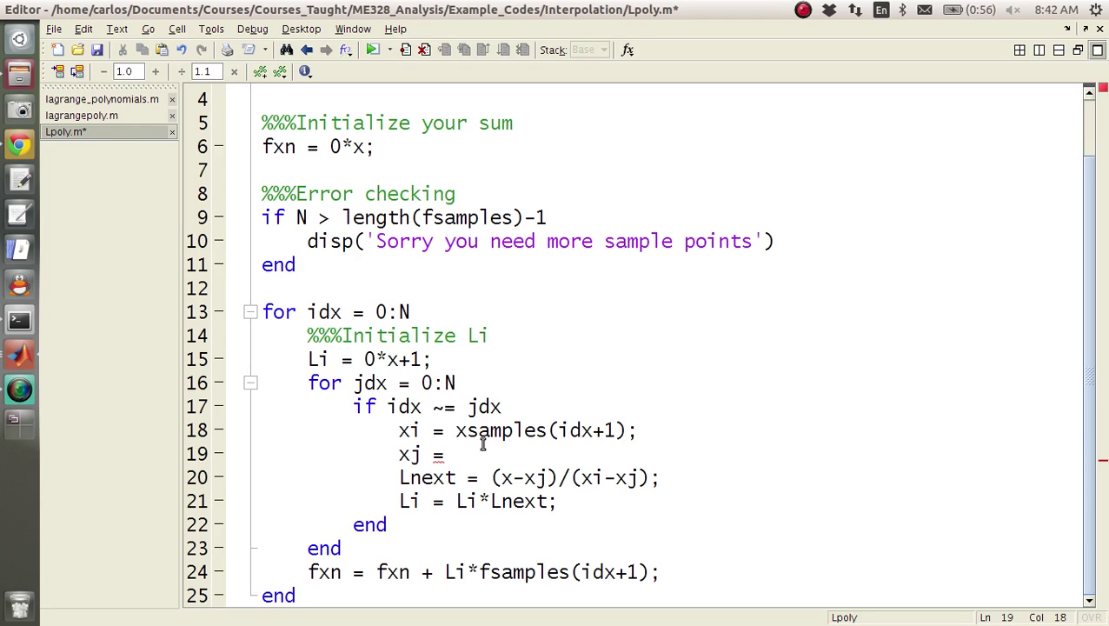
text(xsamples()
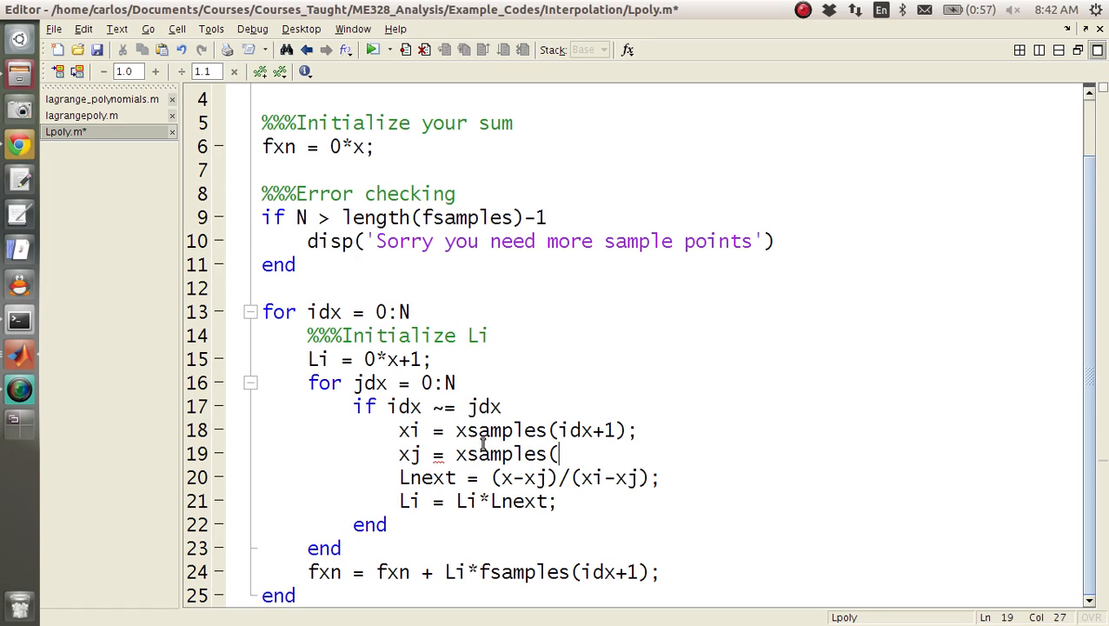
text(jdx+1);)
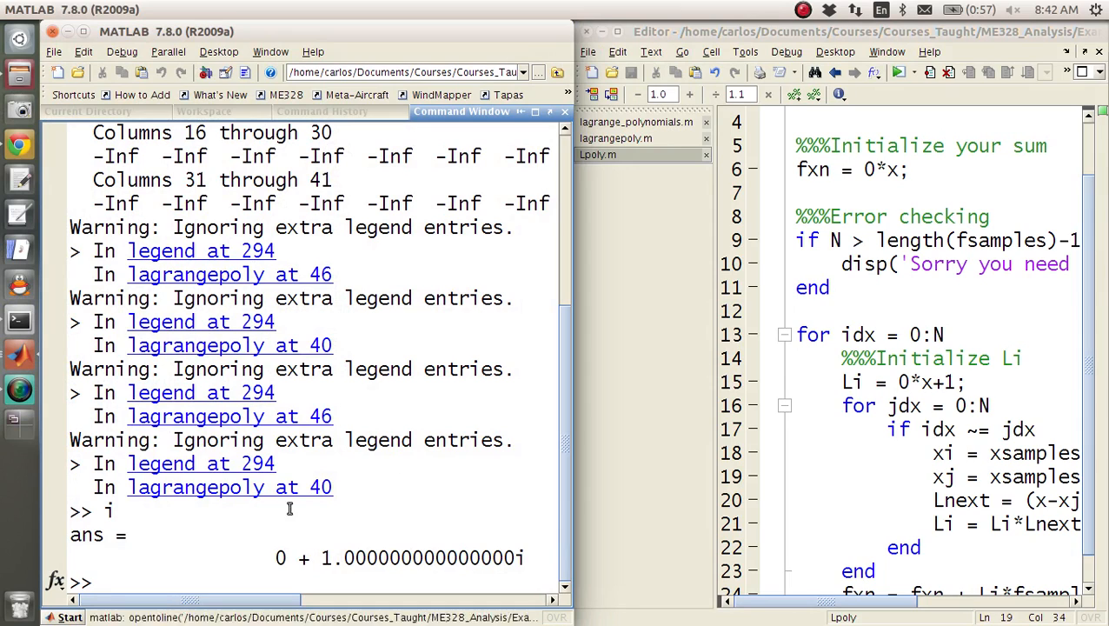
Clear the Command Window and figures, then add return after Lpoly's 'Sorry you need more sample points' message
text(clc)
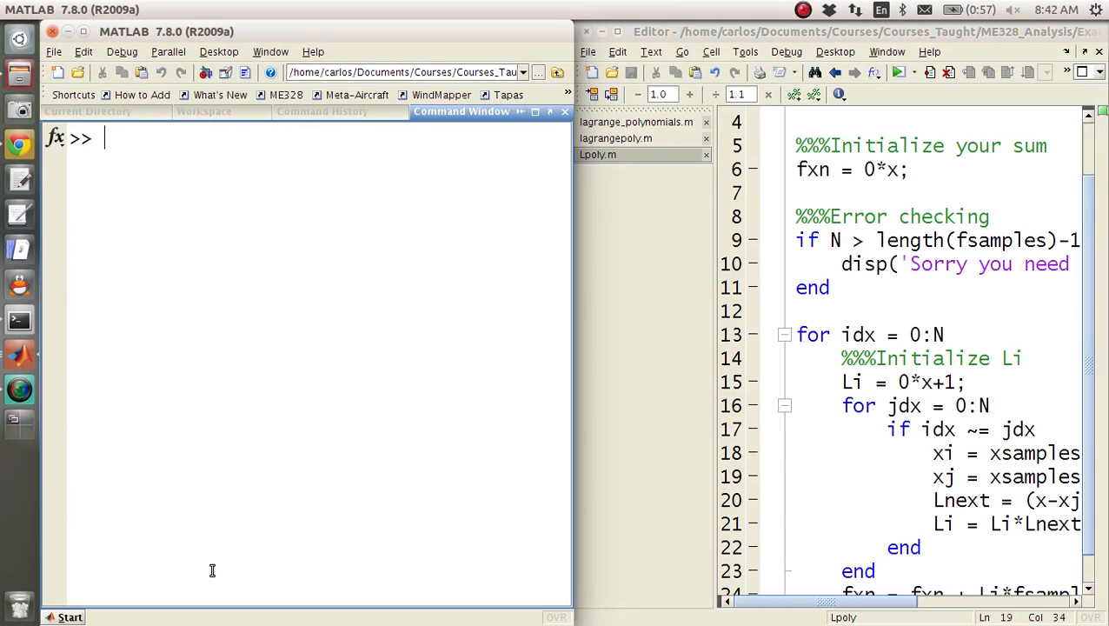
text(close all)
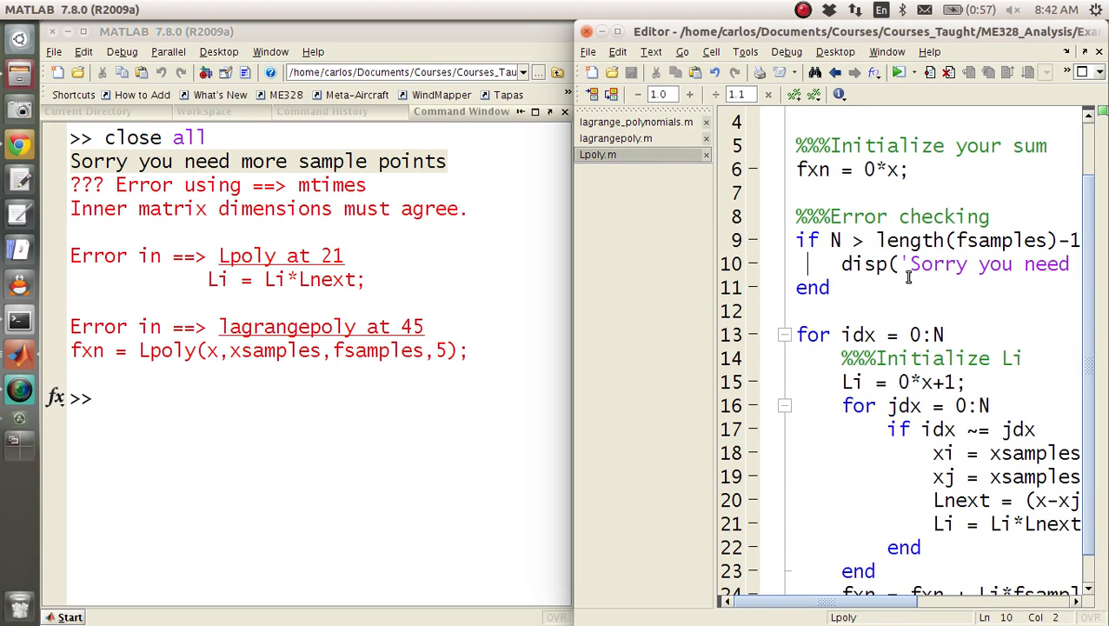
text(return)
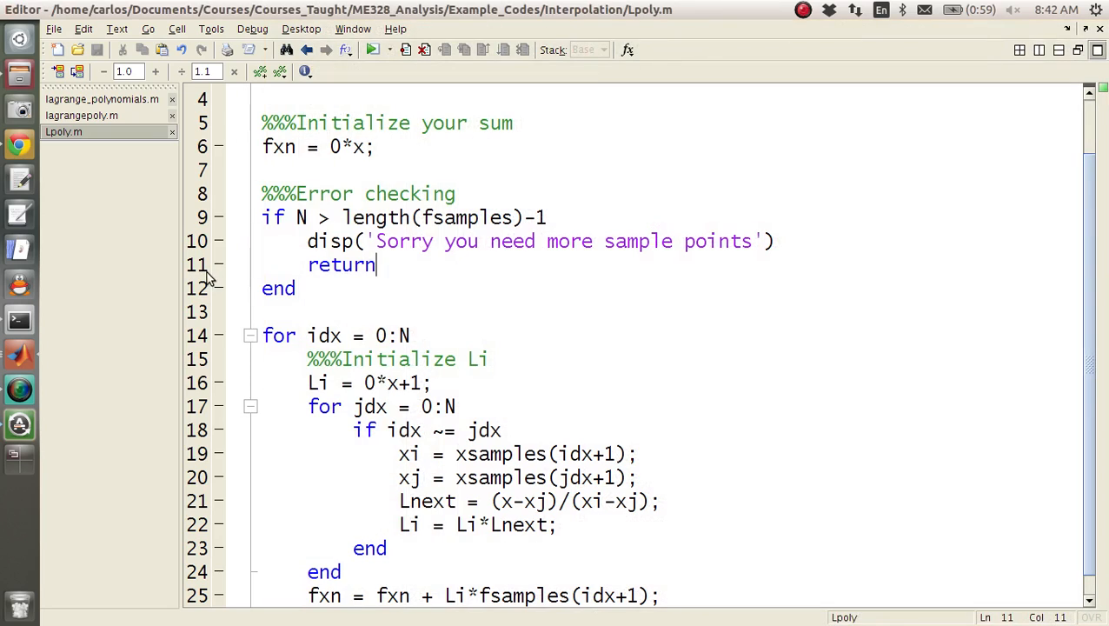
triple_click(405, 217)
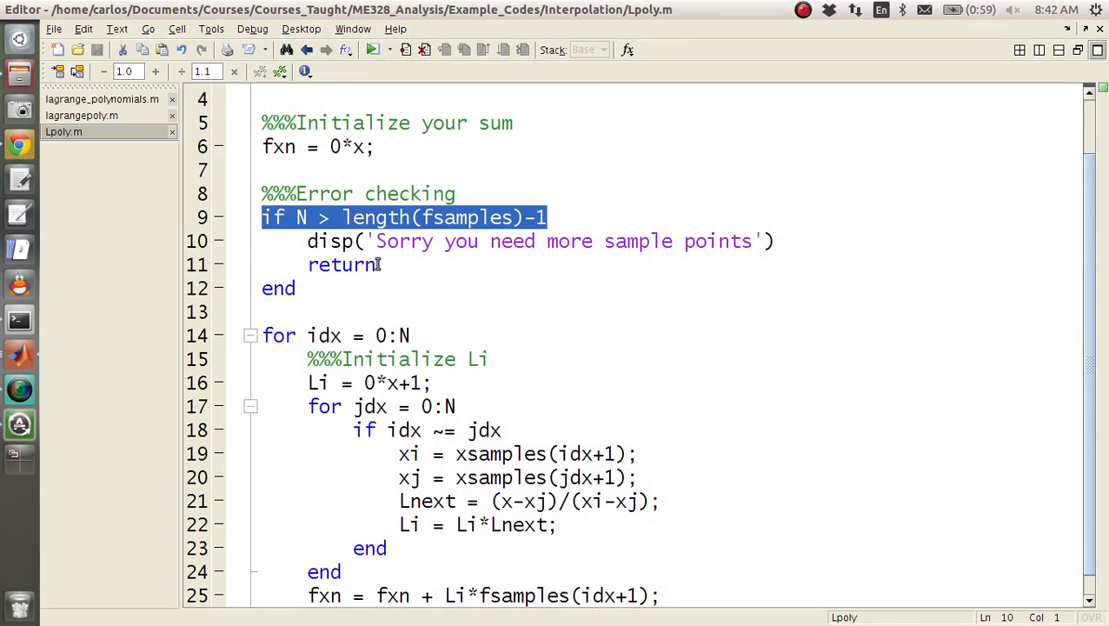
click(296, 288)
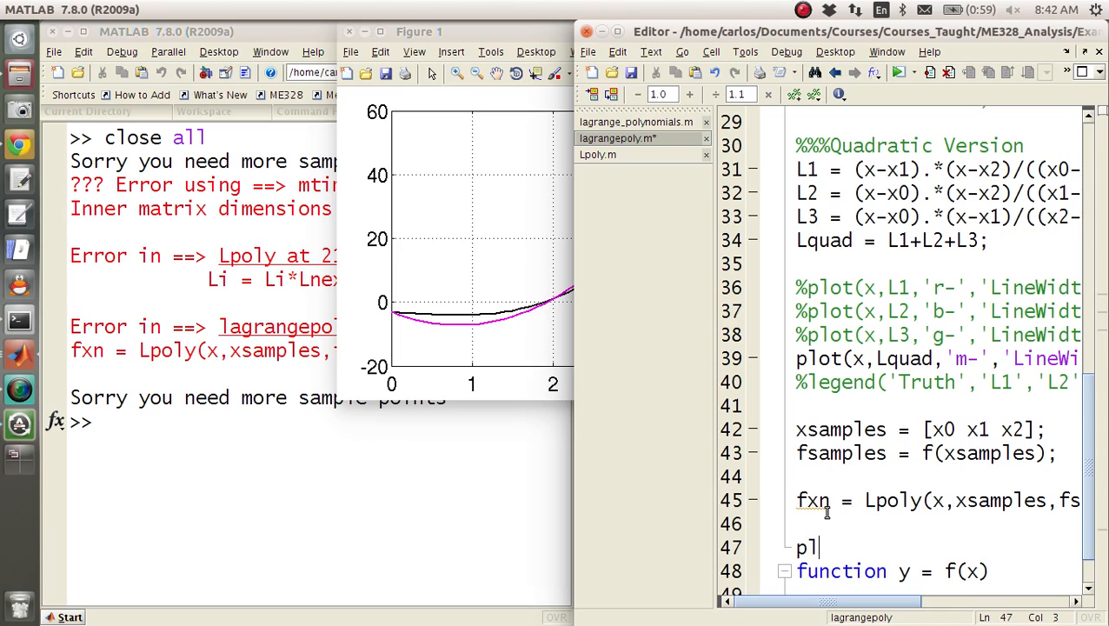
Add plot(x,fxn,'r-','LineWidth',2) and legend('Truth','Lagrange Explicit',...) after the Lpoly call
key(BackSpace)
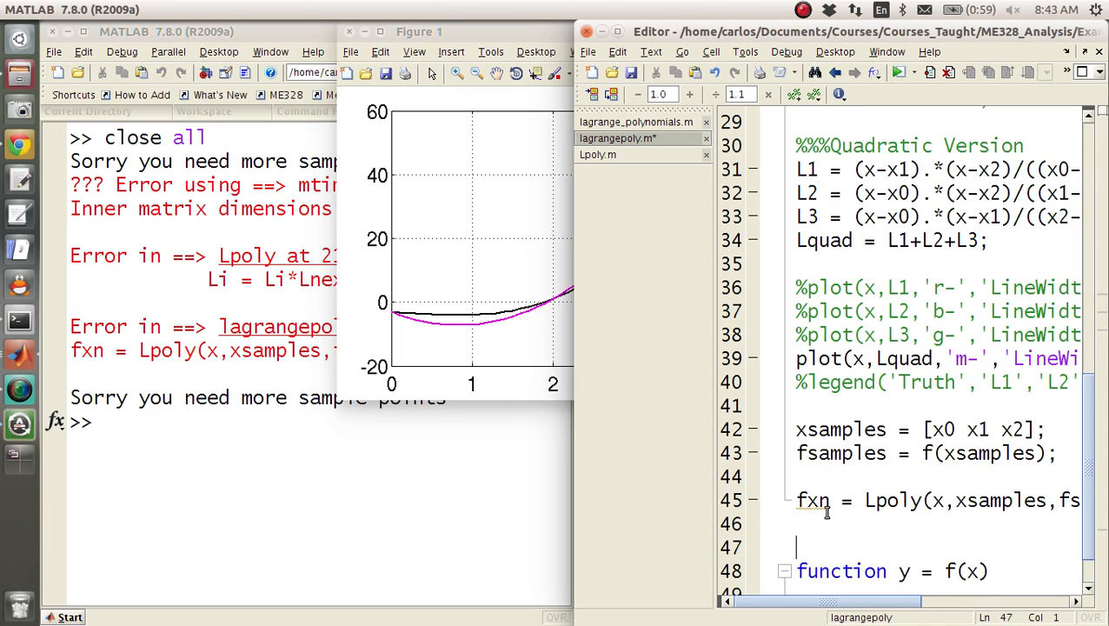
text(plot)
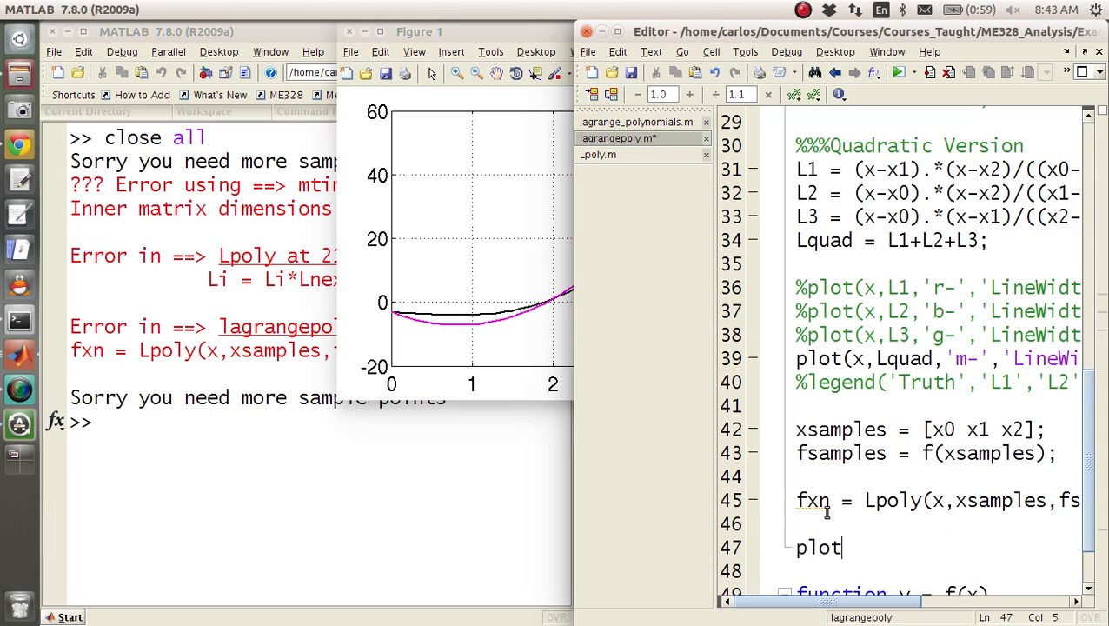
text((x,fxn,')
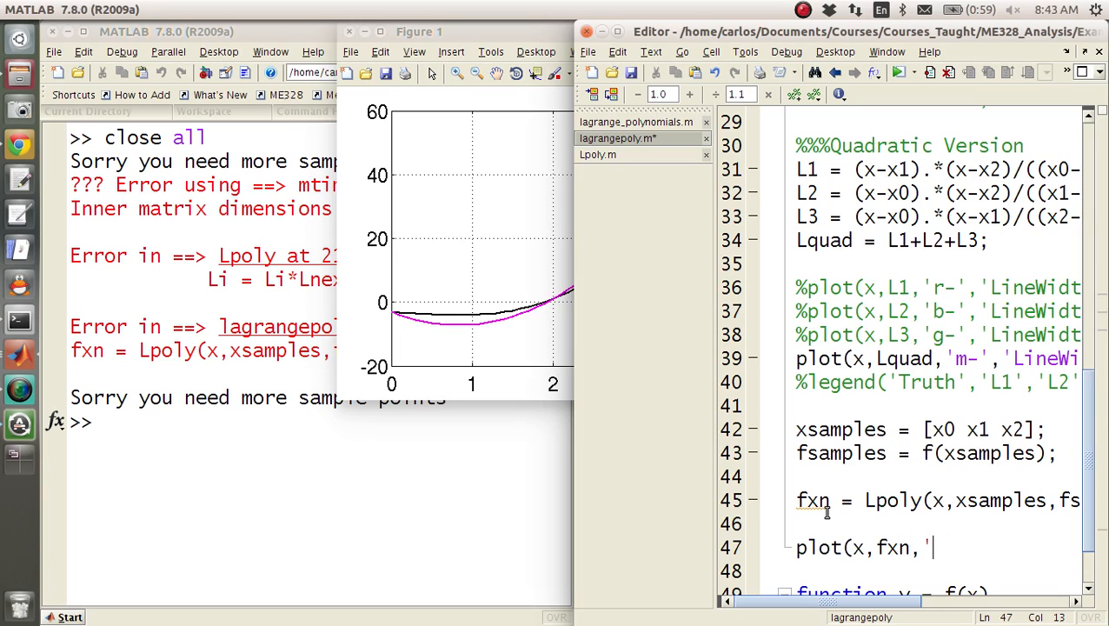
text(r-','LineWidt)
text(legend()
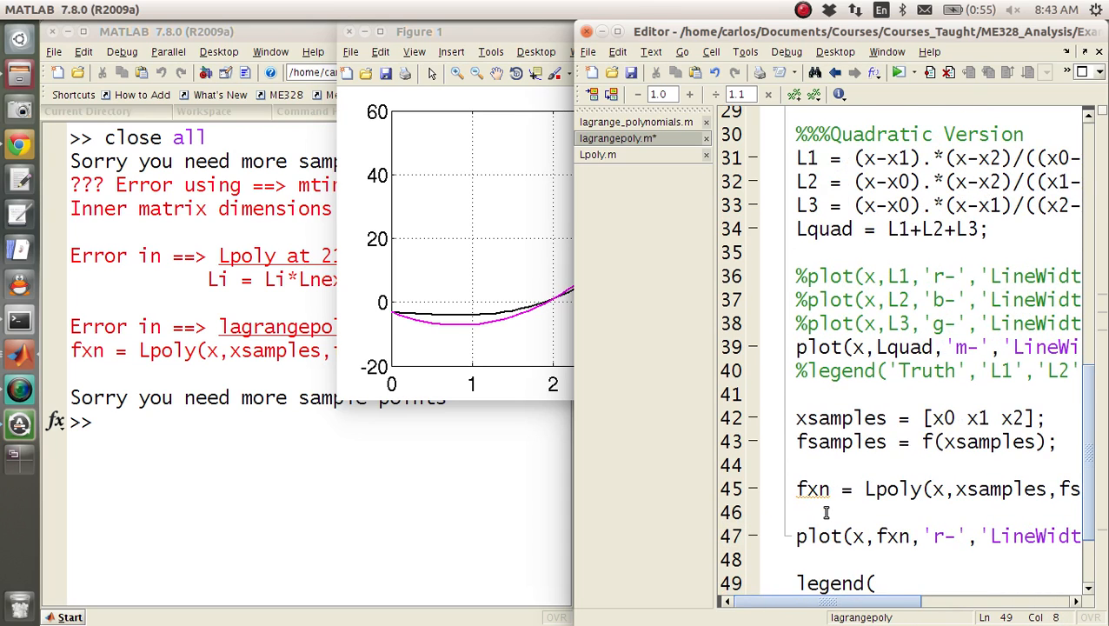
text('Truth')
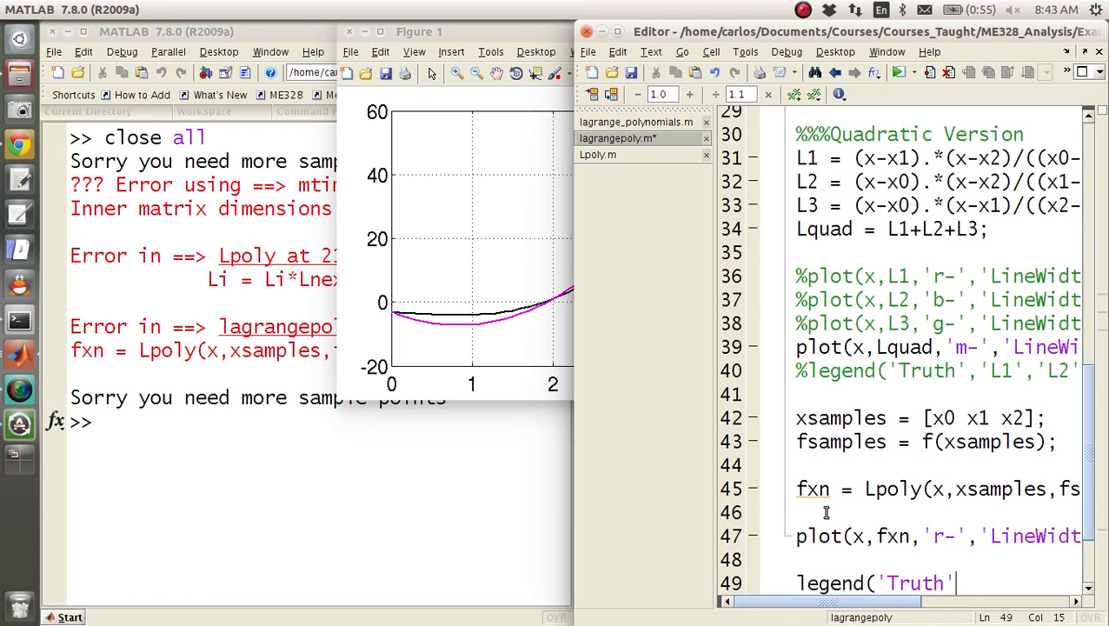
text(,'Lagrange Explicit',)
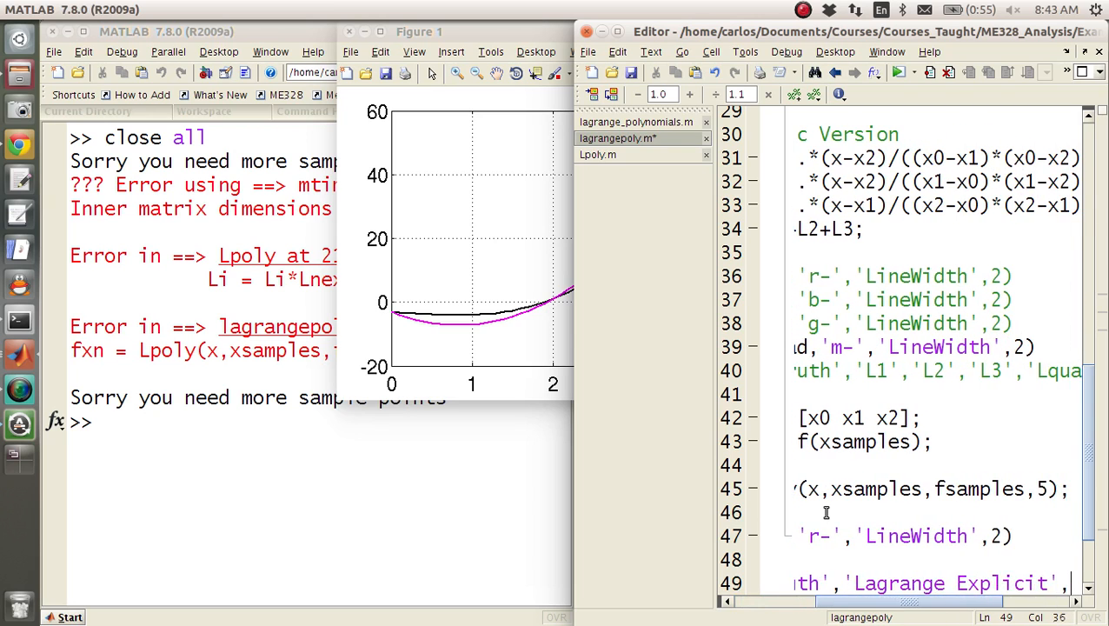
scroll(right, 3)
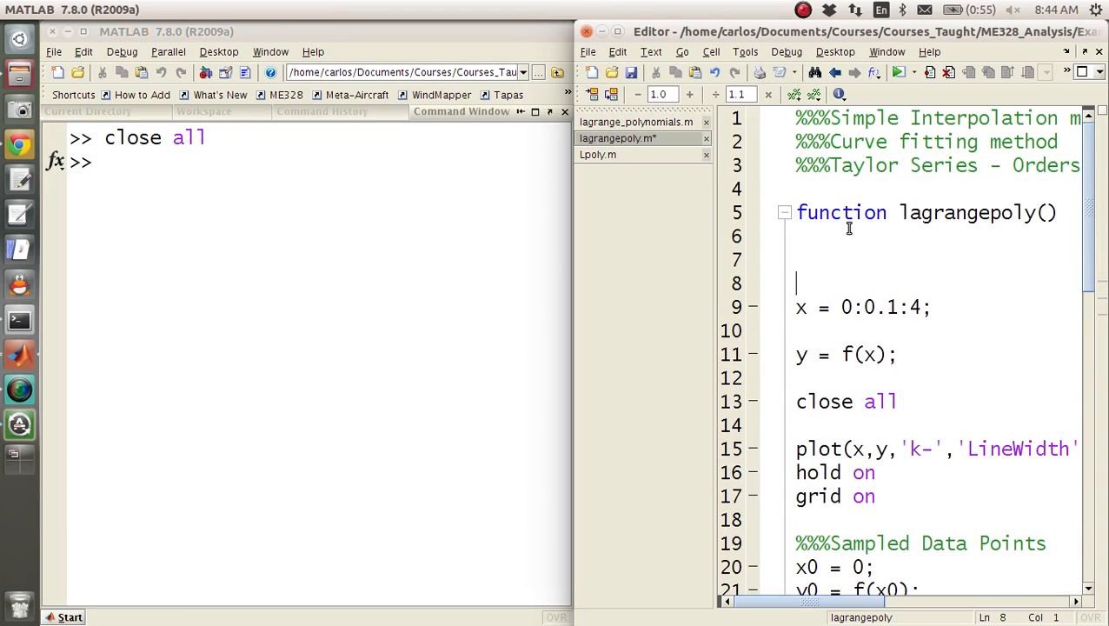
Rerun lagrangepoly.m and drag the Figure 1 legend off the curves to the upper left
text(clc)
text(clear)
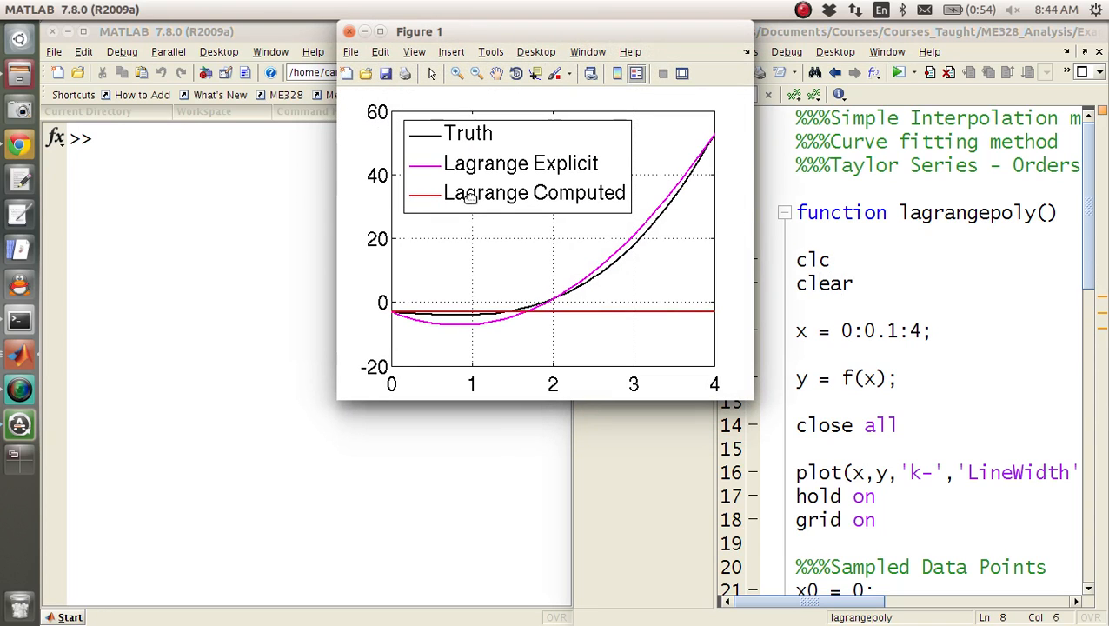
mouse_move(775, 324)
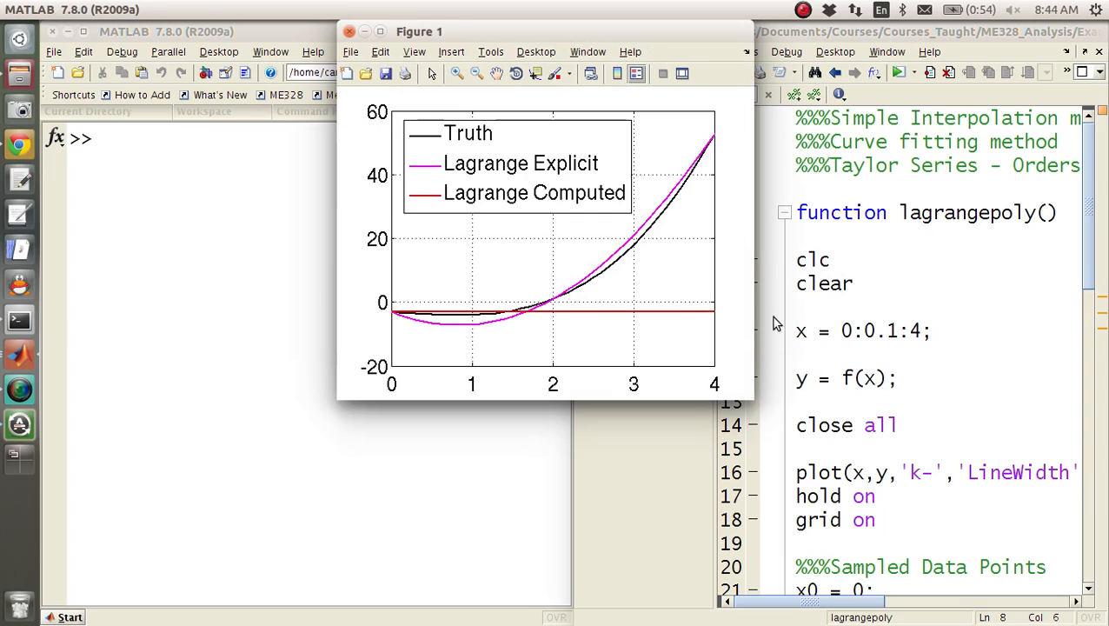
mouse_move(426, 304)
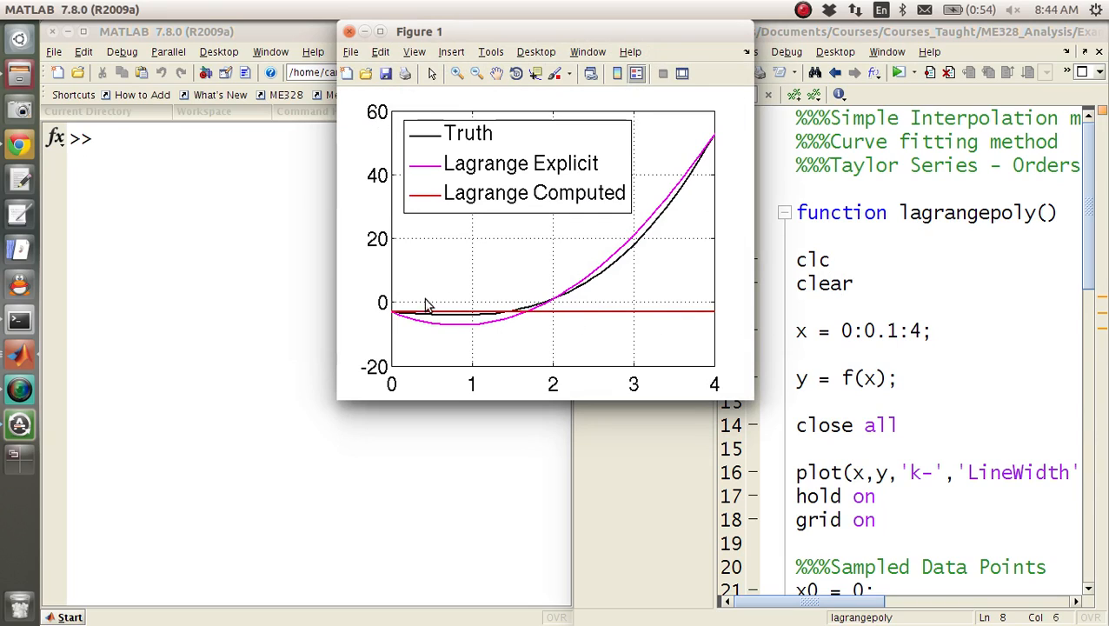
scroll(down, 3)
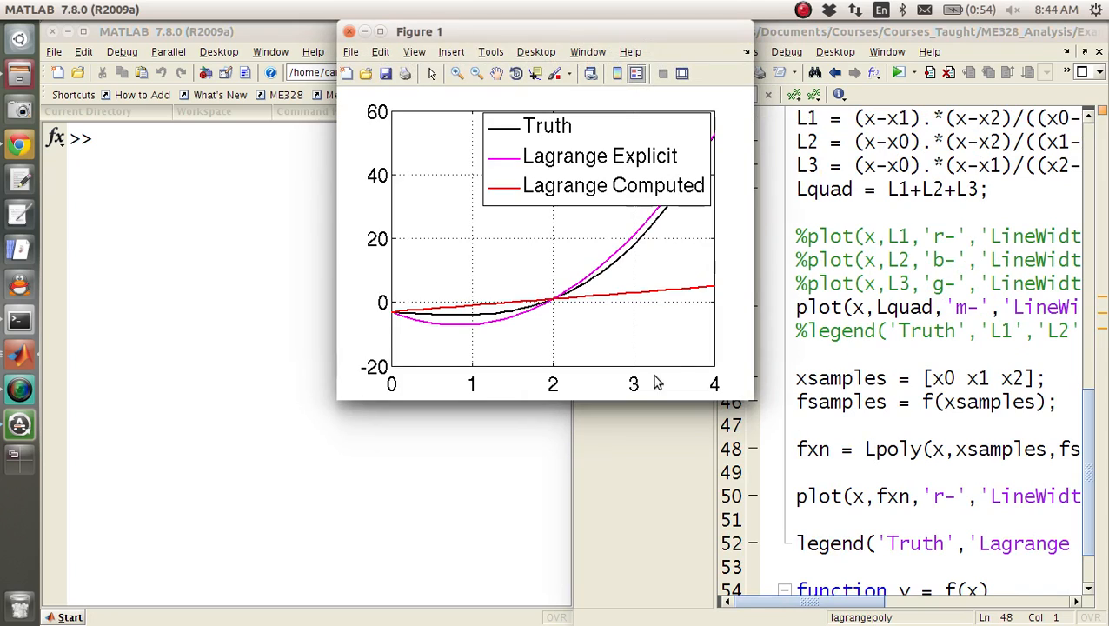
mouse_move(397, 315)
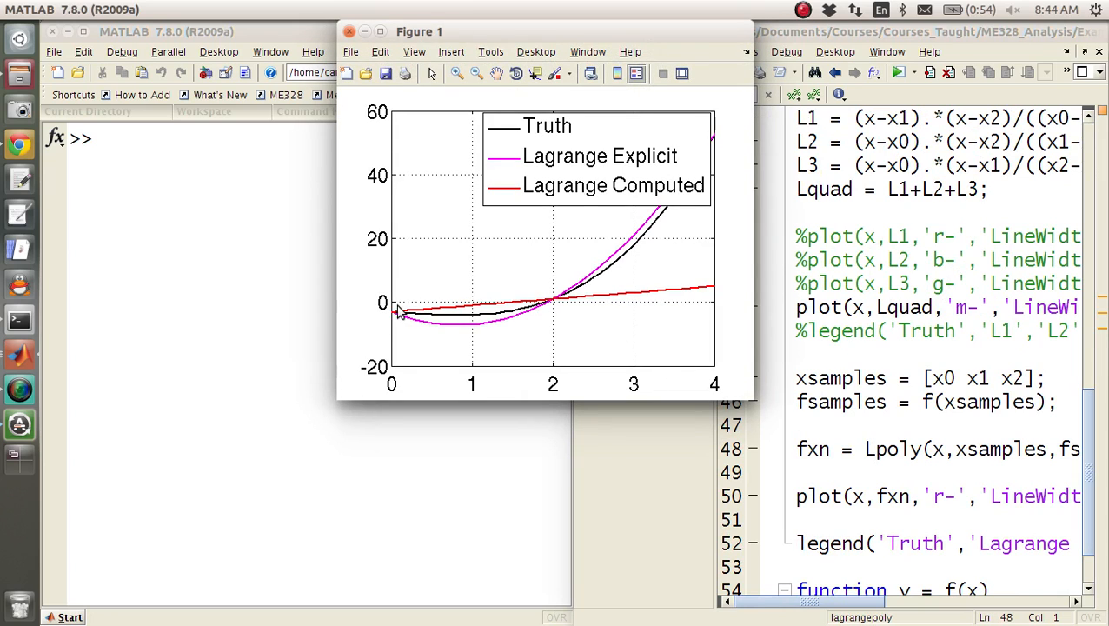
drag(597, 156, 494, 155)
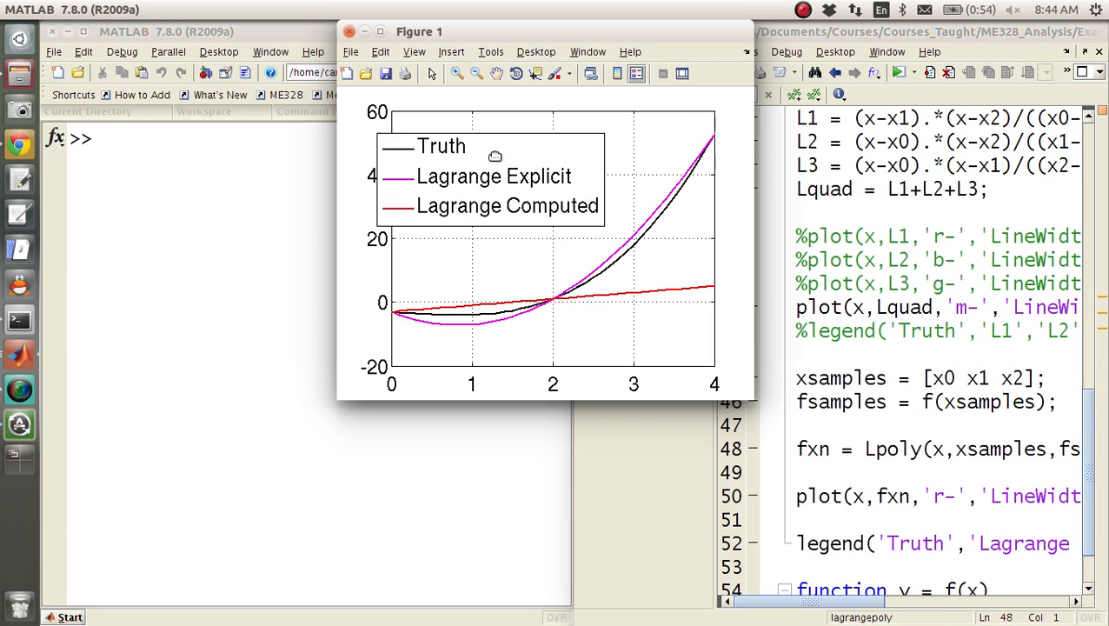
drag(494, 156, 523, 142)
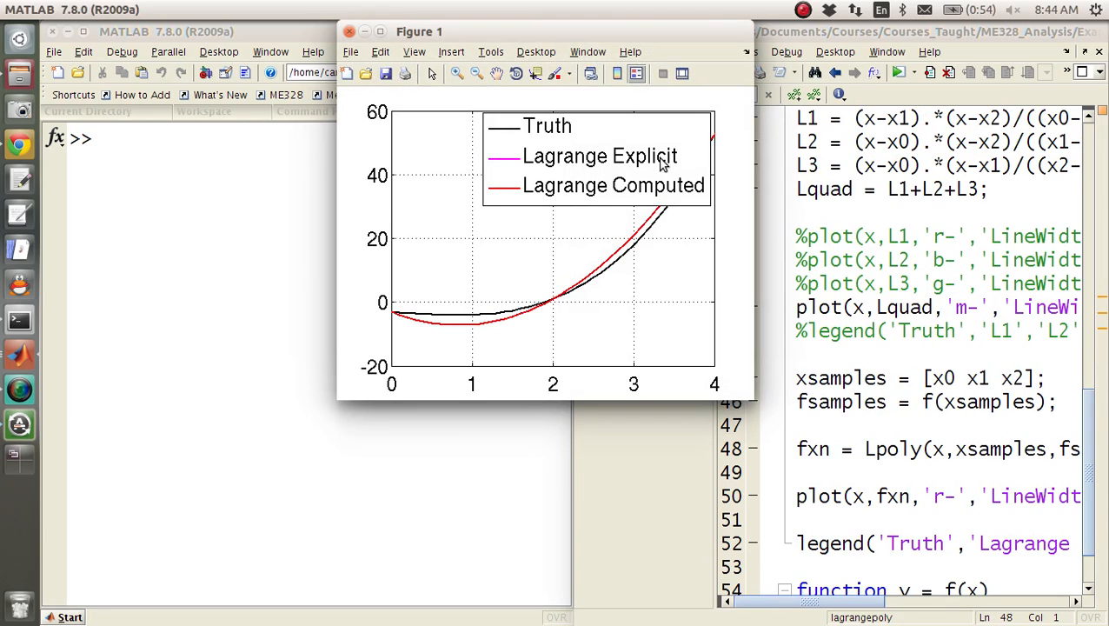
drag(598, 155, 518, 159)
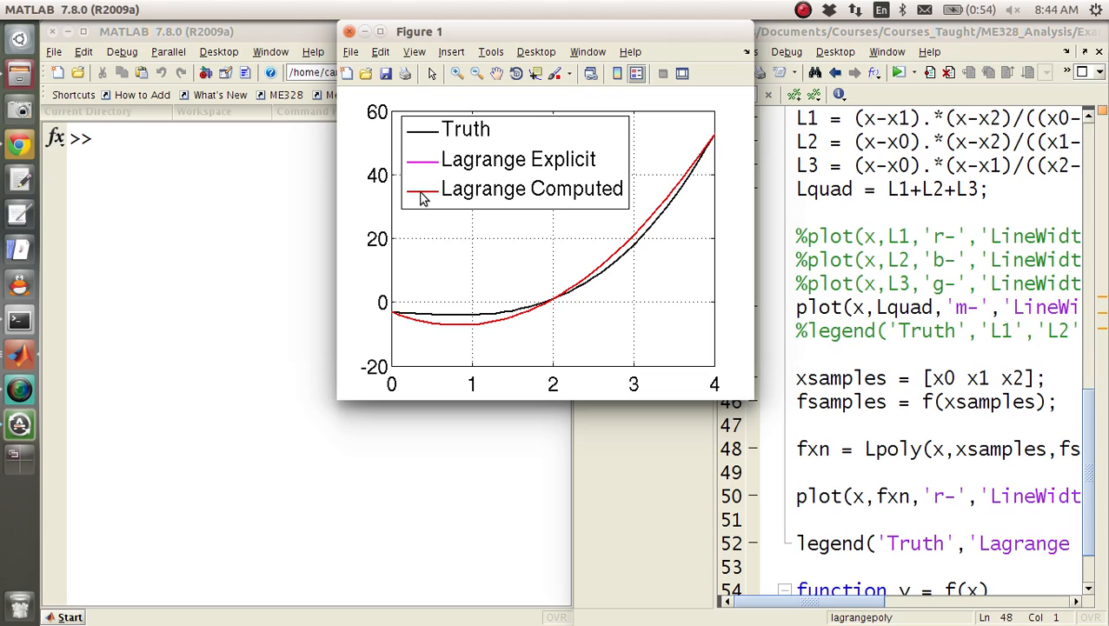
mouse_move(733, 375)
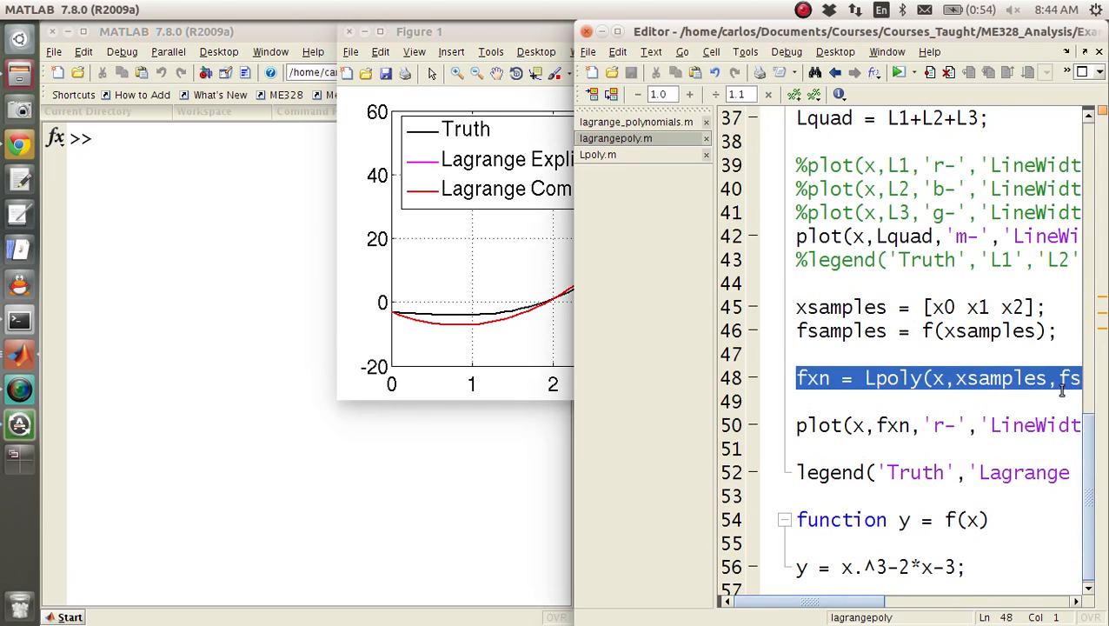
Back in lagrangepoly.m, add a fourth sample point so xsamples = [x0 x1 x2 1]
click(865, 425)
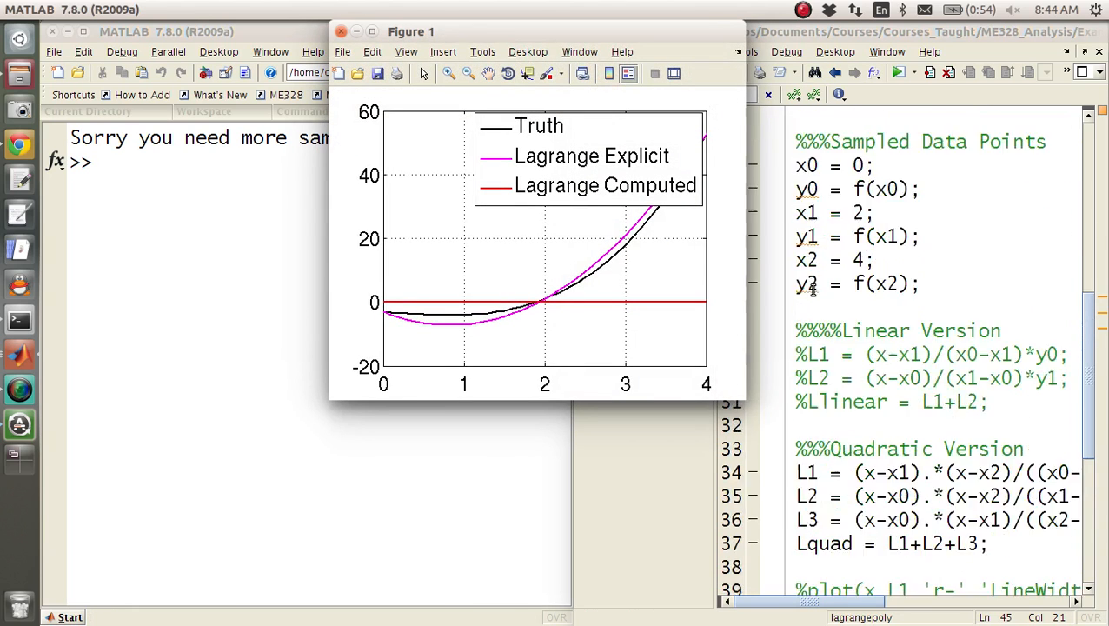
scroll(down, 3)
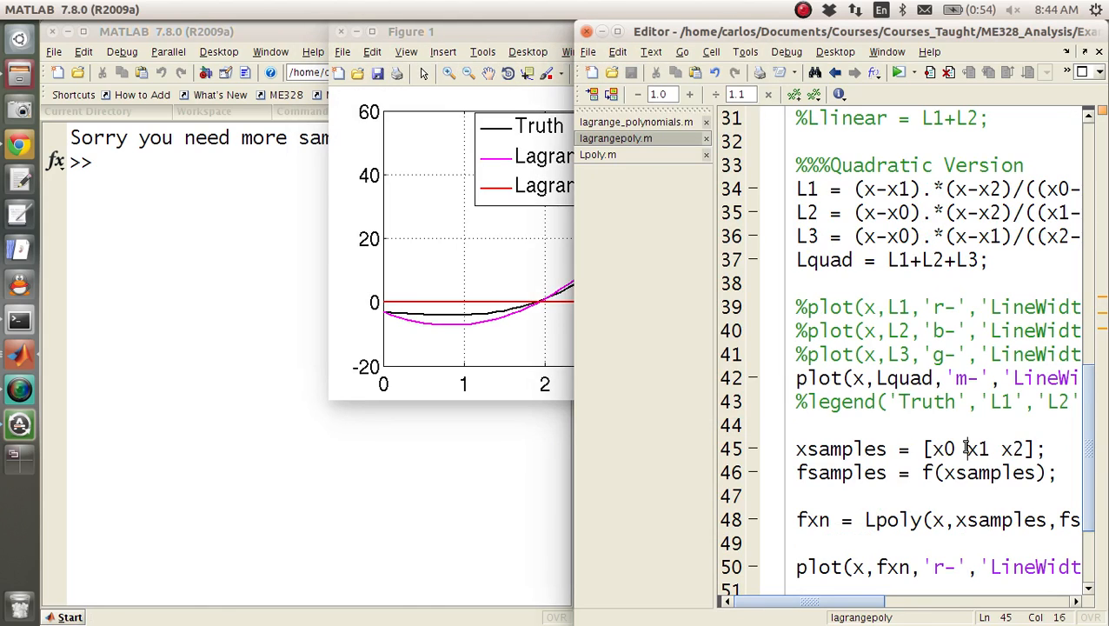
text(1)
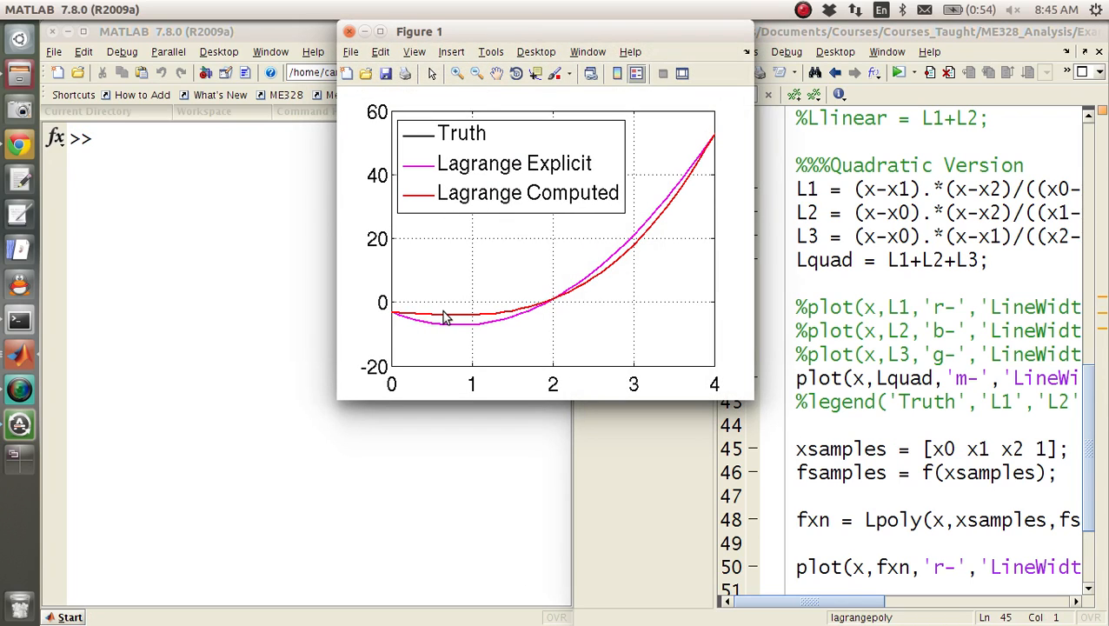
mouse_move(422, 125)
text(y = sin)
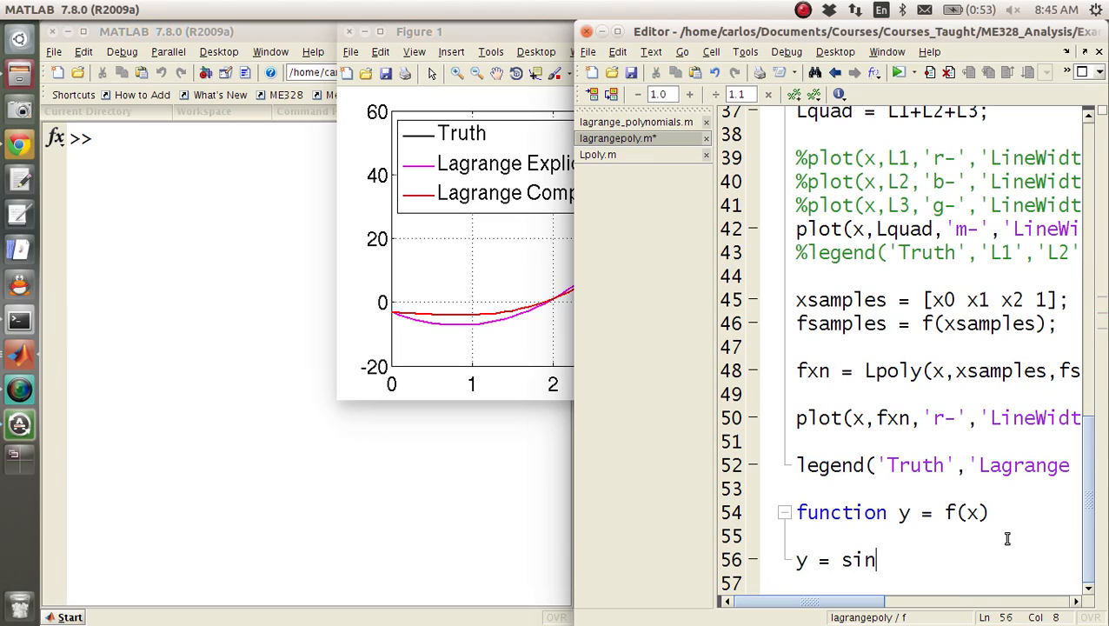
Make f return sin(x) and rerun the script, then run again with six sample points
text((x);)
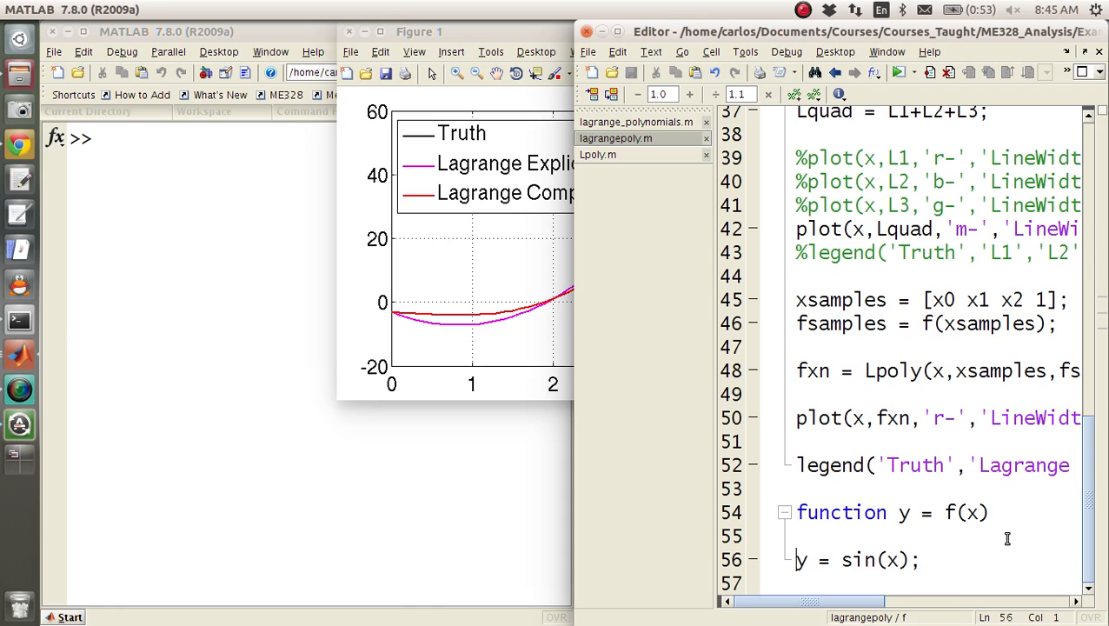
click(414, 31)
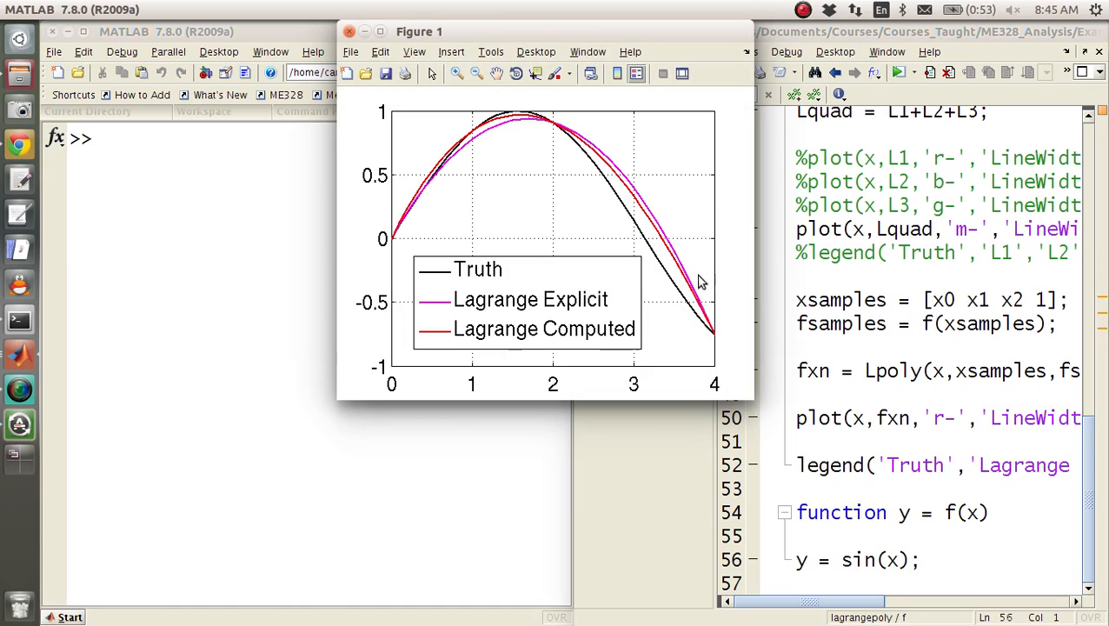
mouse_move(606, 180)
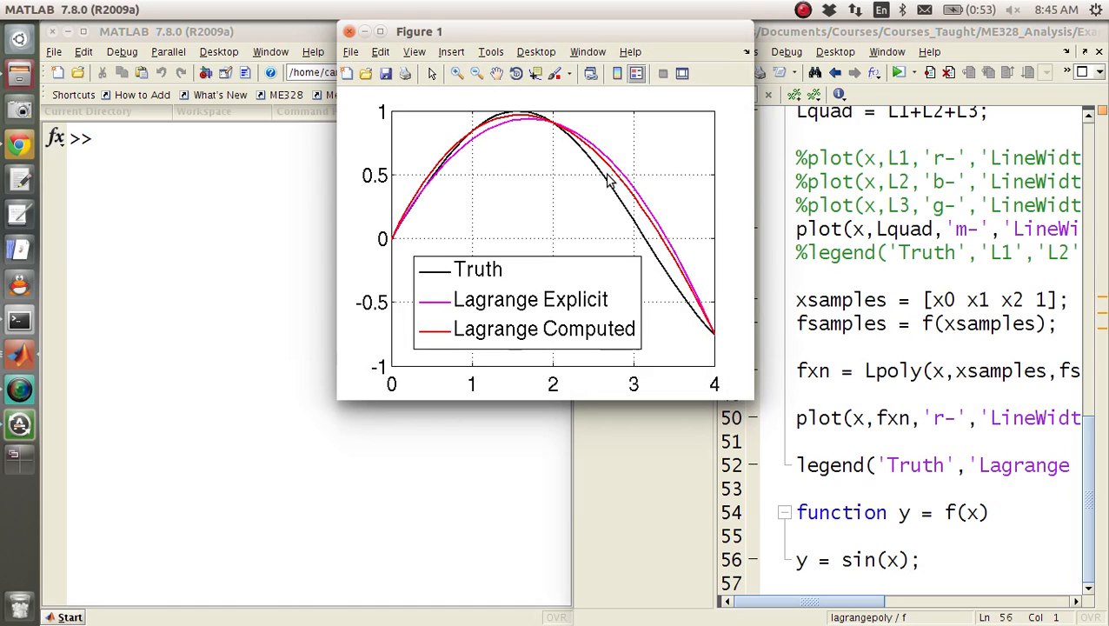
mouse_move(619, 207)
text( 3 0.5)
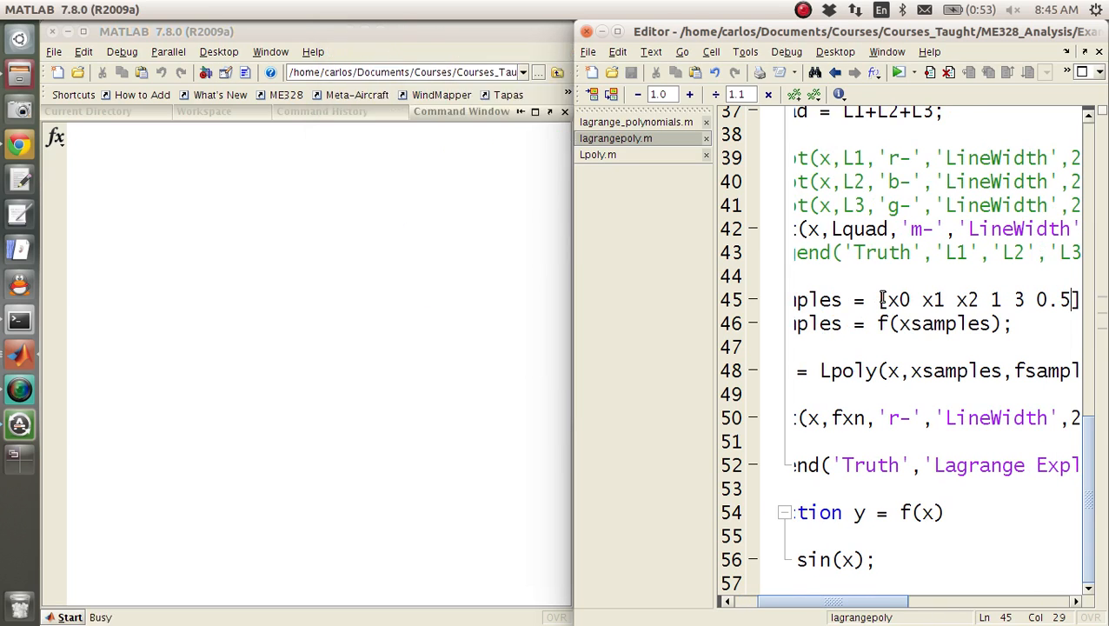
key(F5)
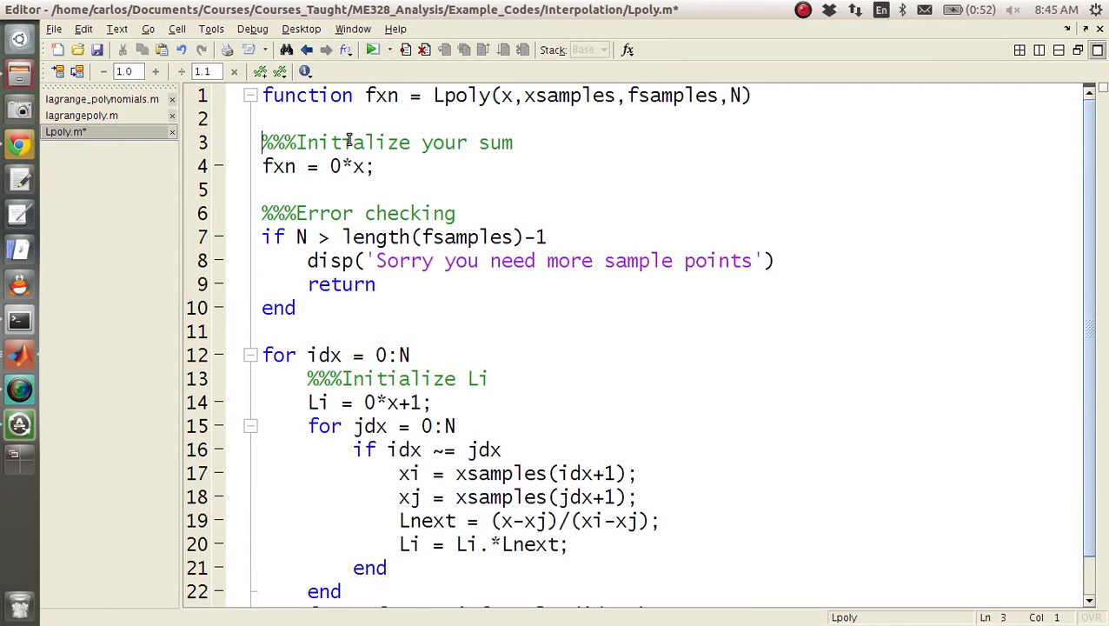
Save Lpoly.m and walk through its fsamples argument, sum initialisation and nested idx/jdx loops
key(ctrl+s)
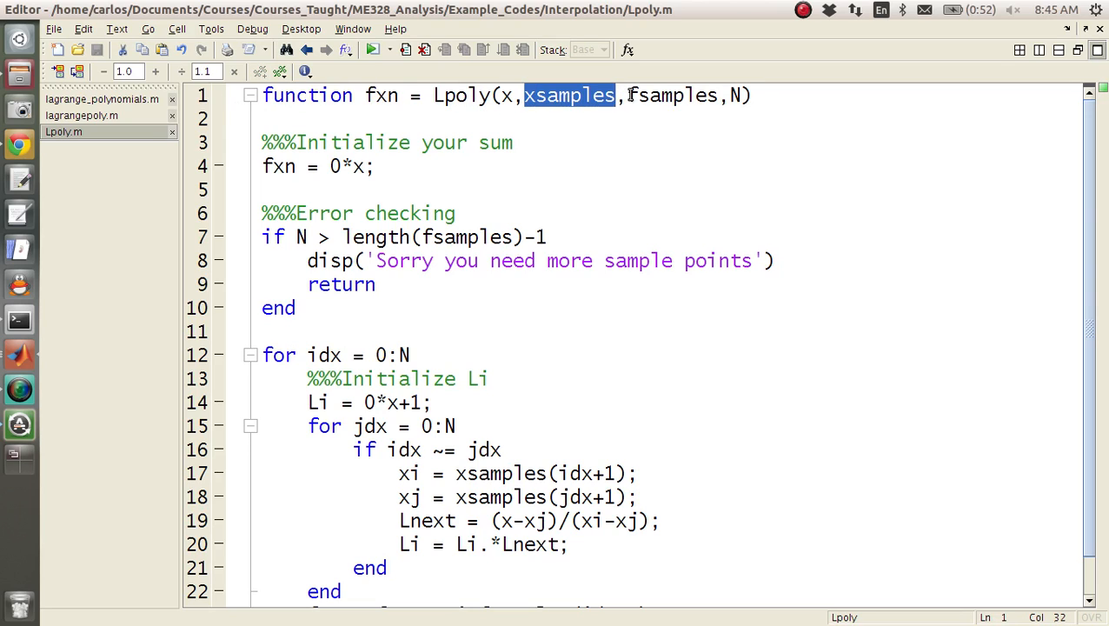
double_click(672, 96)
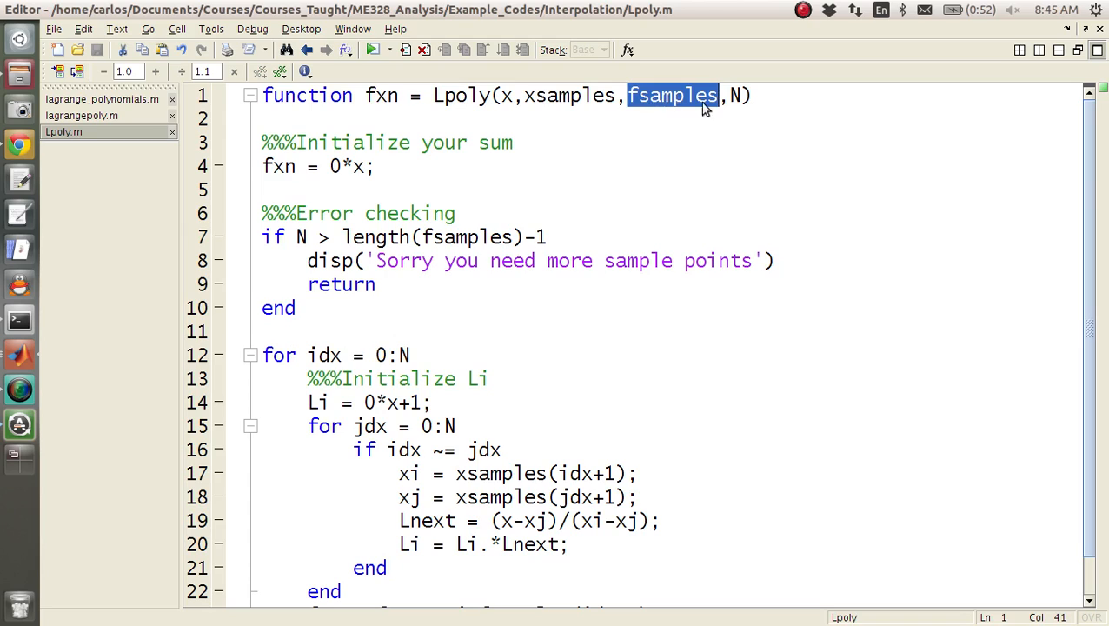
click(361, 166)
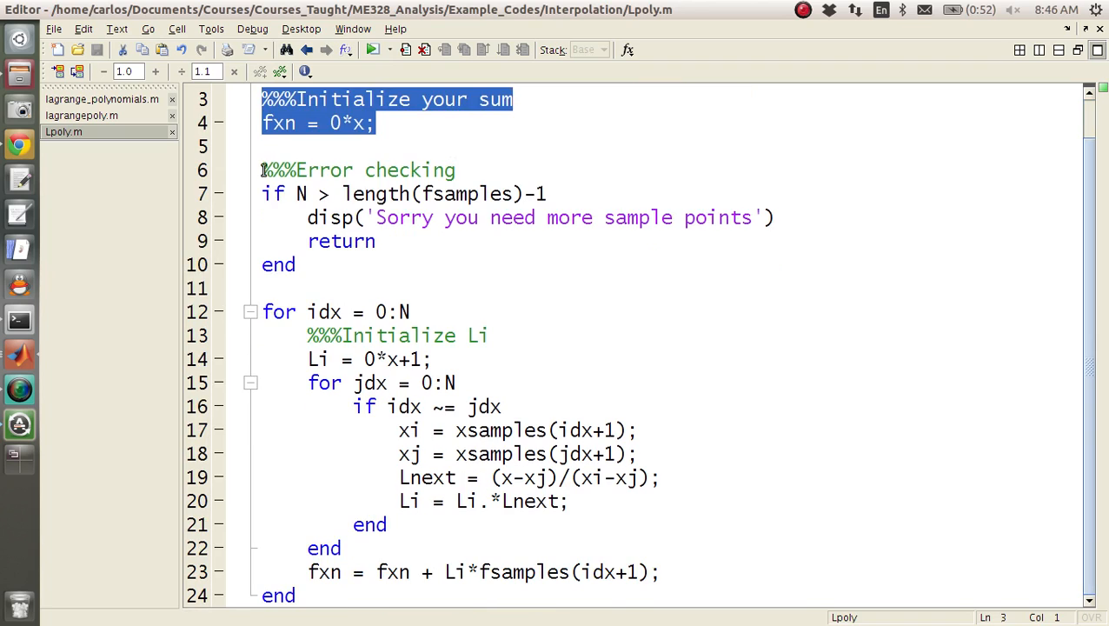
click(296, 264)
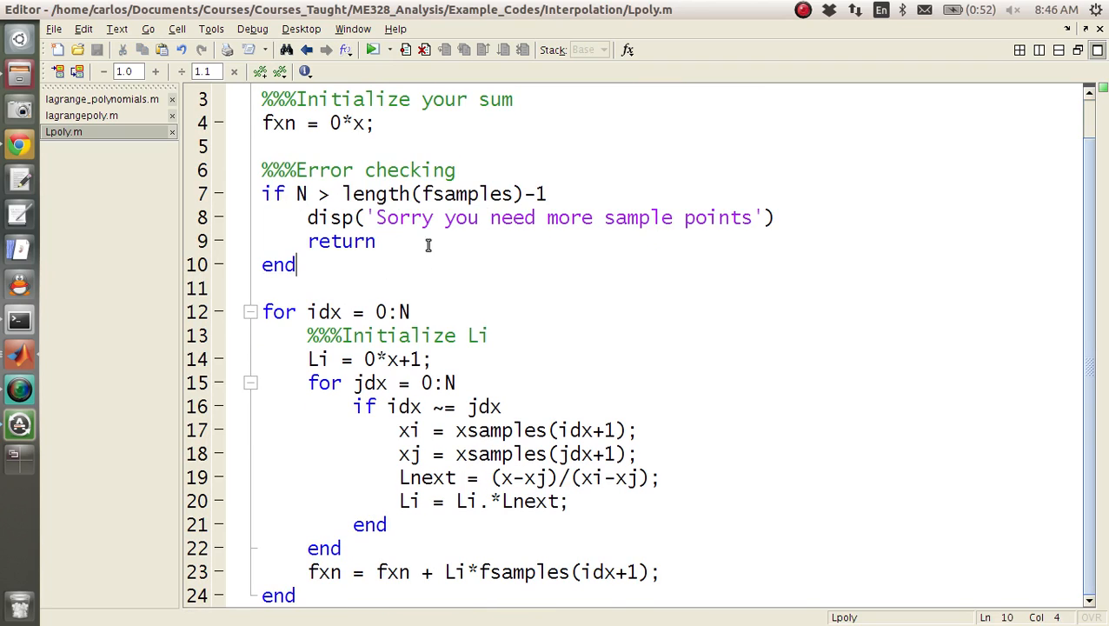
mouse_move(437, 251)
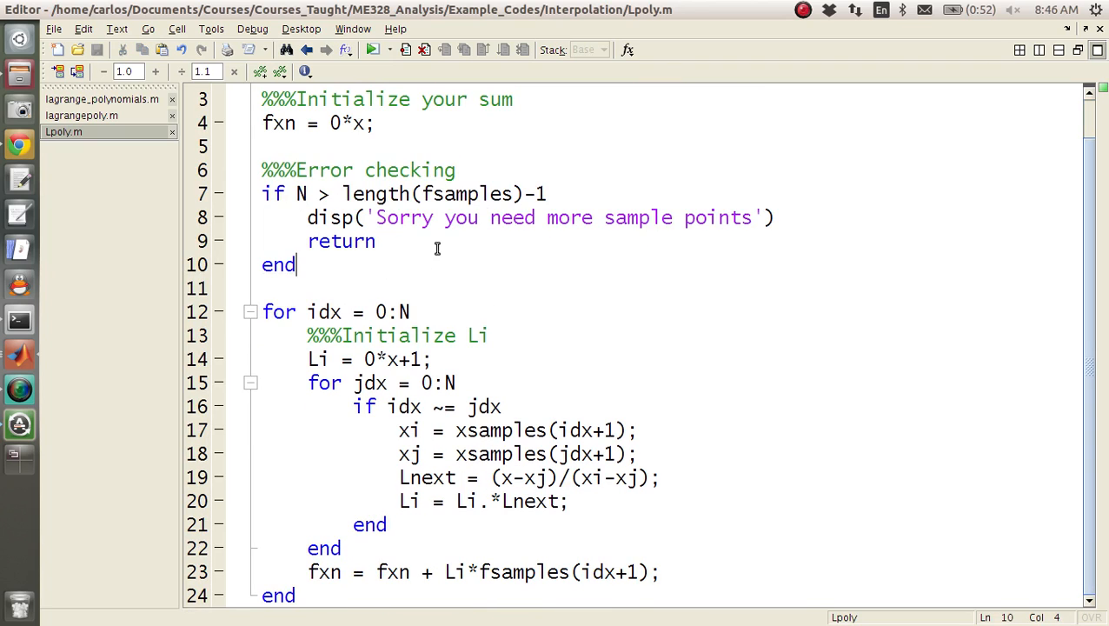
mouse_move(261, 311)
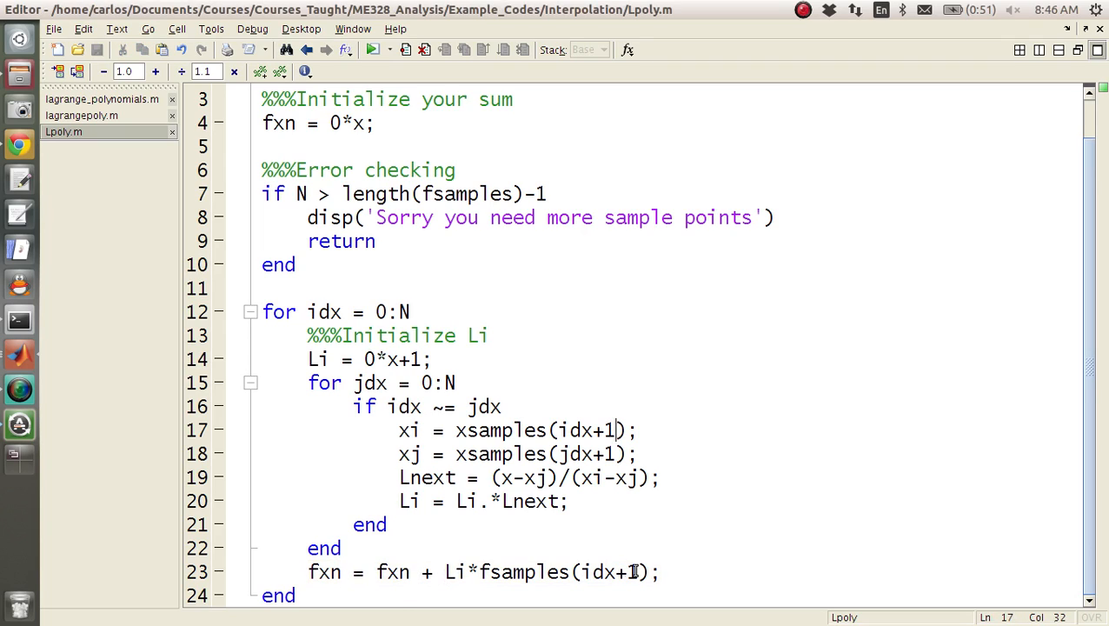
drag(308, 383, 416, 501)
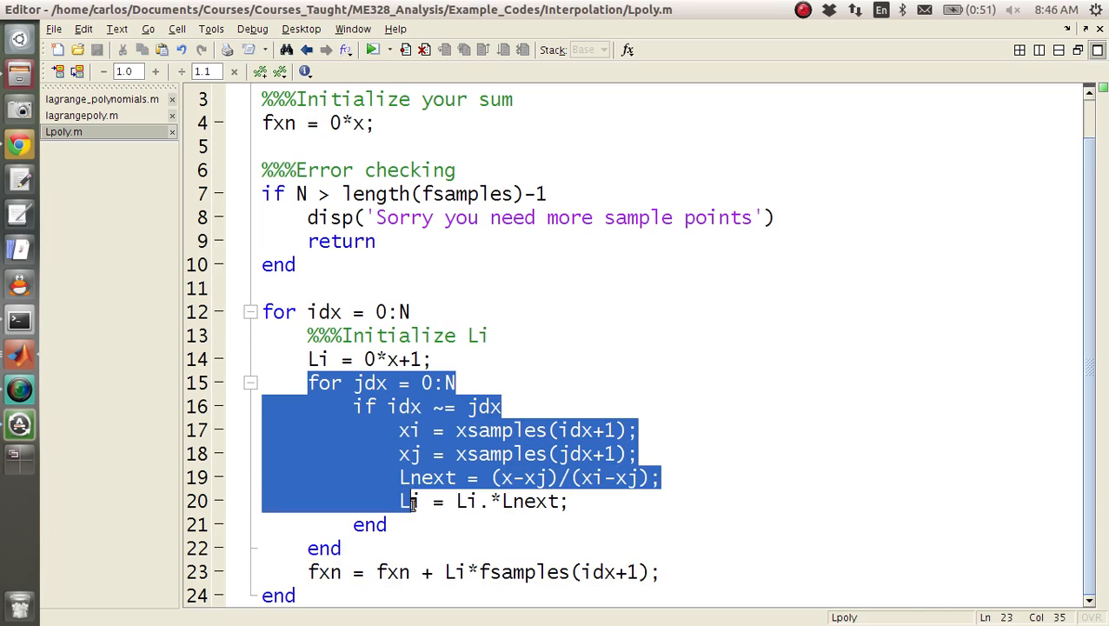
click(384, 525)
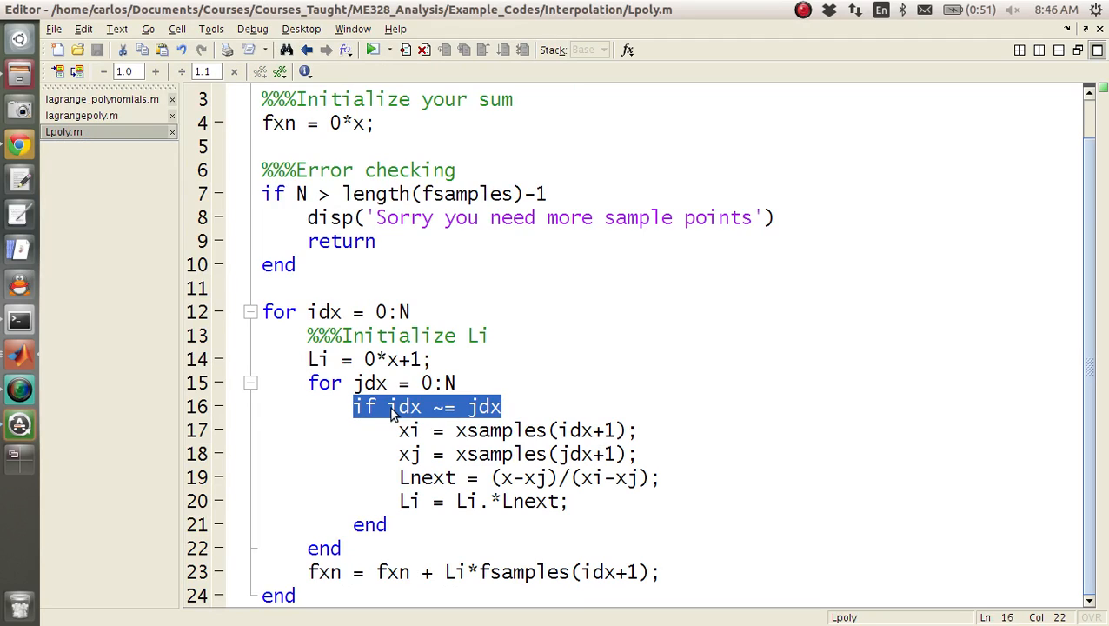
click(291, 595)
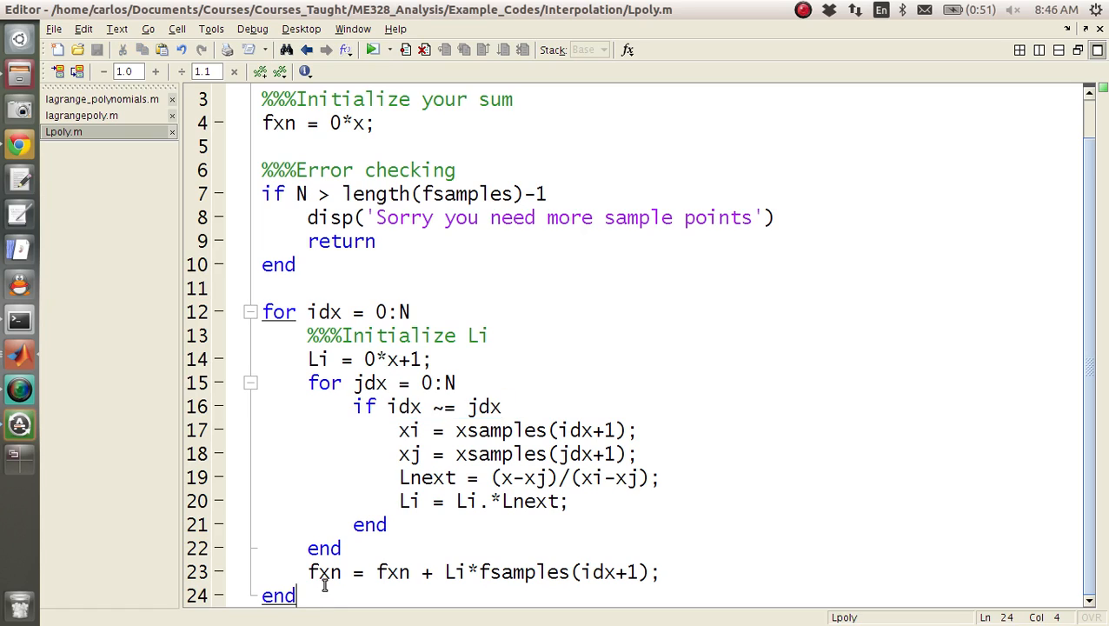
scroll(up, 3)
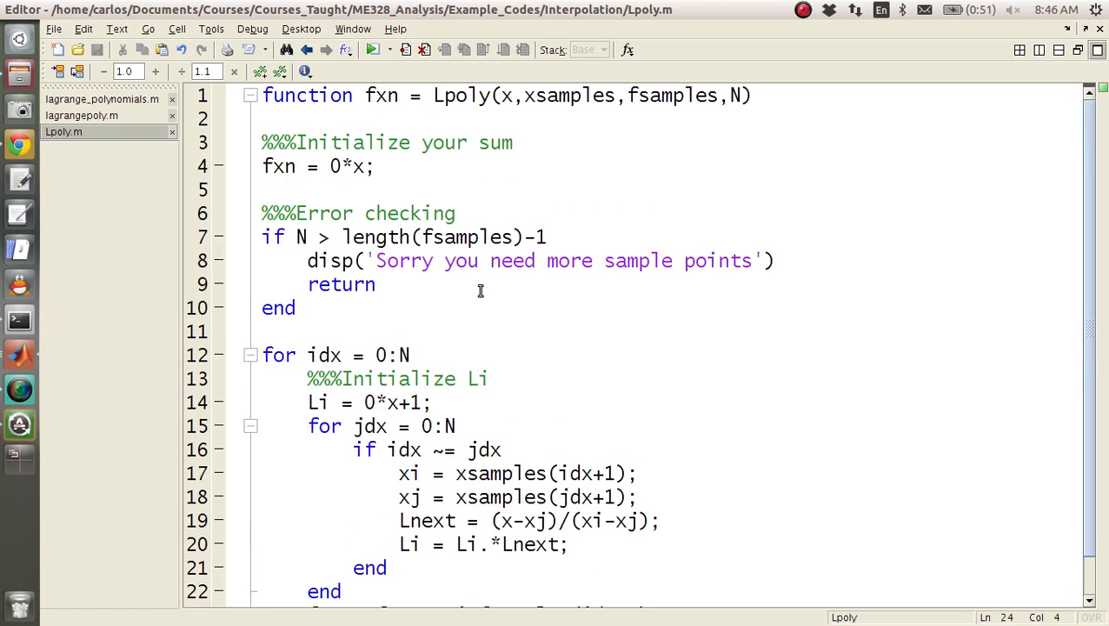